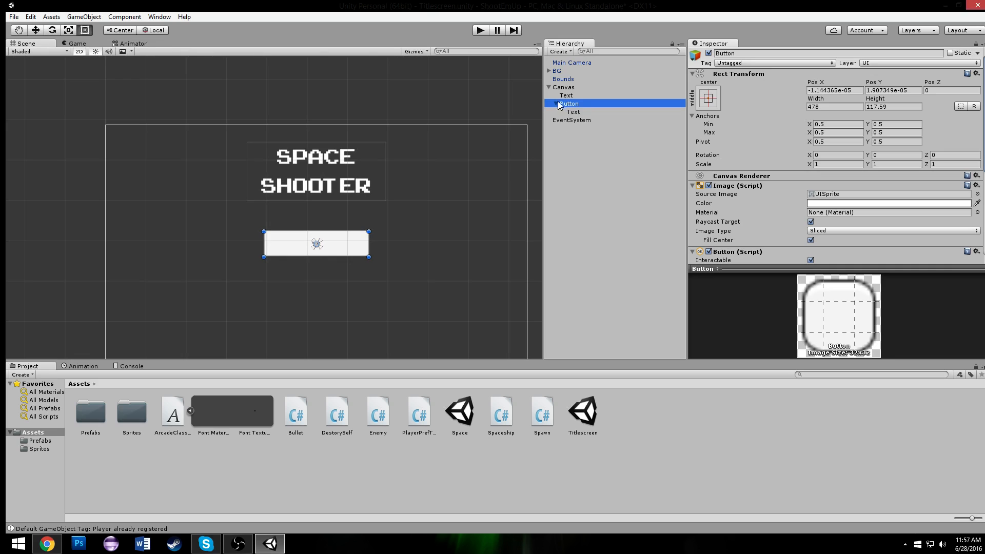
Select the Canvas and play-test the title screen briefly, then stop the run.
left_click(563, 86)
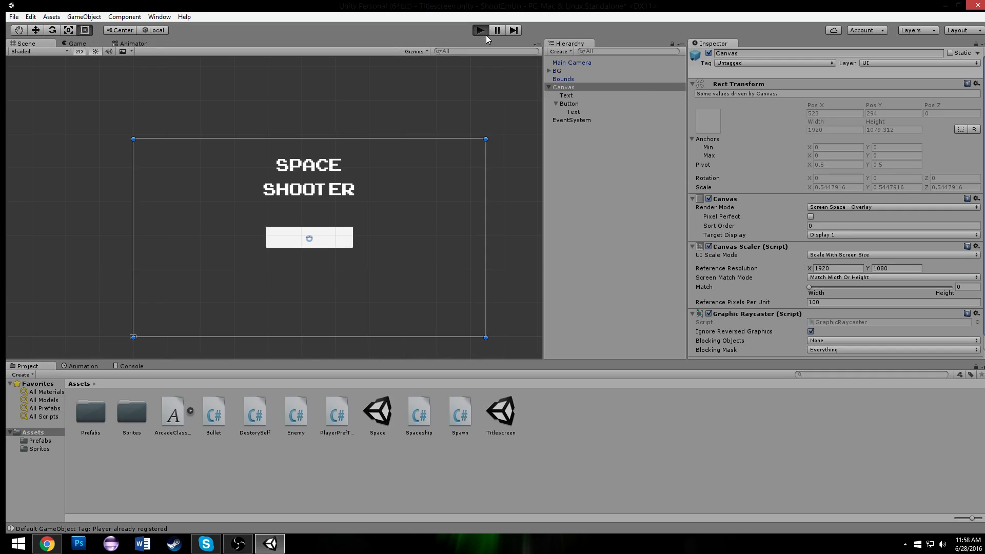
left_click(479, 30)
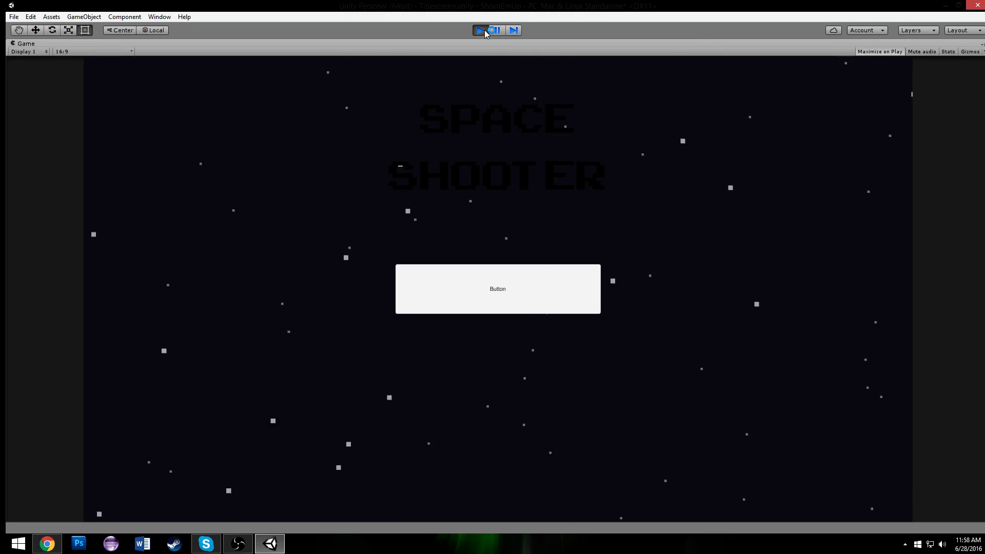
left_click(479, 29)
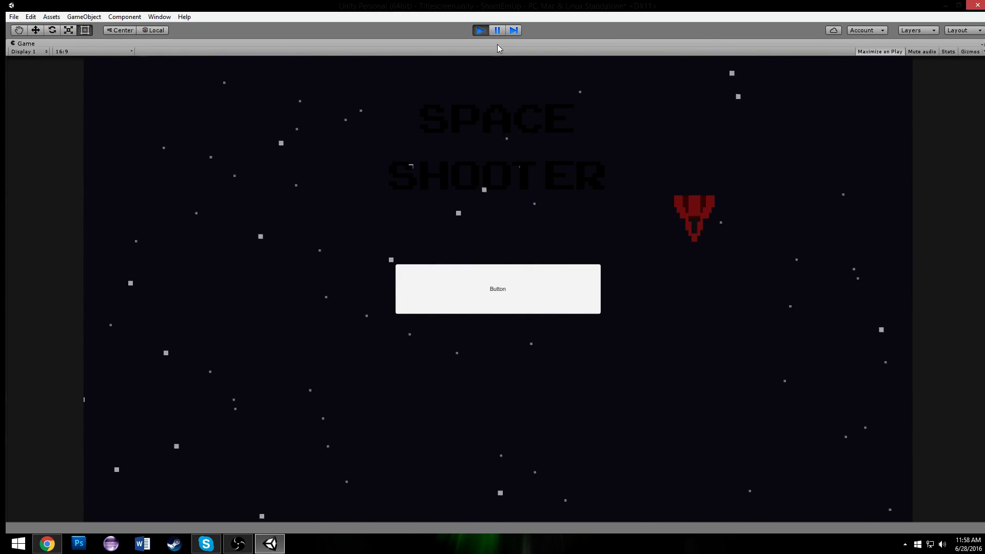
left_click(480, 29)
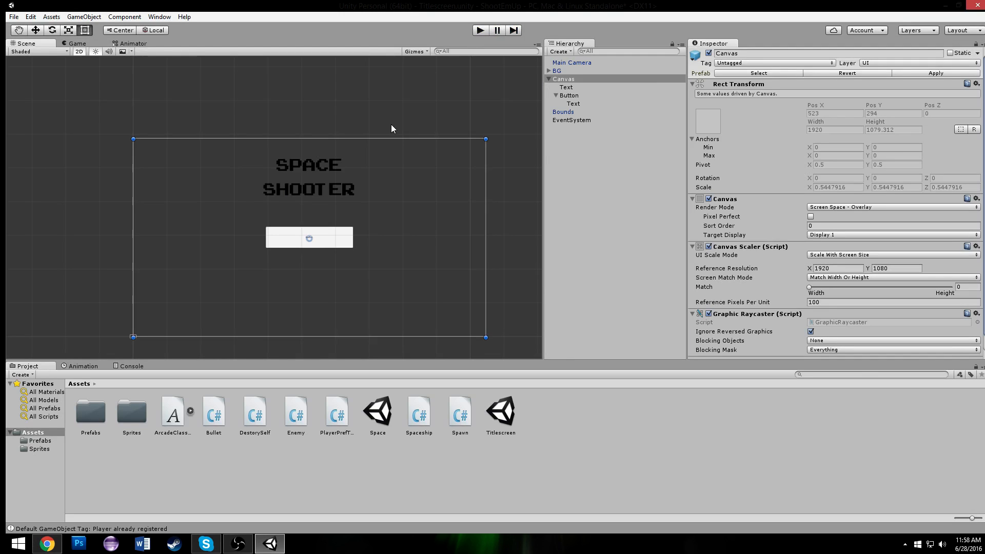
Save the Titlescreen changes, switch to the Space scene and play-test it.
double_click(378, 408)
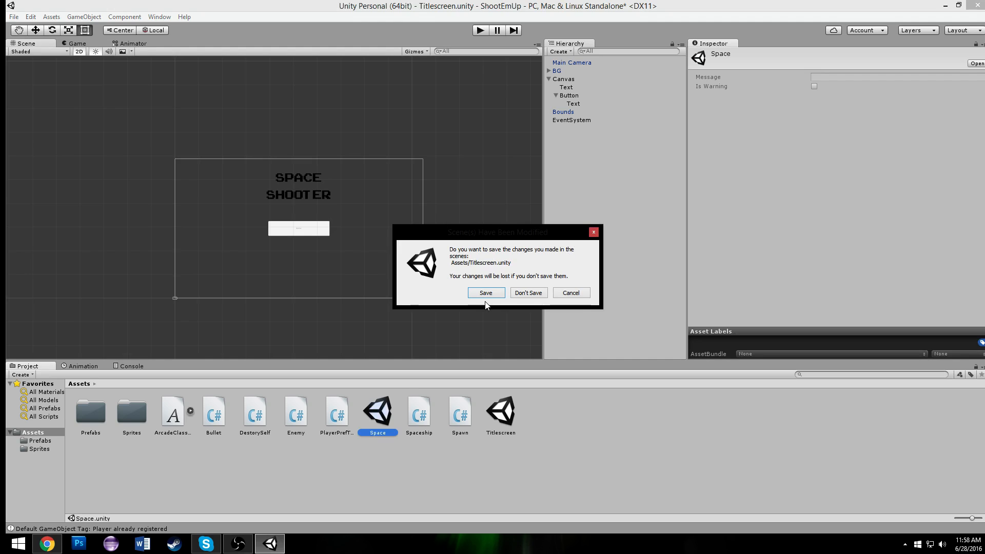
left_click(527, 292)
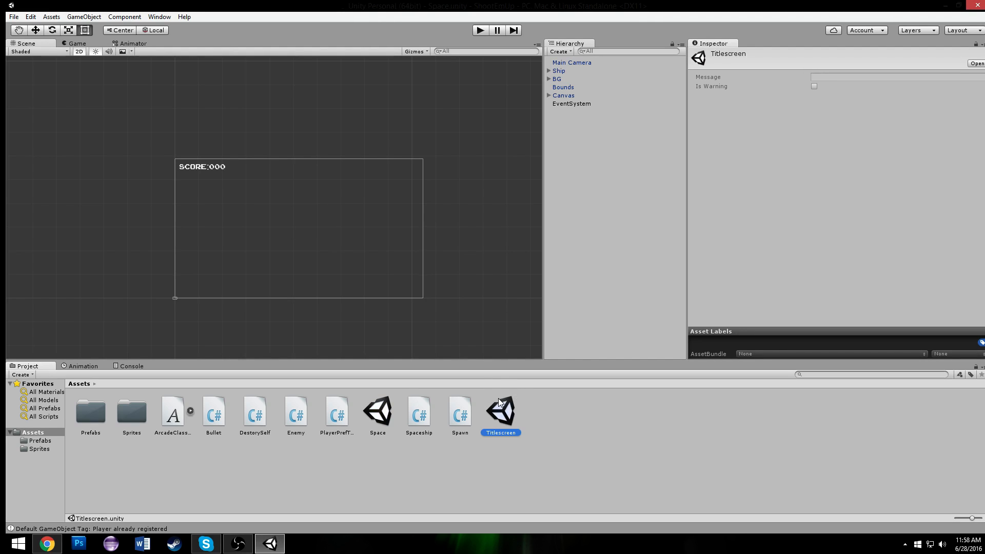
left_click(479, 30)
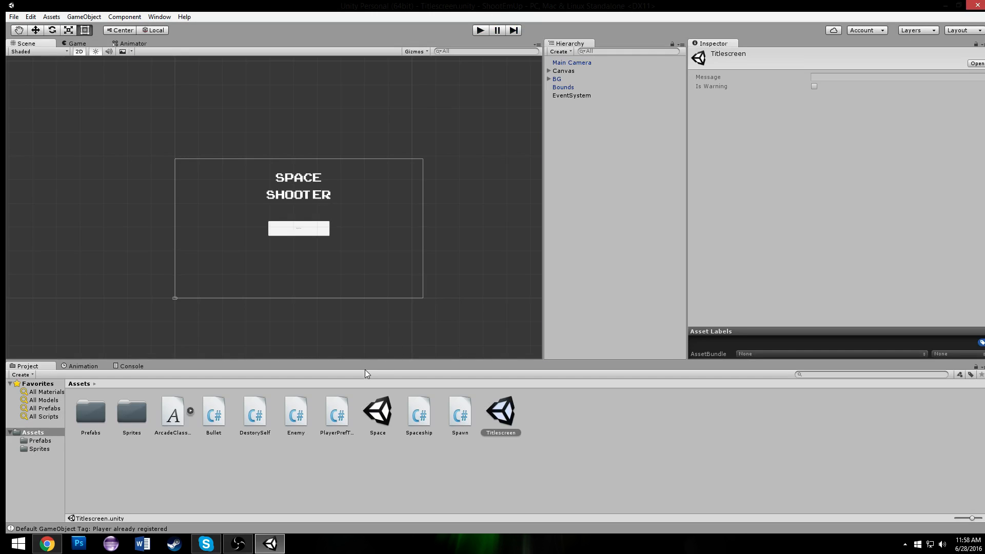
double_click(378, 407)
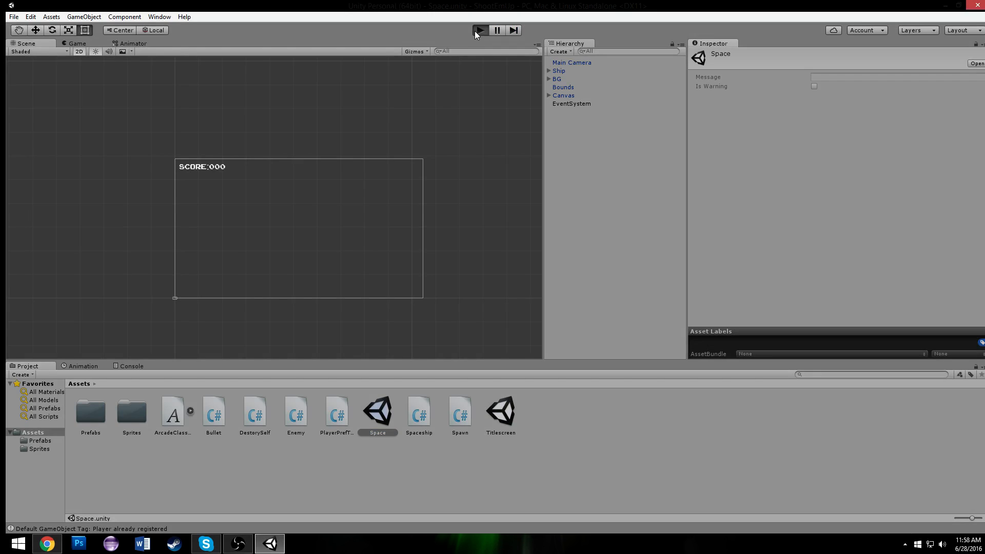
left_click(479, 30)
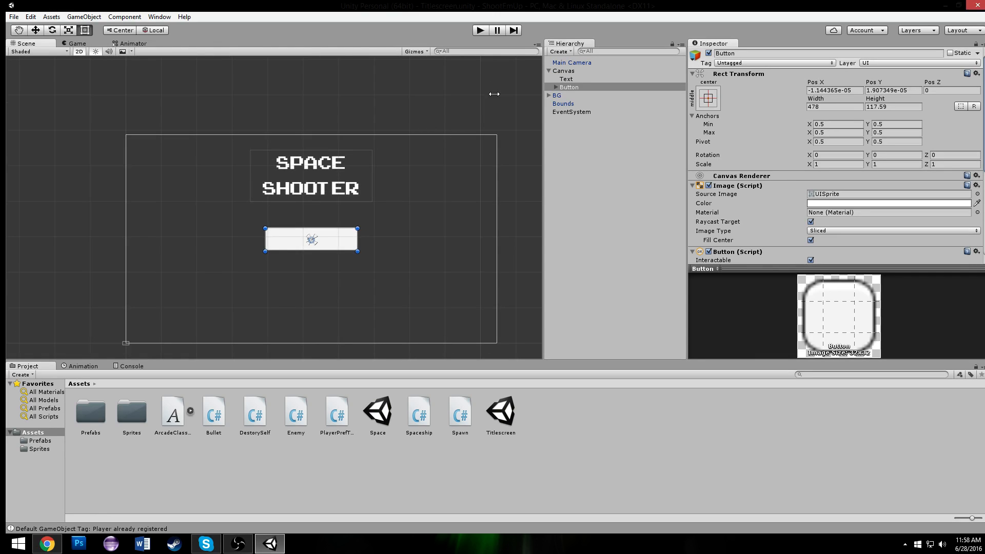
mouse_move(488, 88)
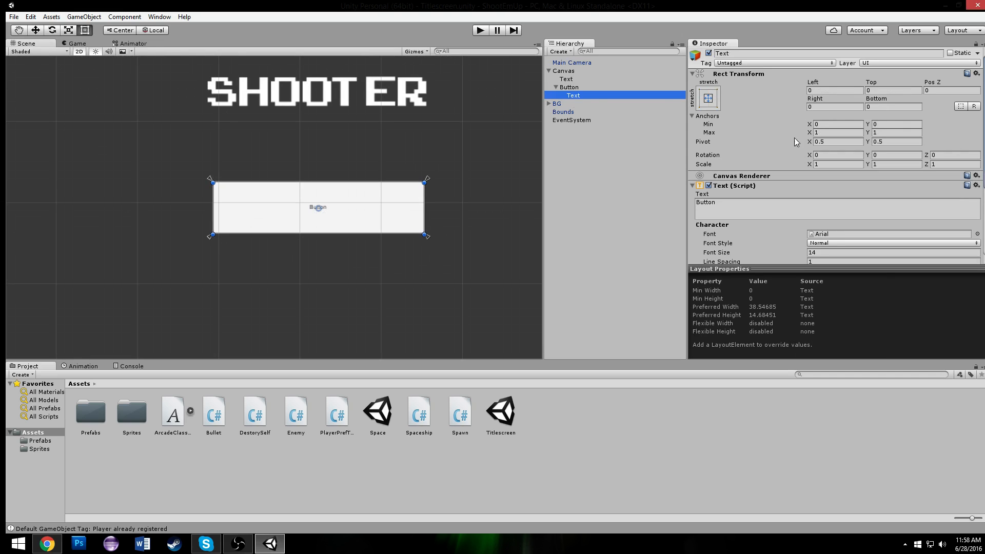
Set the button label to ArcadeClassic font, size 92, light grey colour.
left_click(889, 234)
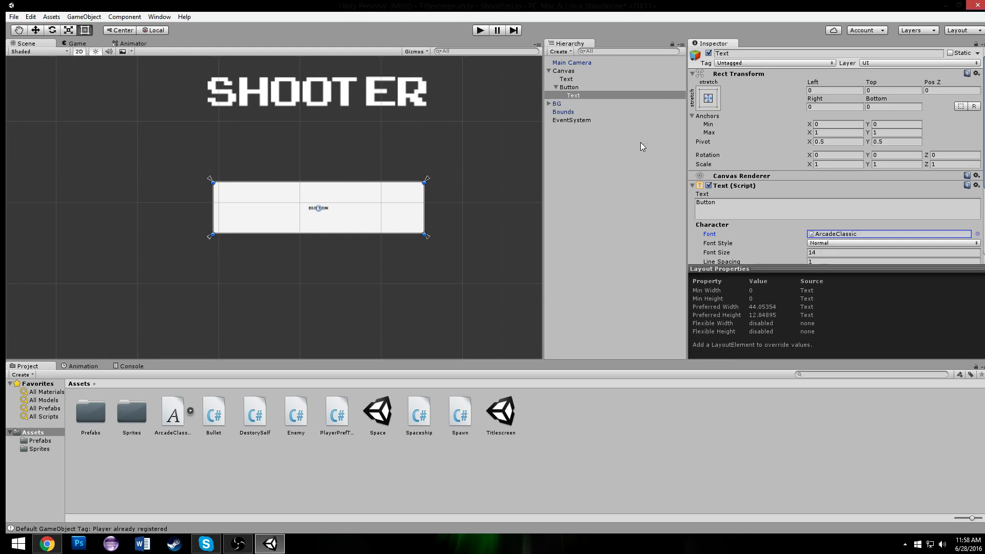
type("76")
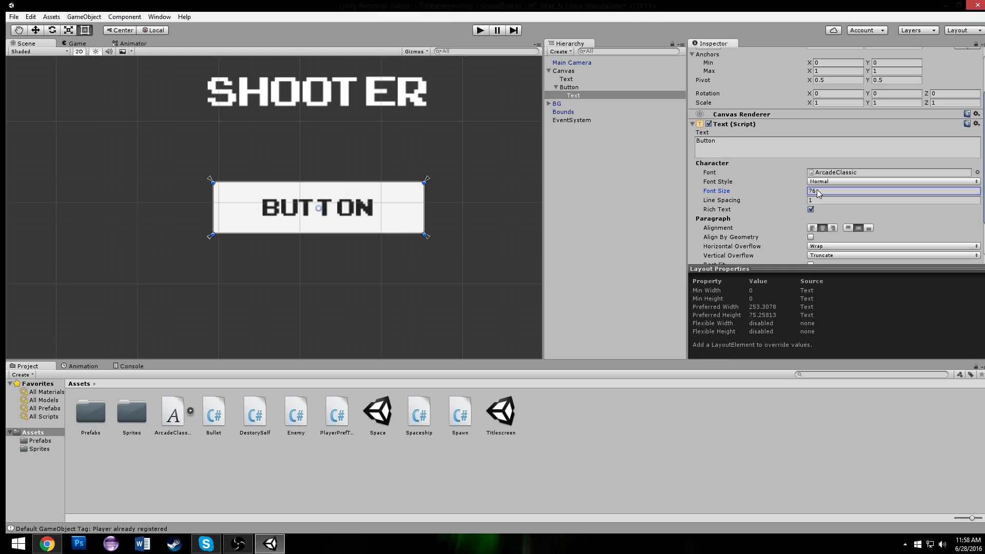
type("92")
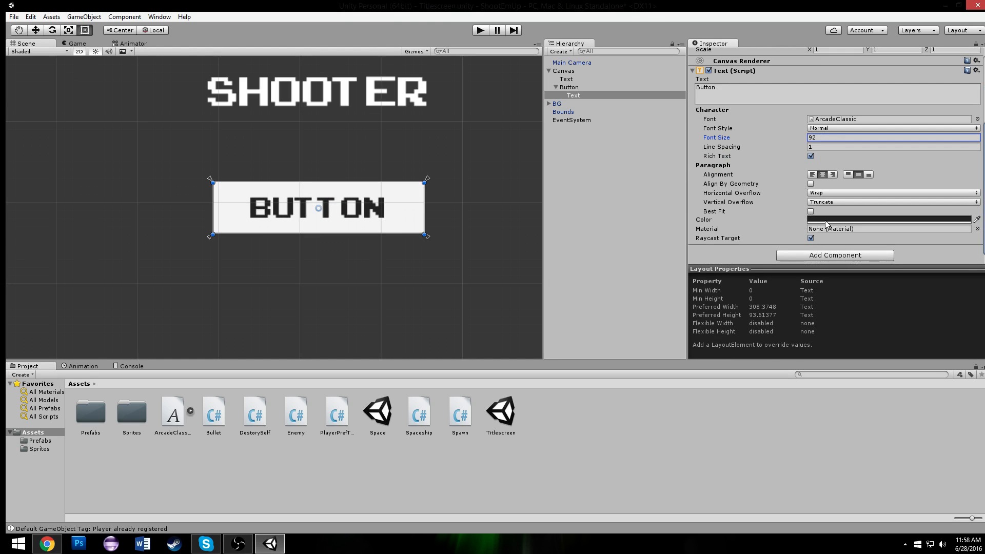
left_click(888, 218)
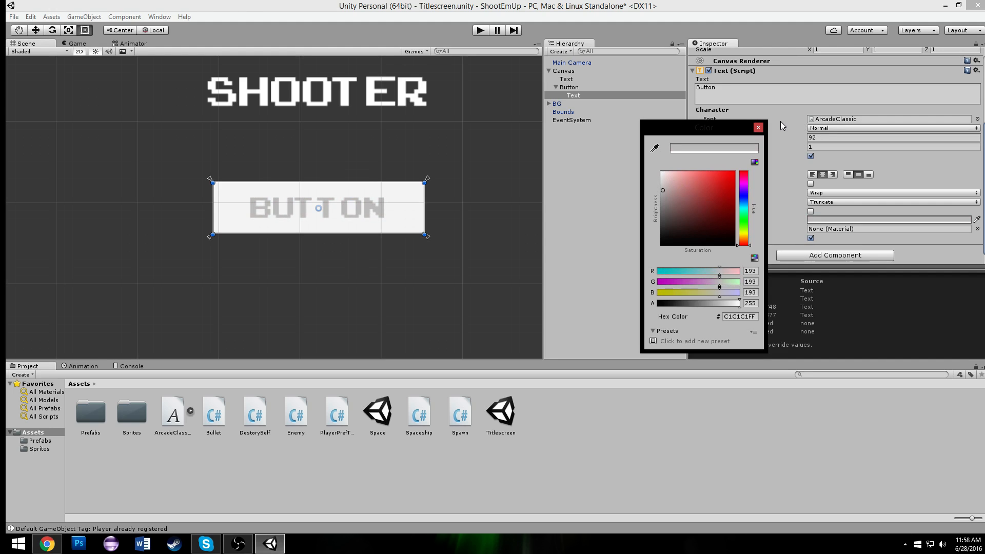
left_click(569, 87)
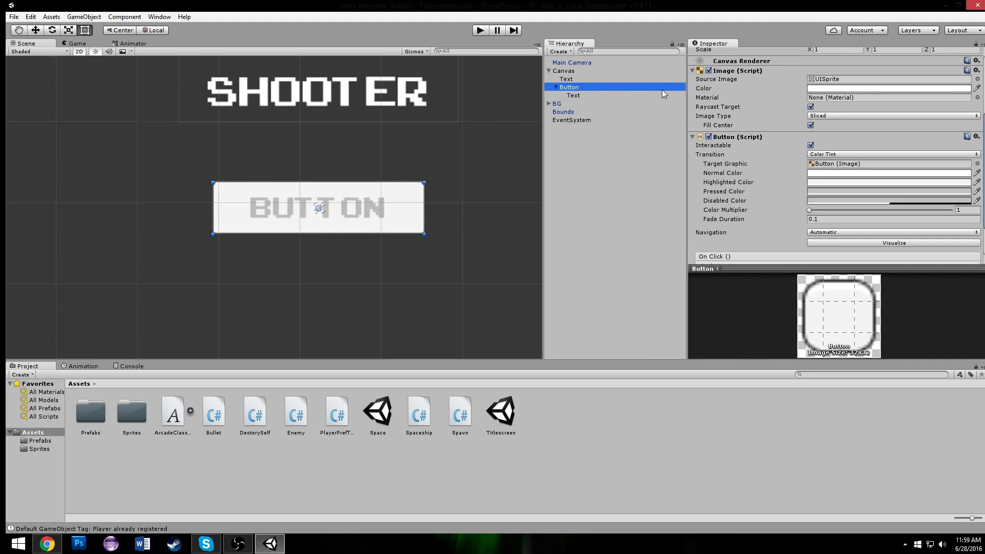
scroll("down", 3)
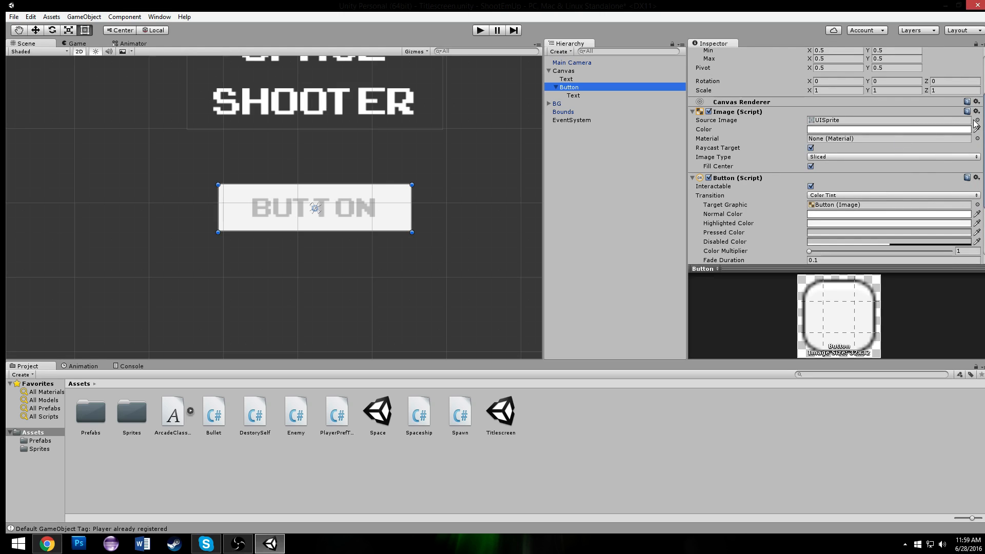
mouse_move(973, 124)
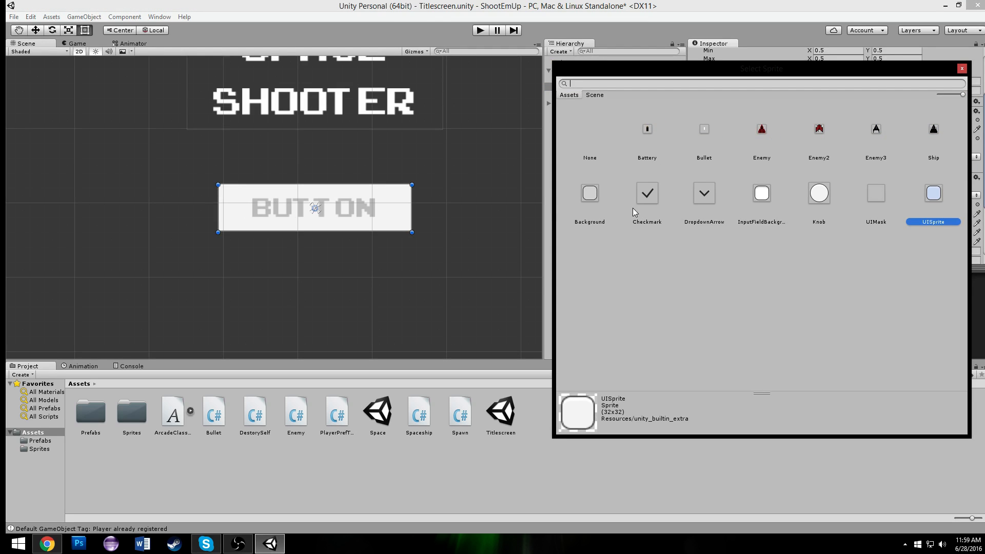
mouse_move(640, 200)
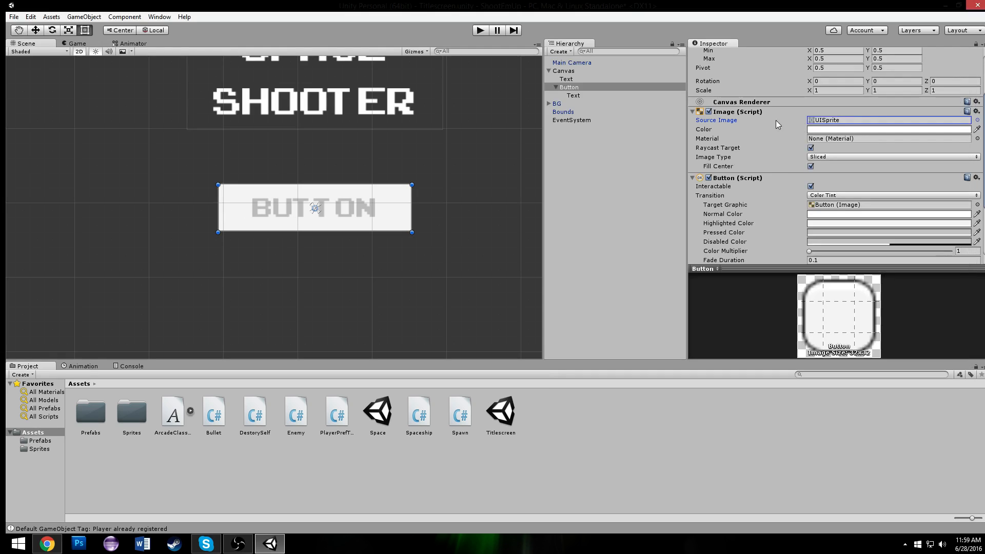
Import the Square sprite and use it as the Button's source image.
right_click(216, 459)
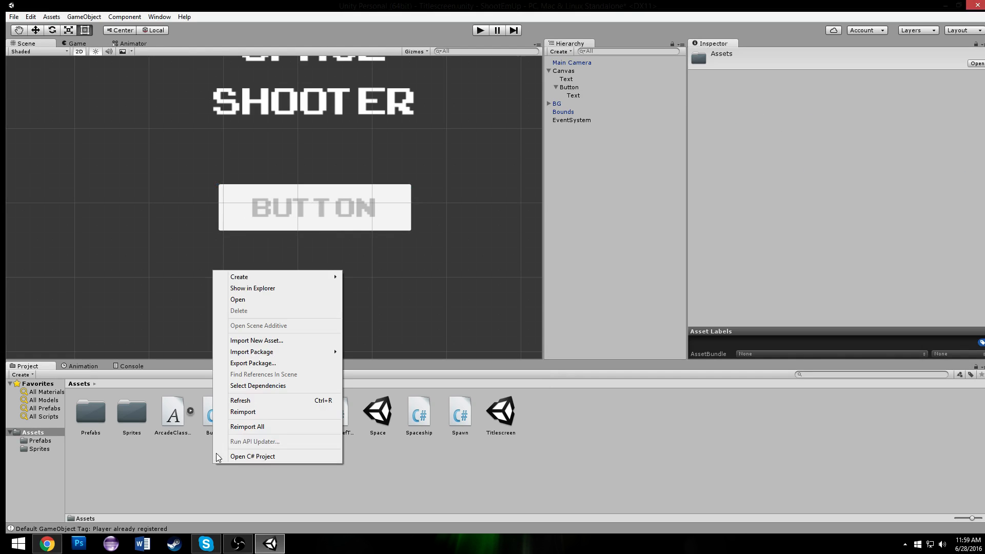
mouse_move(239, 276)
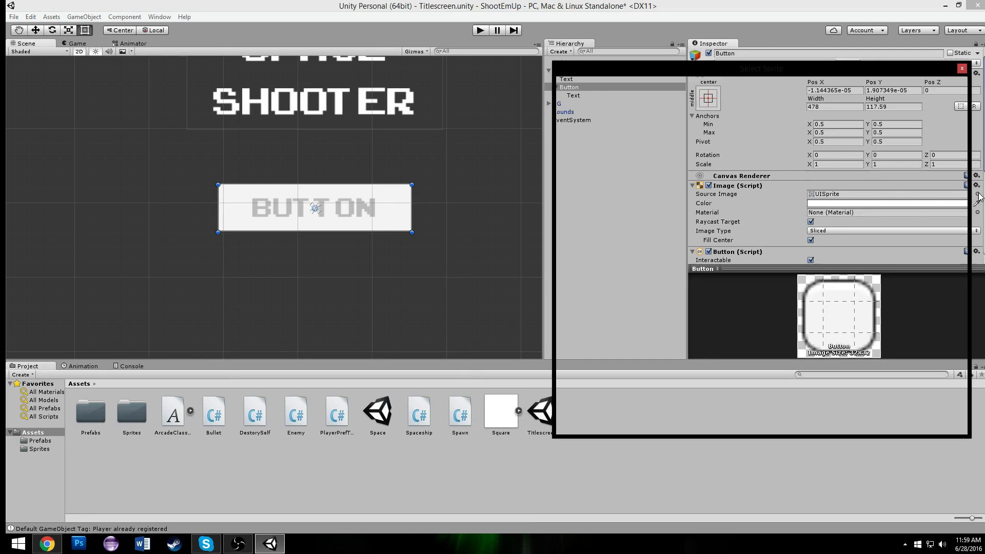
left_click(501, 409)
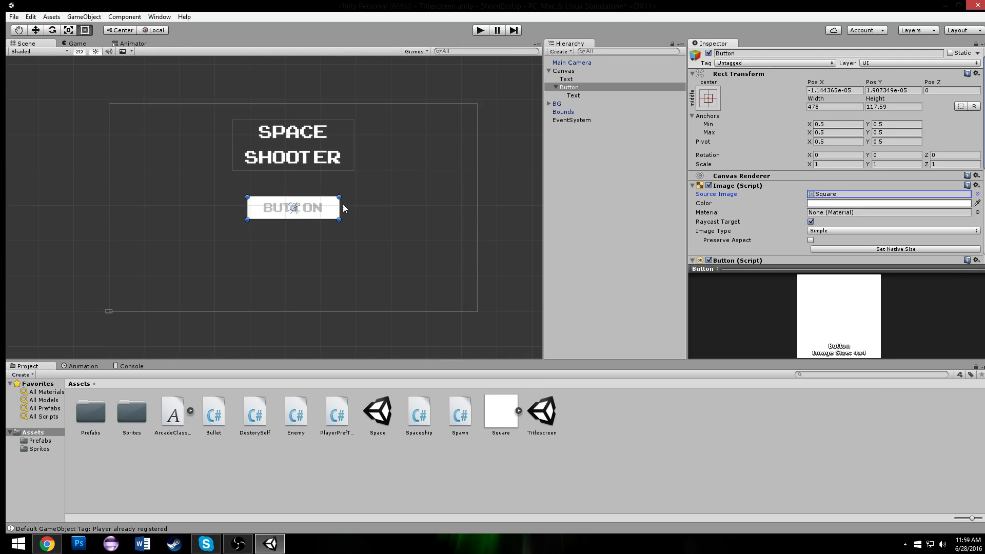
Stretch the button into a wide bar and relabel its text PLAY at font size 51.
left_click_drag(340, 208, 446, 211)
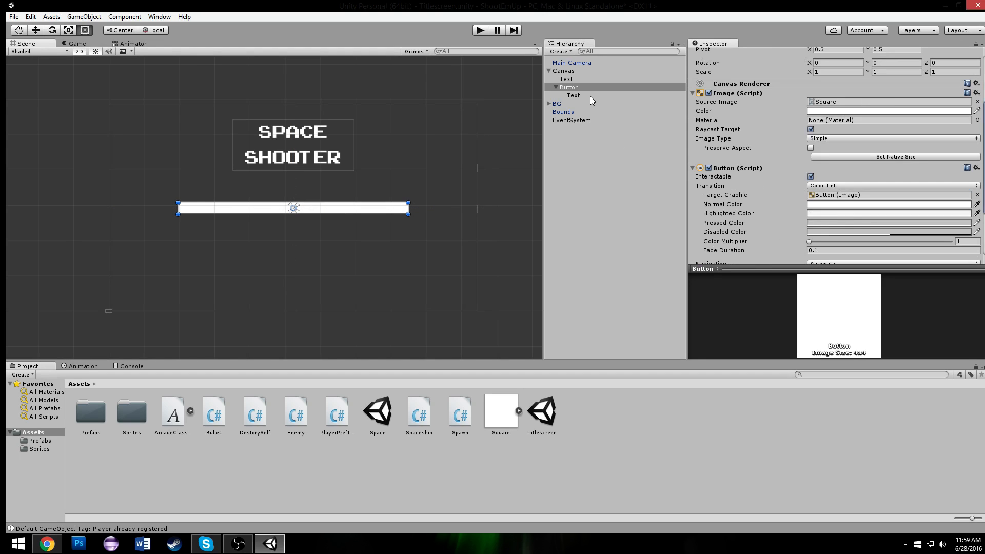
left_click(573, 95)
type("51")
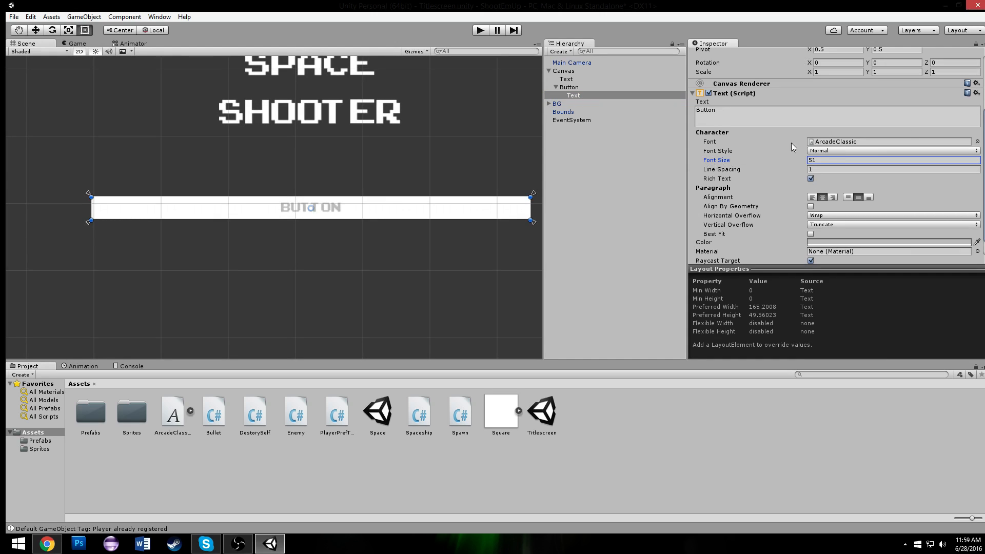
type("P")
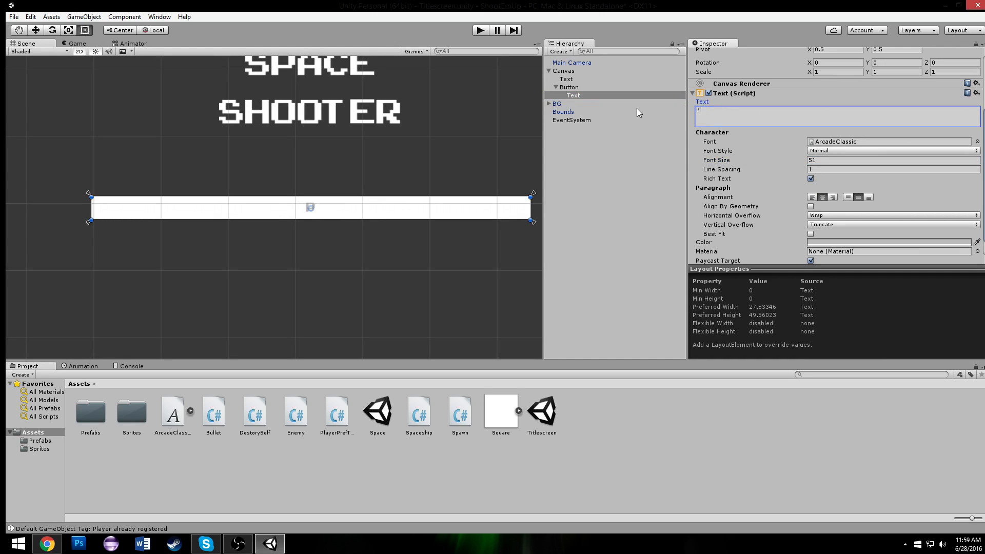
type("LAY")
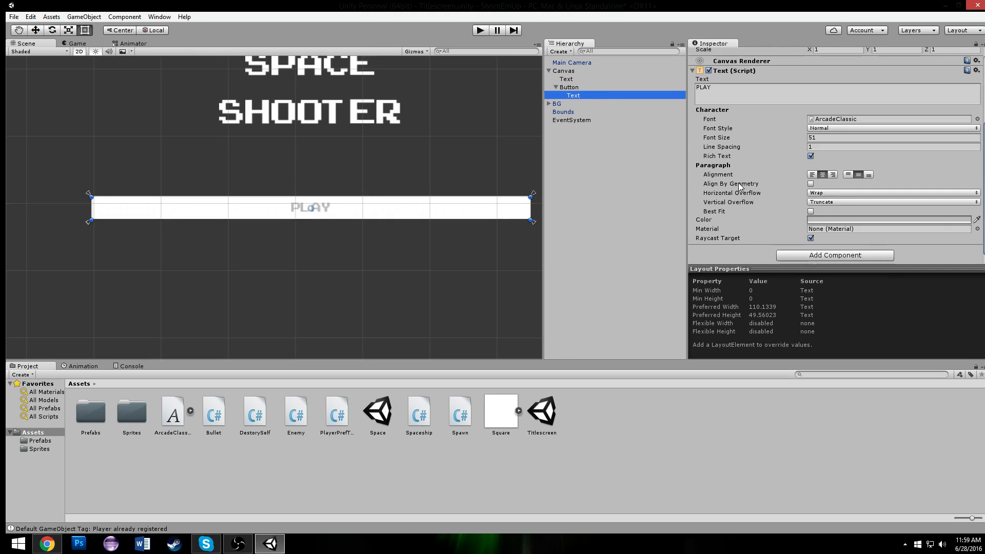
left_click(568, 86)
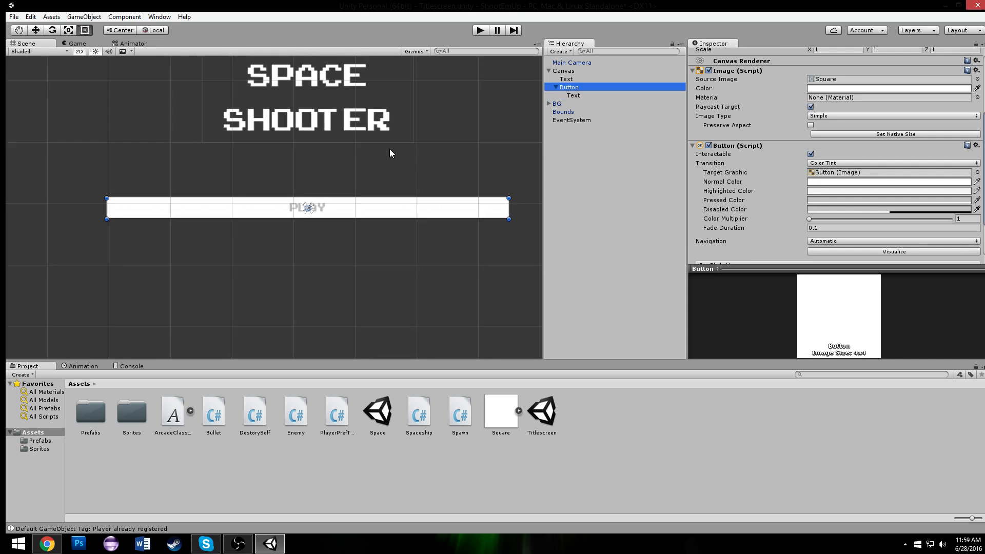
Give the button's Image colour a nearly transparent white with alpha 85.
left_click(888, 88)
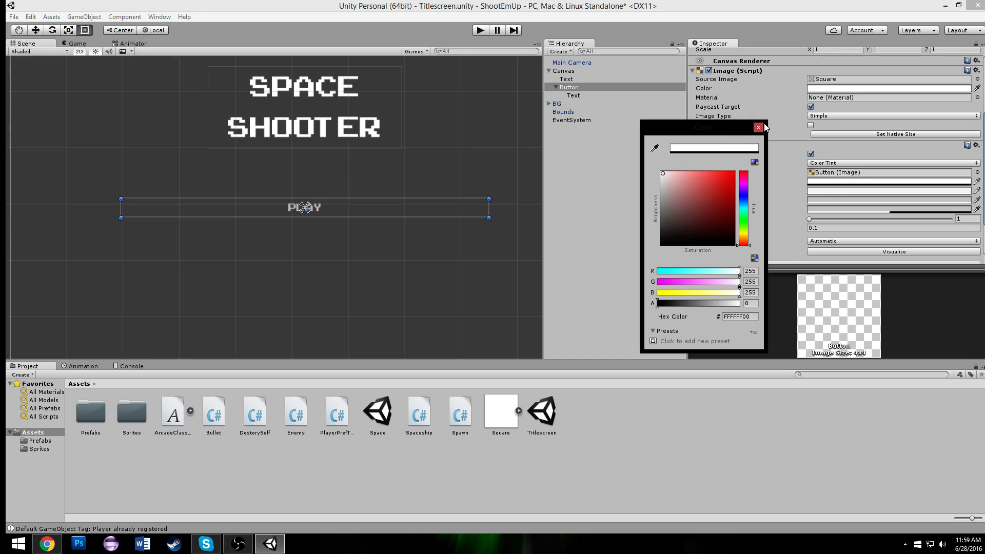
left_click_drag(658, 303, 736, 303)
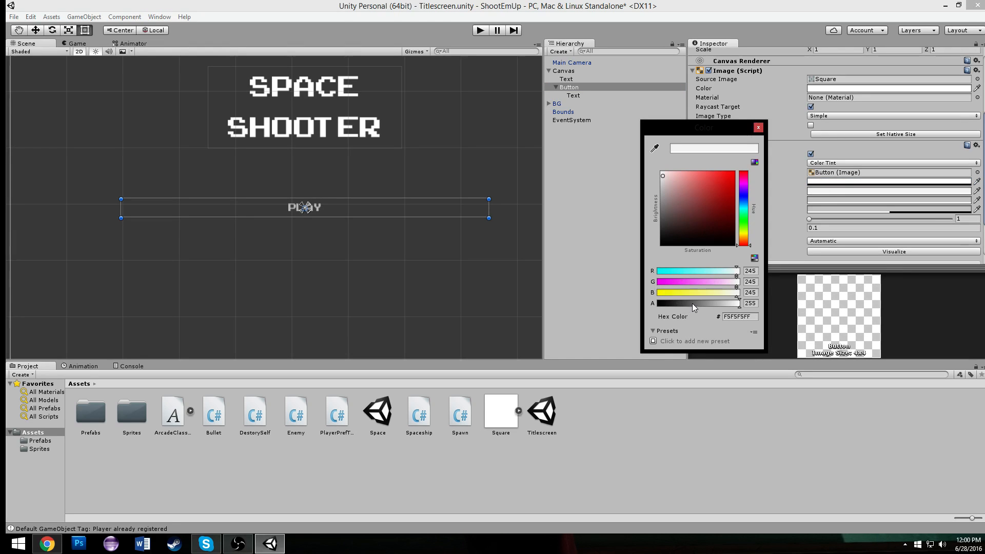
left_click(679, 197)
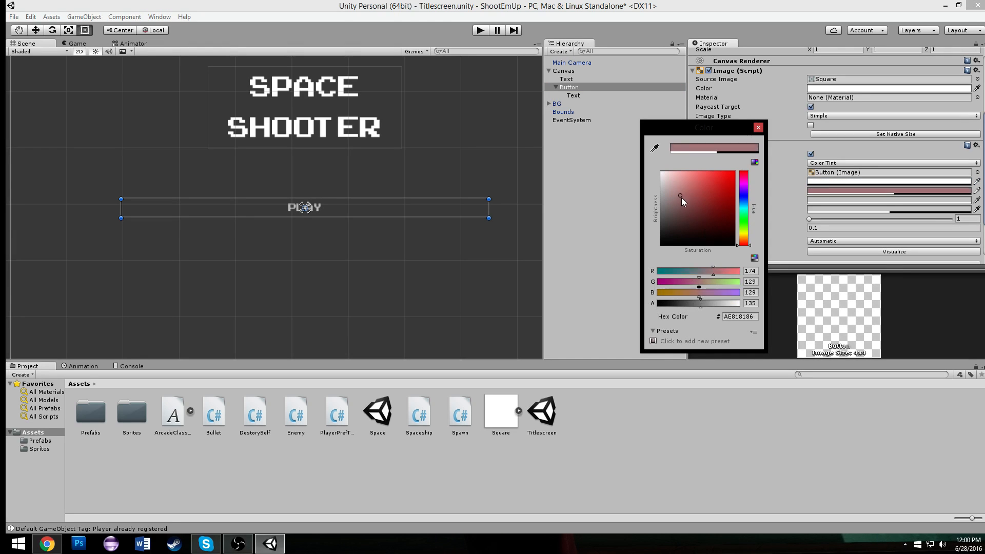
left_click_drag(681, 197, 661, 173)
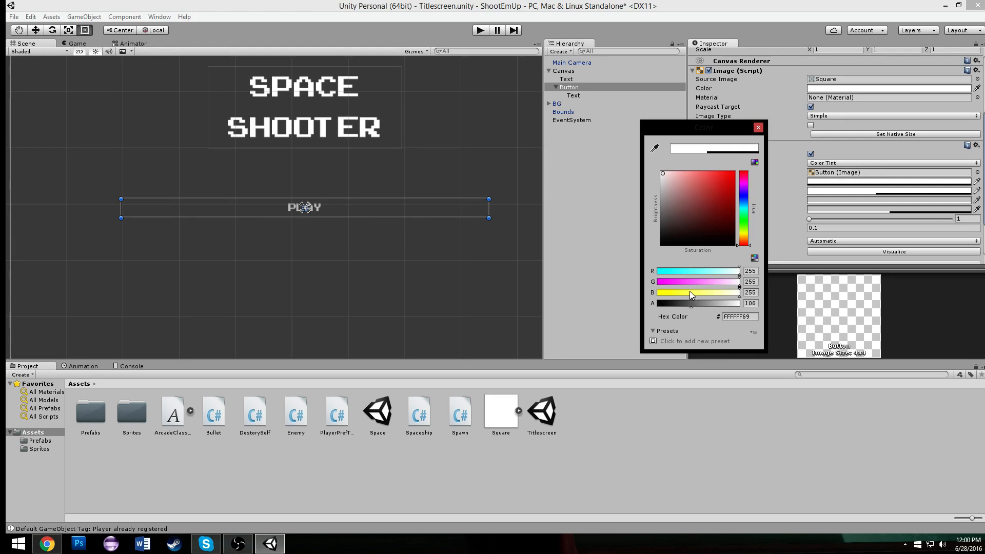
left_click_drag(691, 295, 684, 296)
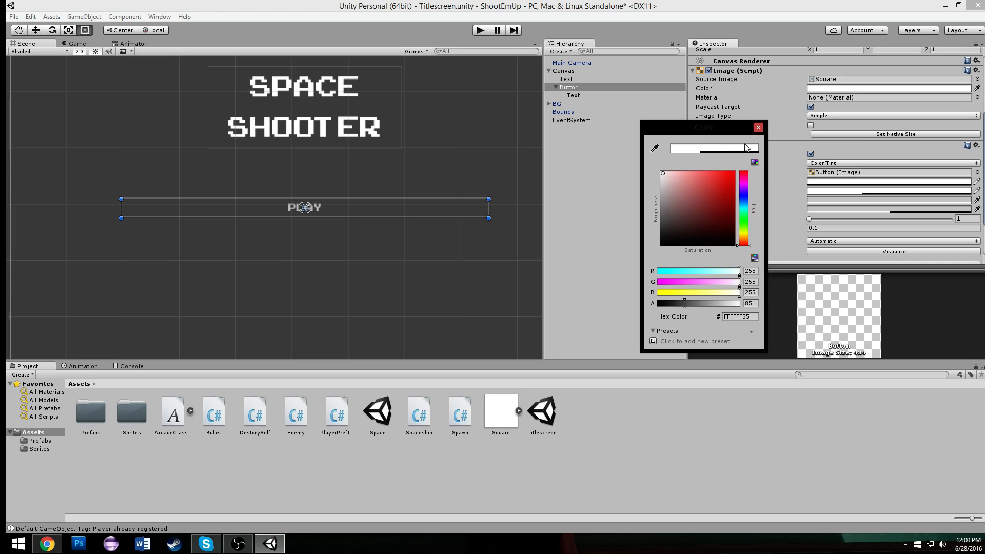
left_click(758, 127)
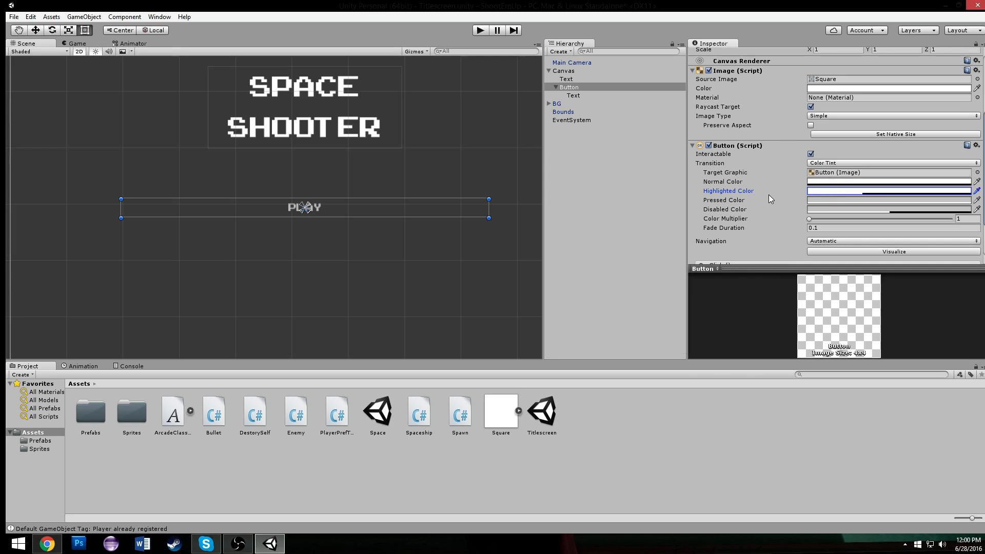
Adjust the button's Highlighted and Pressed tint colours, play-testing the result.
right_click(889, 191)
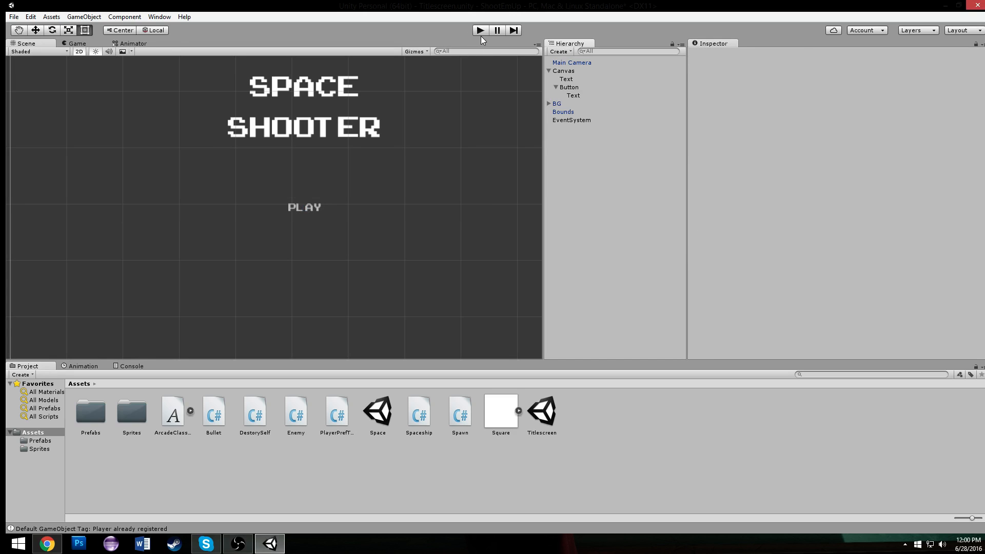
left_click(479, 30)
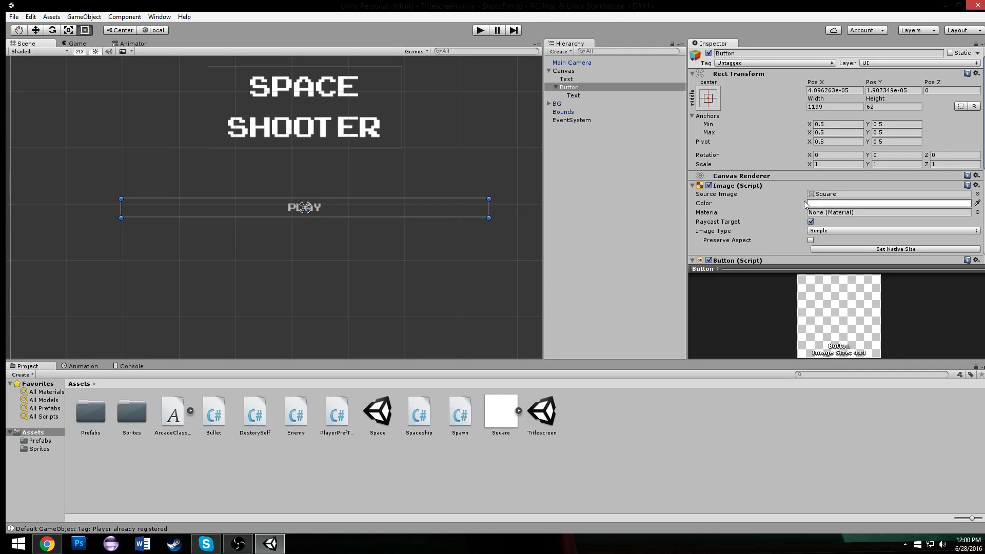
left_click(889, 203)
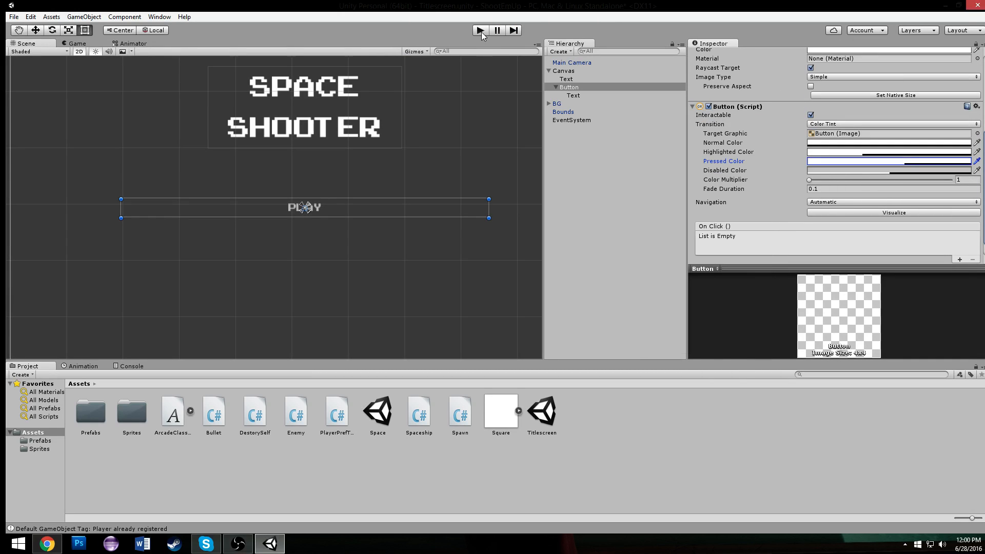
left_click(479, 30)
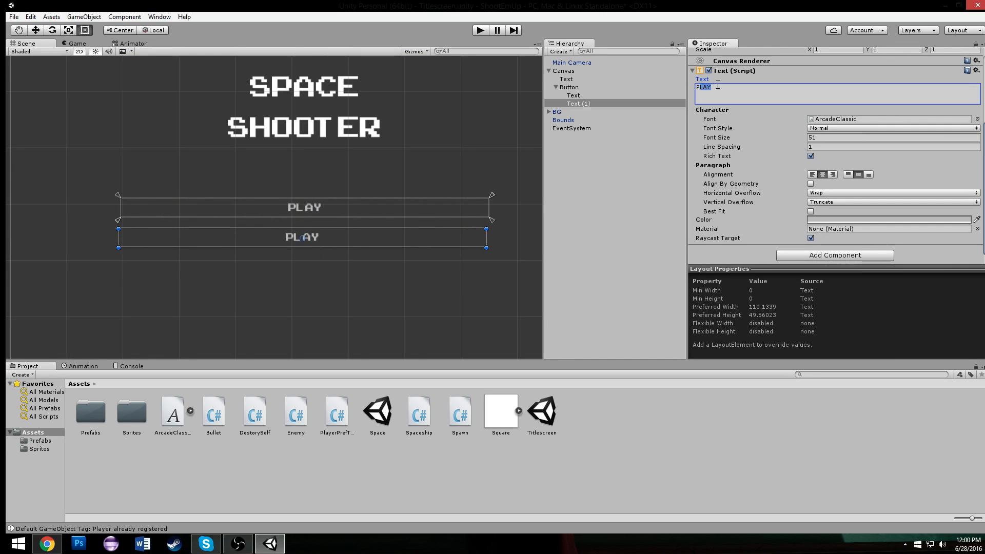
Label the duplicated button QUIT and position it beneath the PLAY button.
type("QUIT")
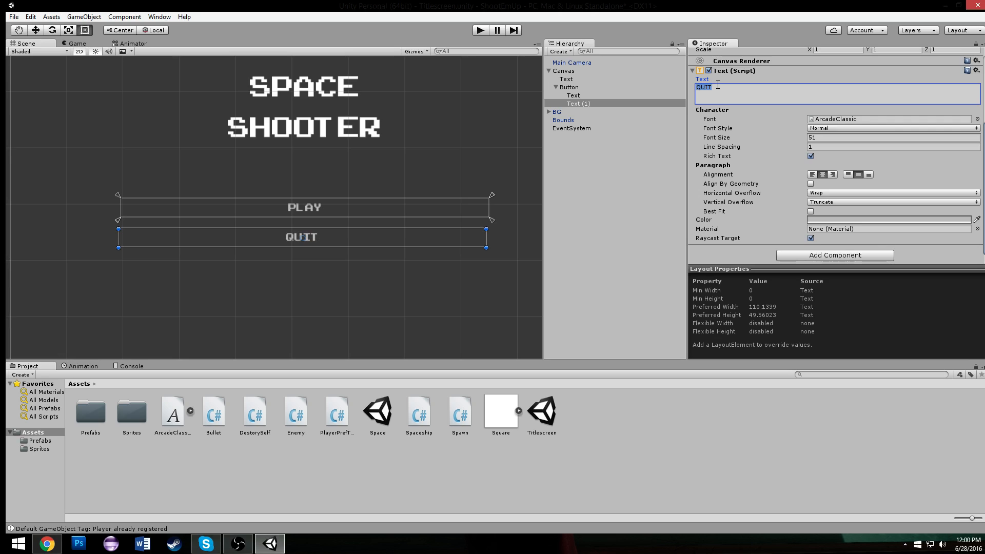
left_click(568, 86)
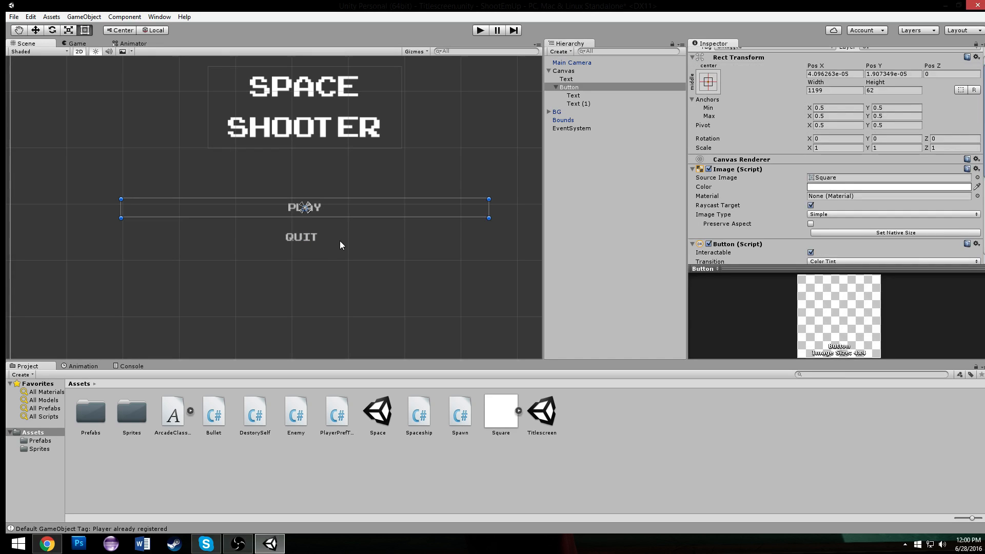
left_click(578, 102)
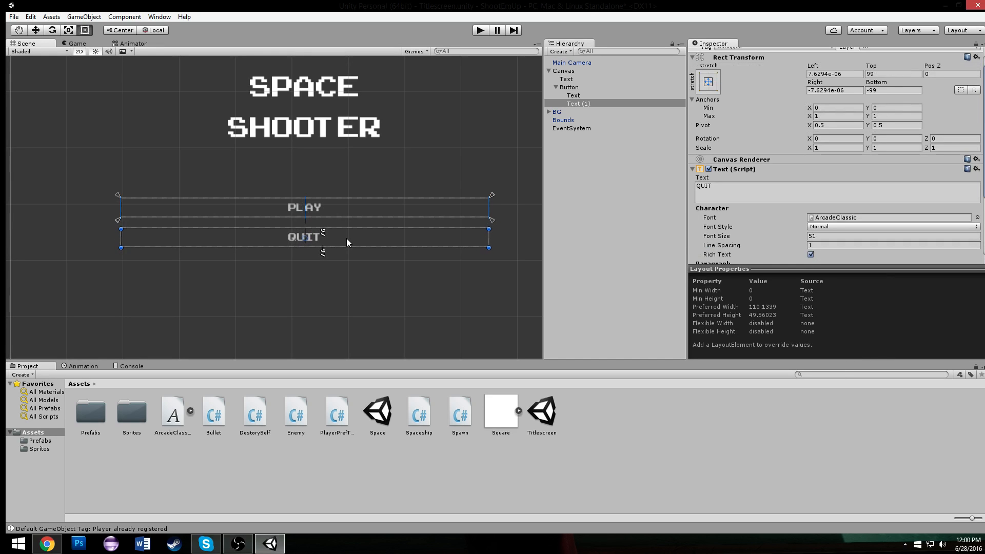
left_click(479, 30)
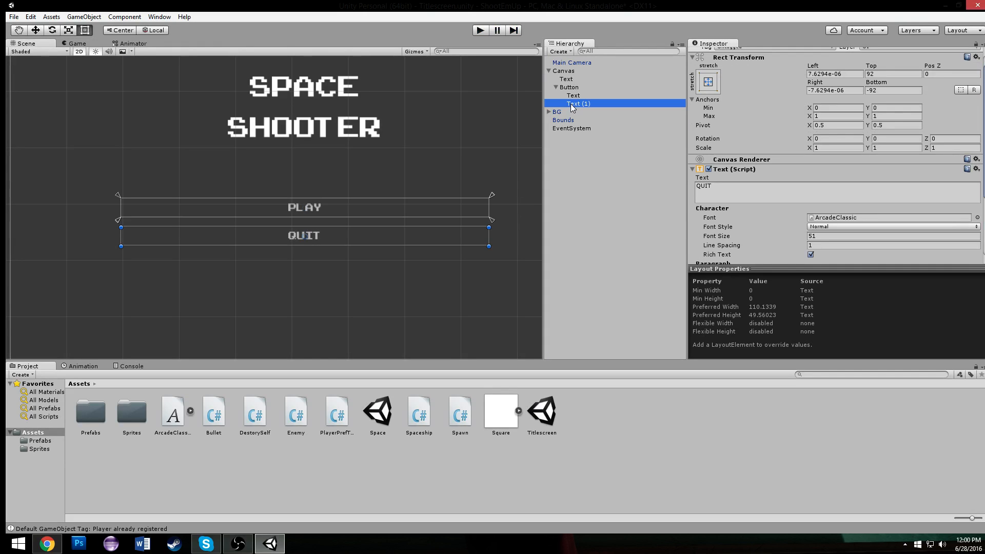
left_click(563, 71)
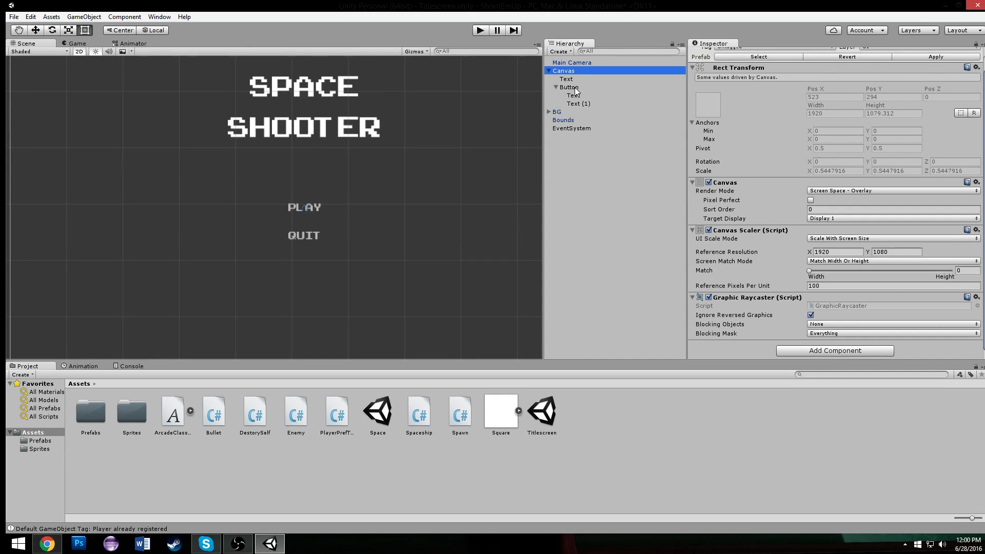
left_click(578, 102)
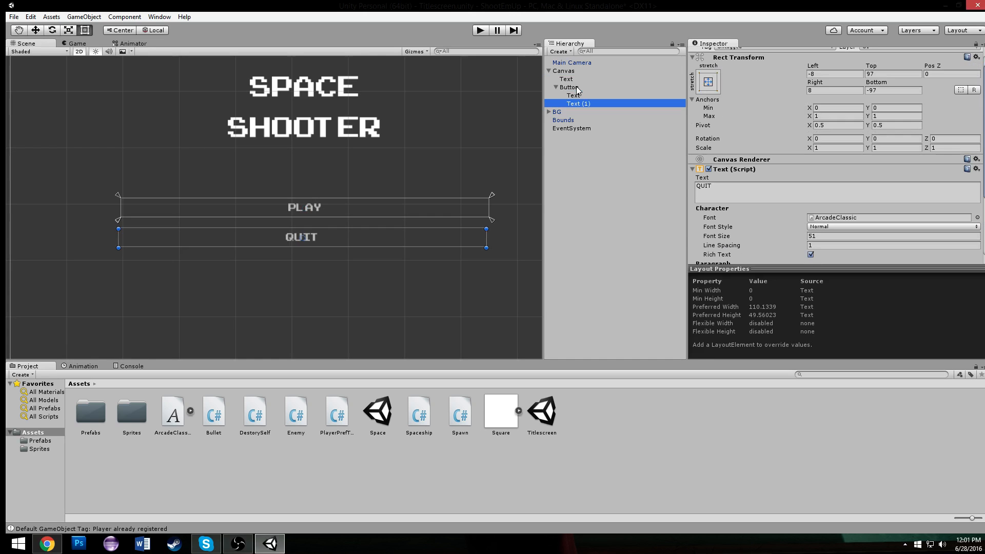
left_click(569, 87)
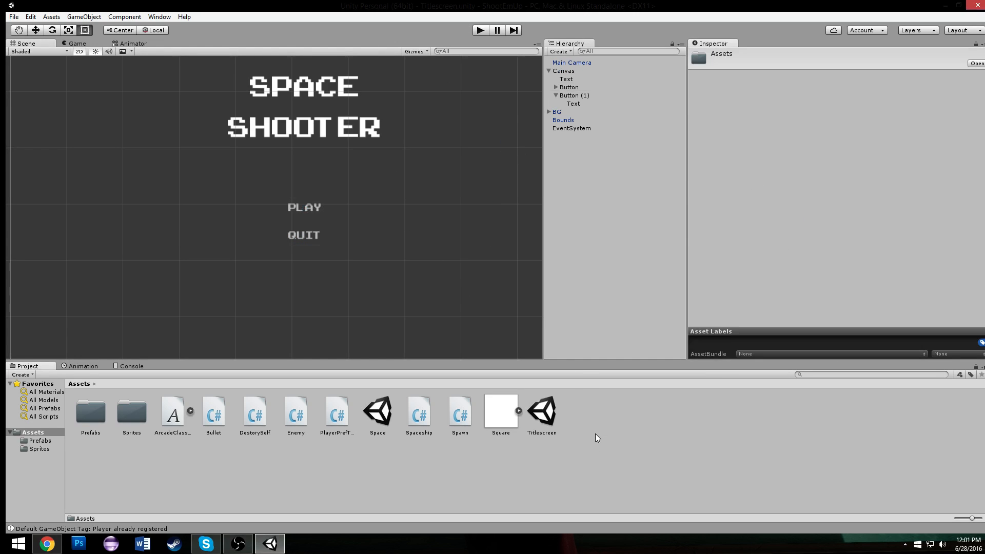
Create a C# script named ButtonFunctions in Assets and open it in MonoDevelop.
right_click(595, 439)
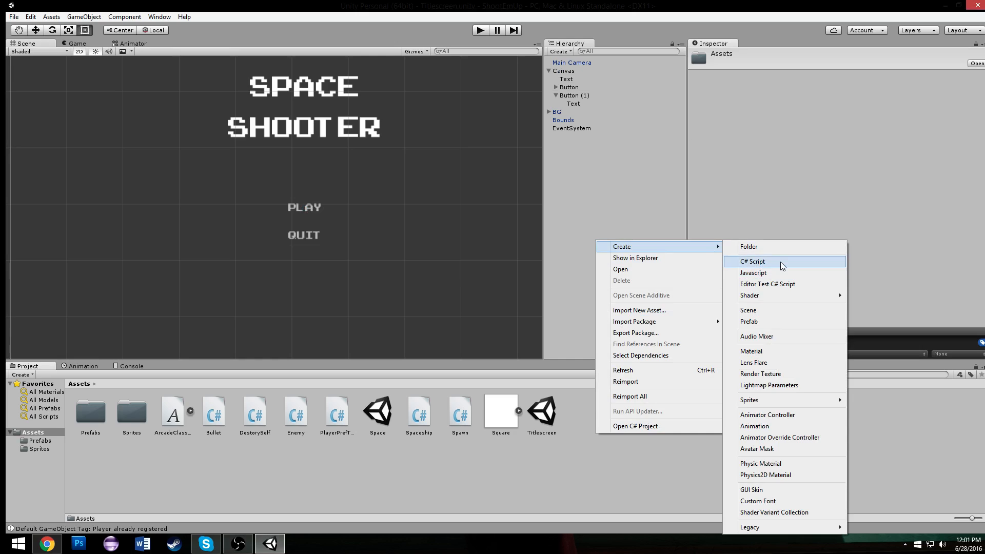
left_click(753, 262)
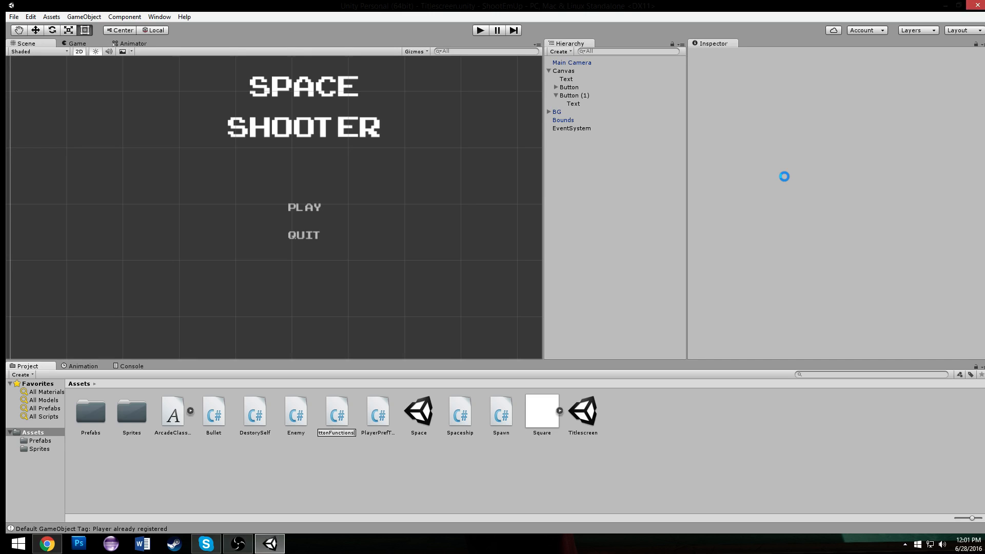
left_click(253, 414)
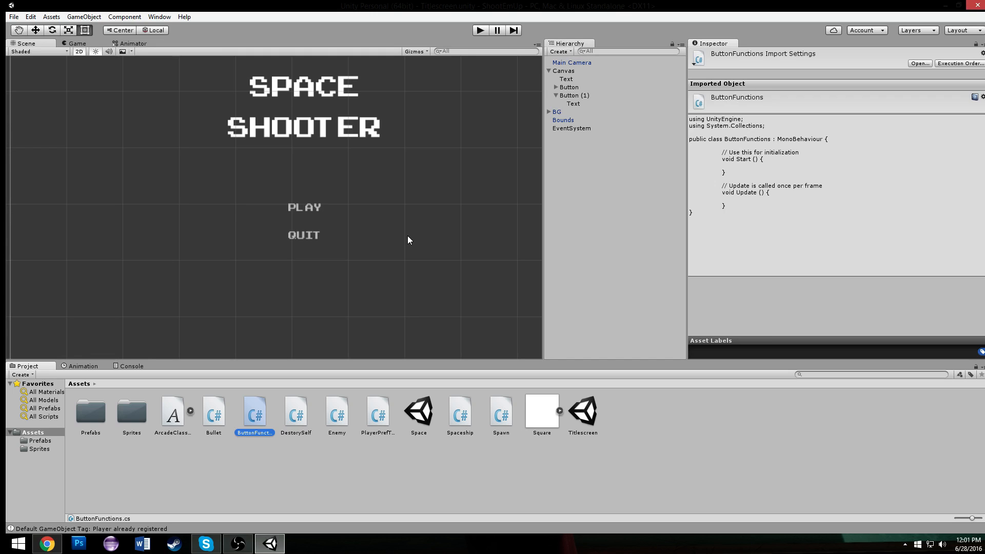
double_click(254, 412)
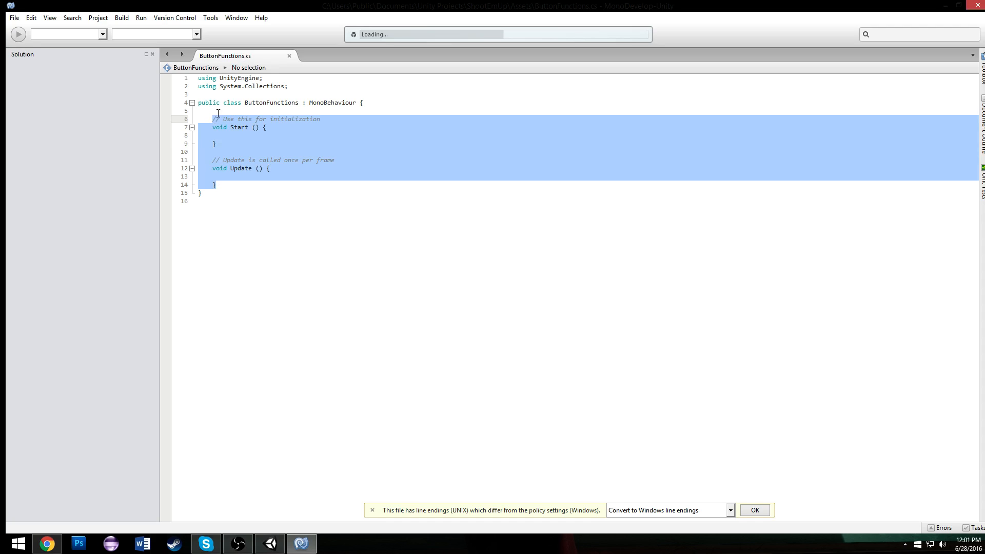
Write a public void Quit() method that calls Application.Quit().
type("vo")
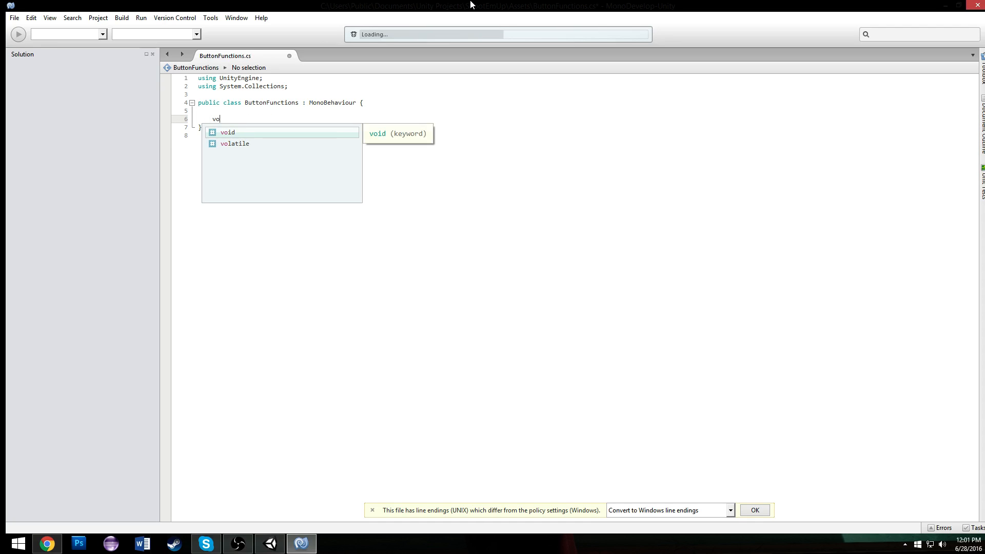
type("punli")
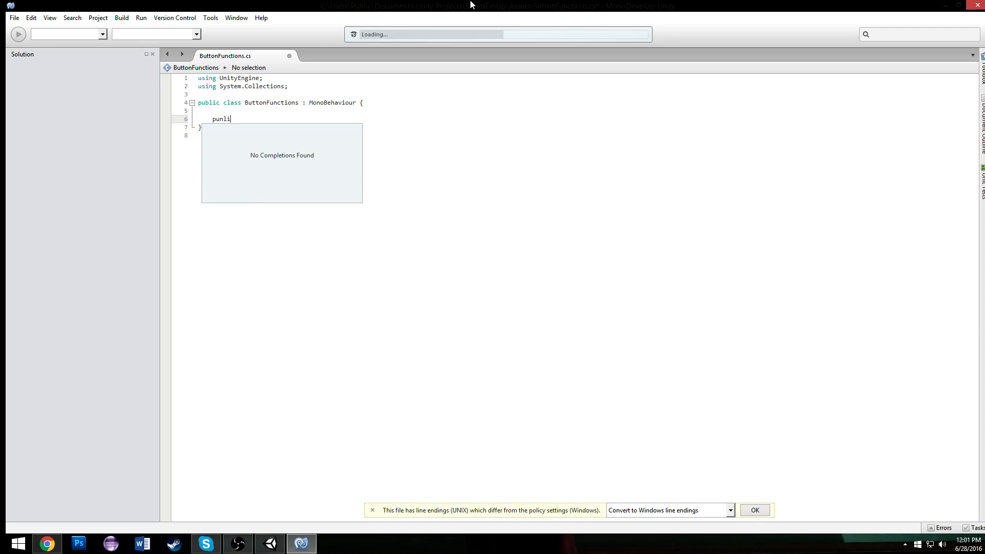
type("public")
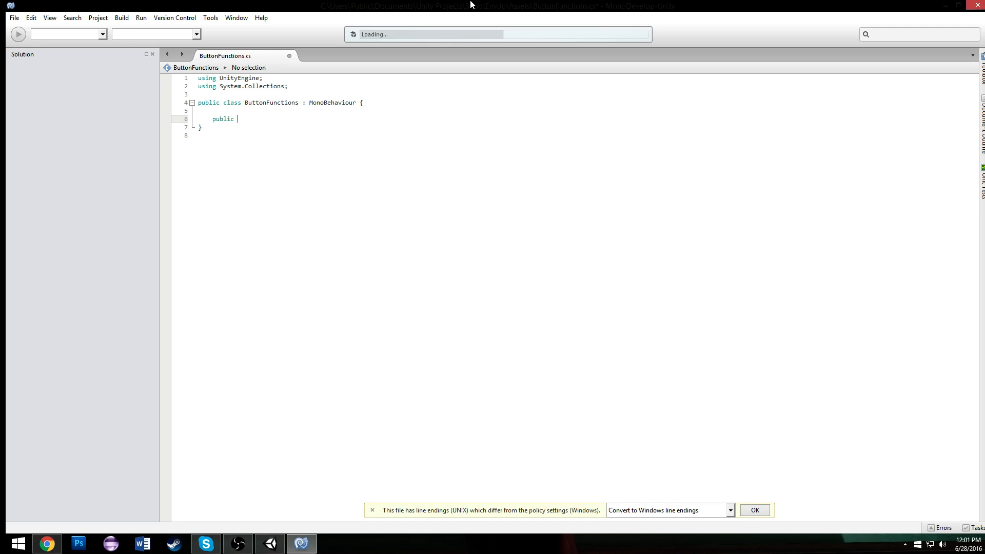
type("void Qu")
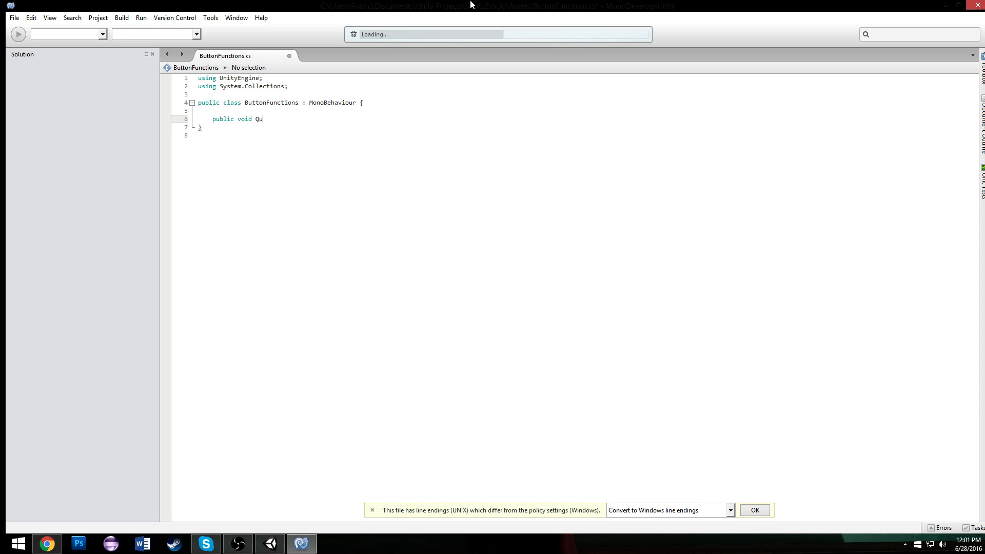
type("it(){")
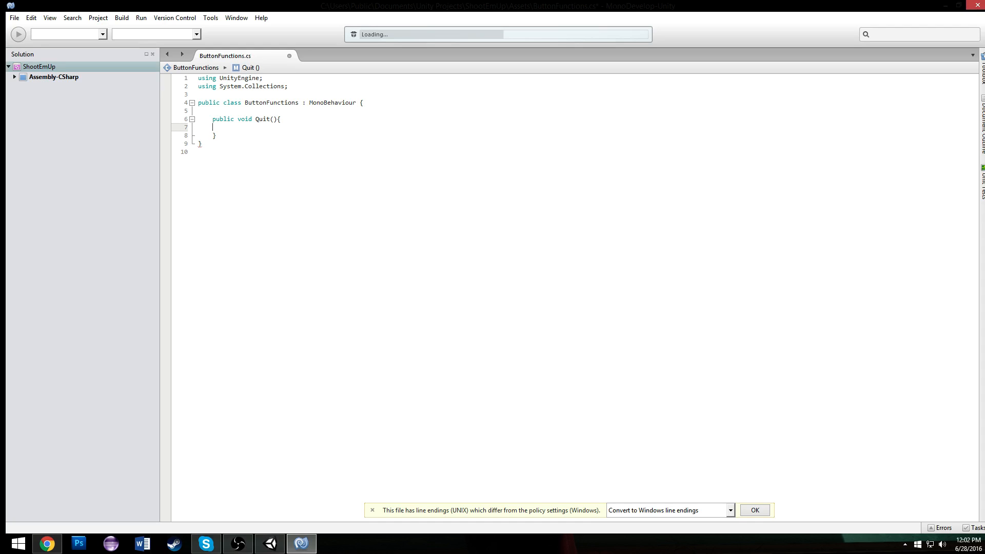
mouse_move(193, 113)
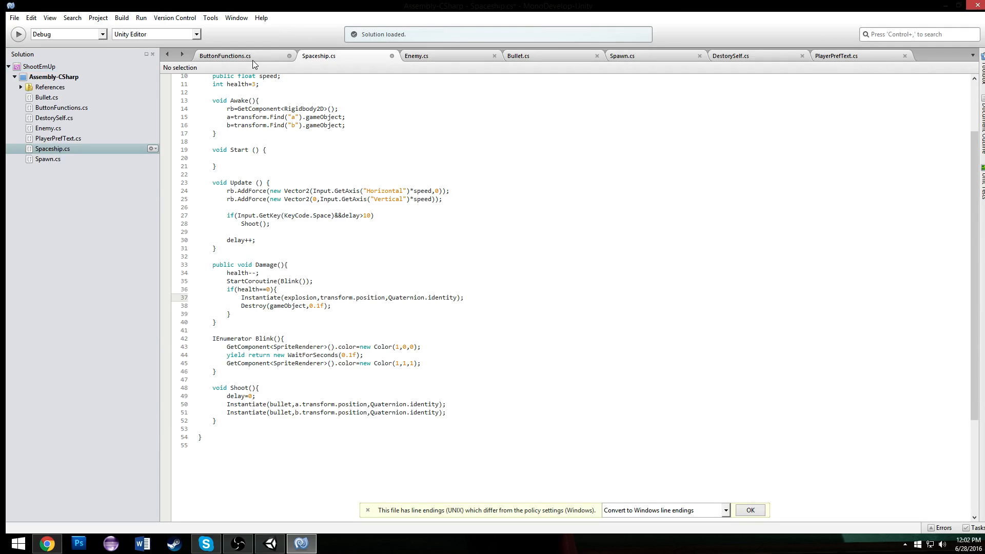
left_click(224, 56)
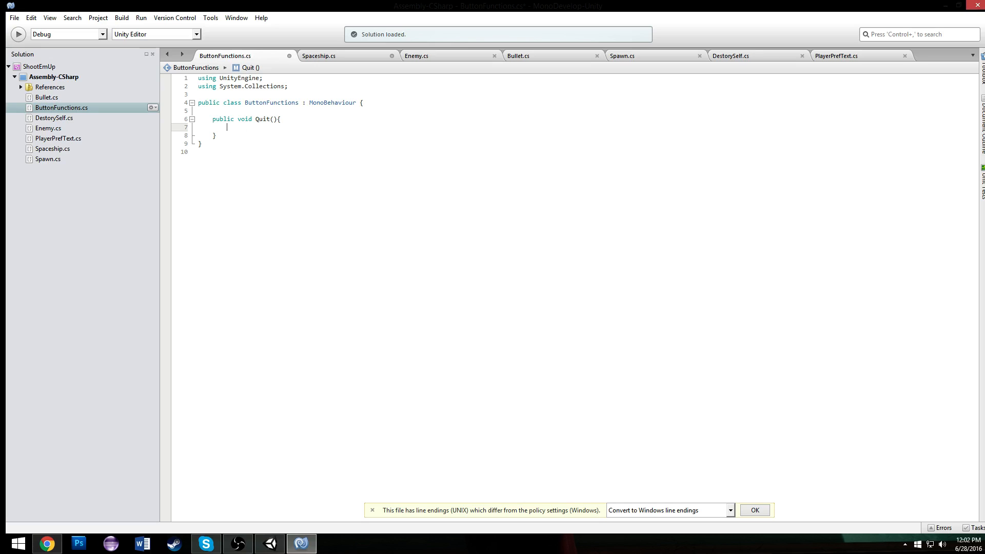
type("Application.Quit")
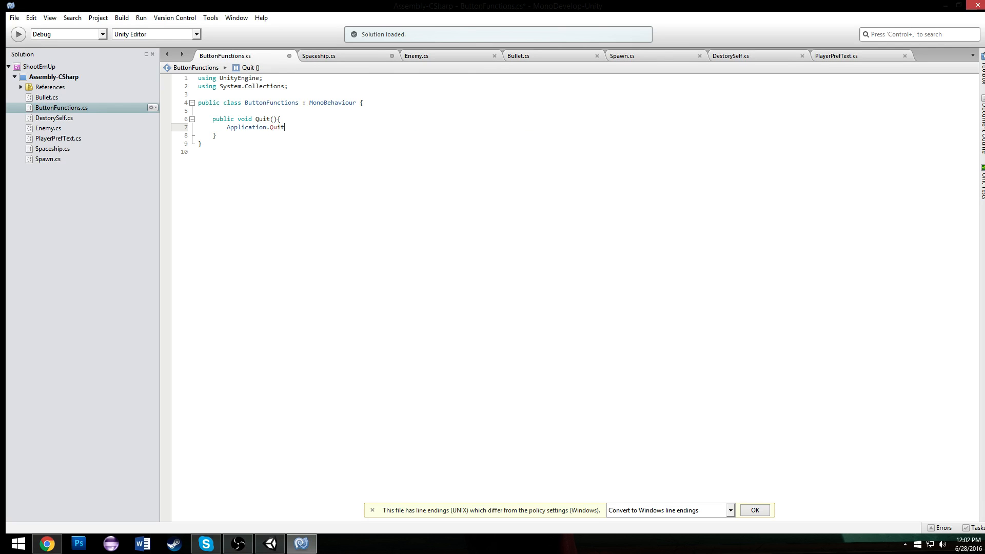
type("();")
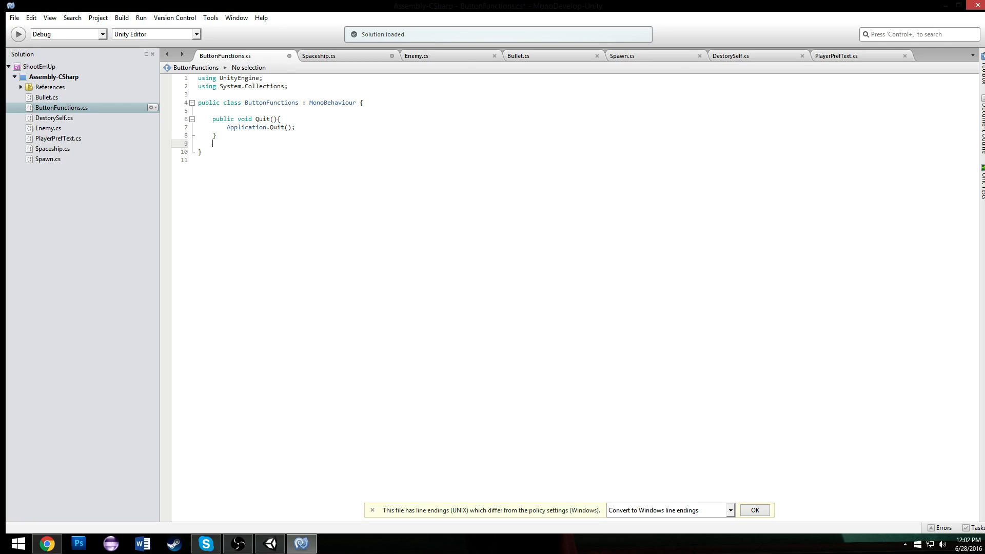
Add an empty public void Start() method below Quit.
type("public void")
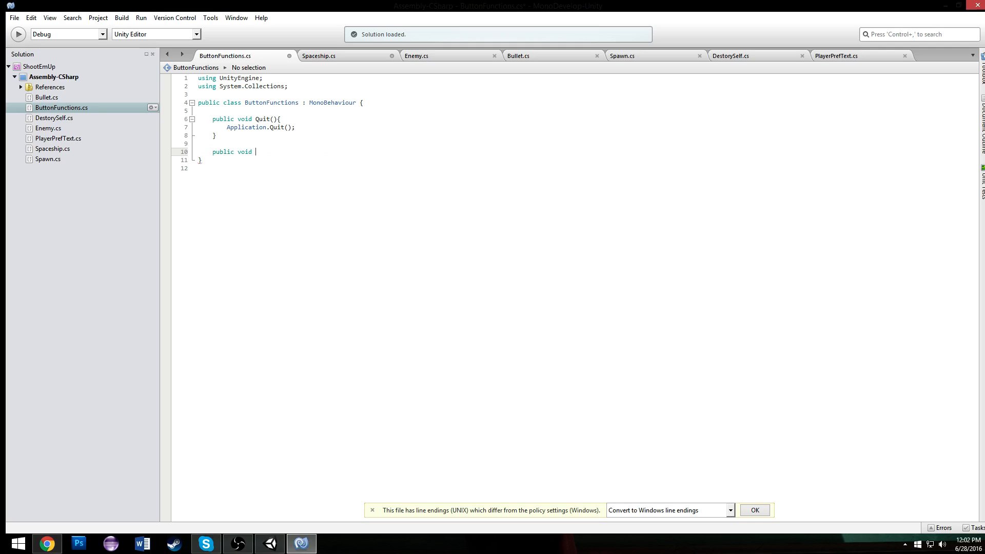
type("St")
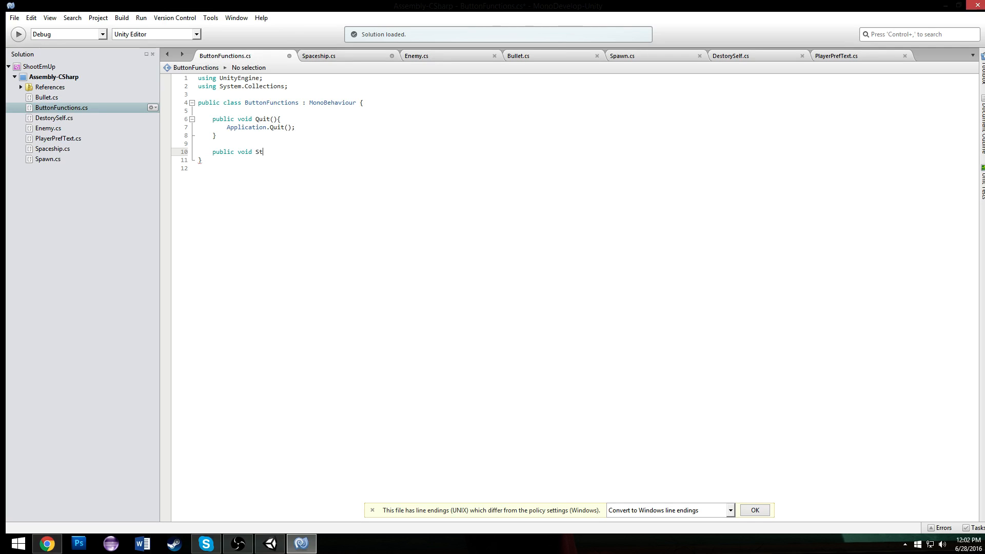
type("art(){")
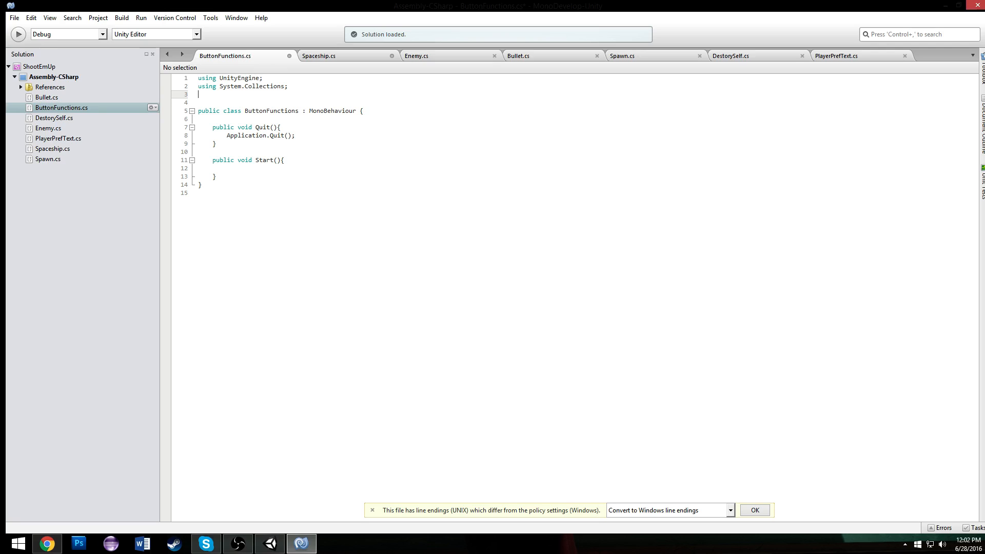
Import UnityEngine.SceneManagement and call SceneManager.LoadScene(1) inside Start, returning to Unity.
type("using")
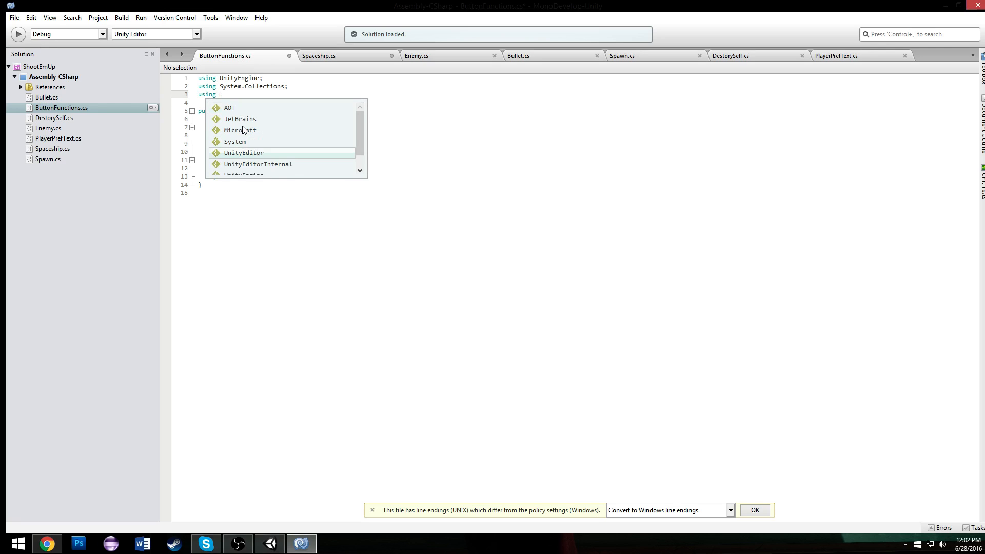
type("UnityEngine")
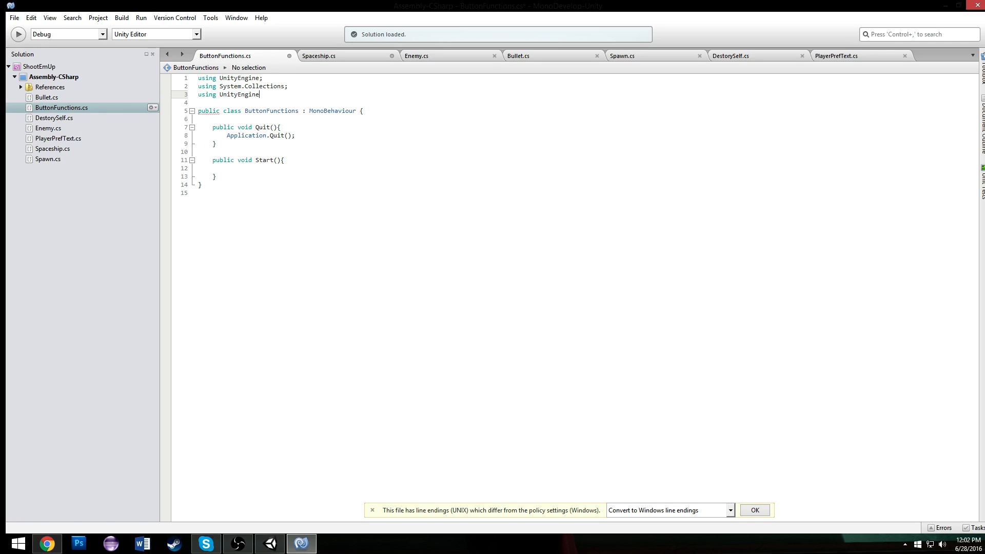
type(".SceneManagement;")
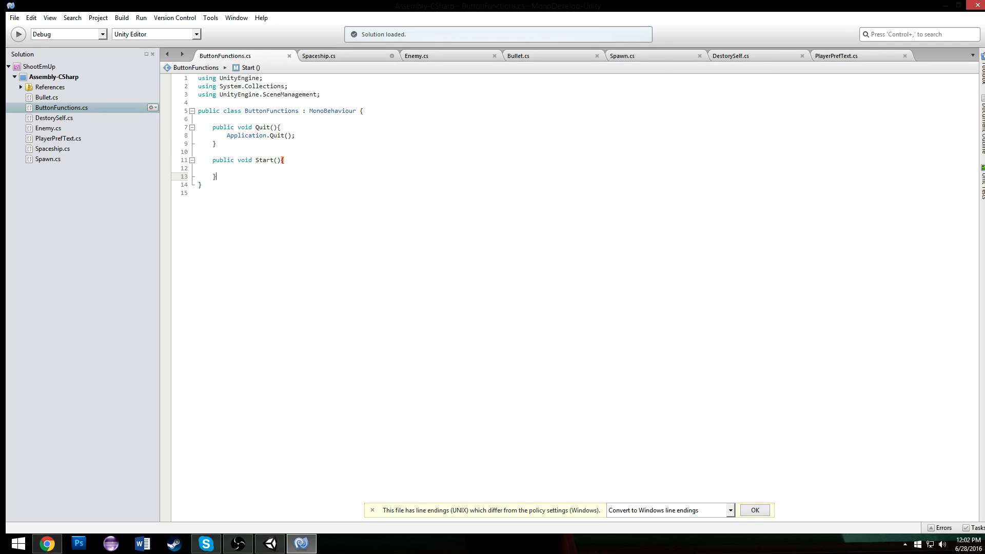
type("SceneManager")
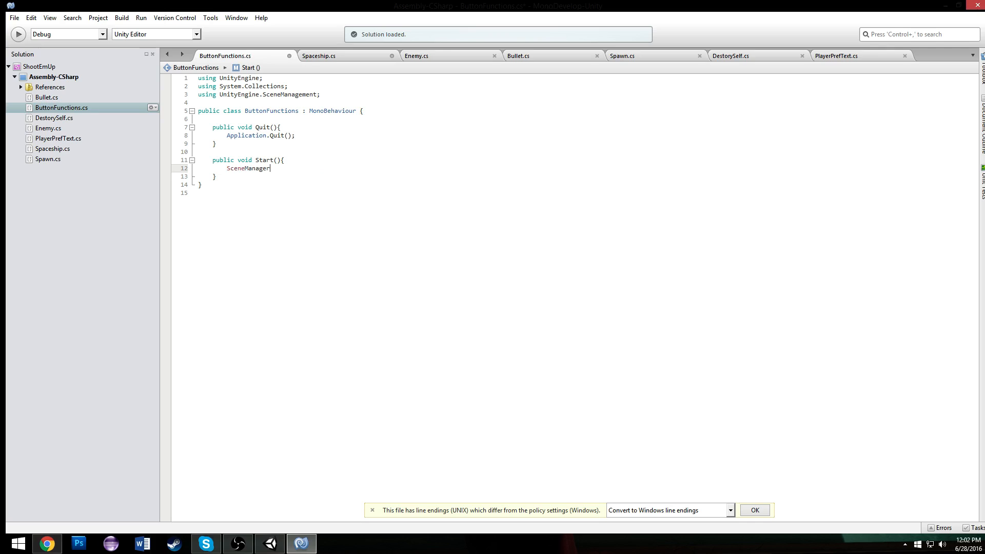
type(".LoadScene")
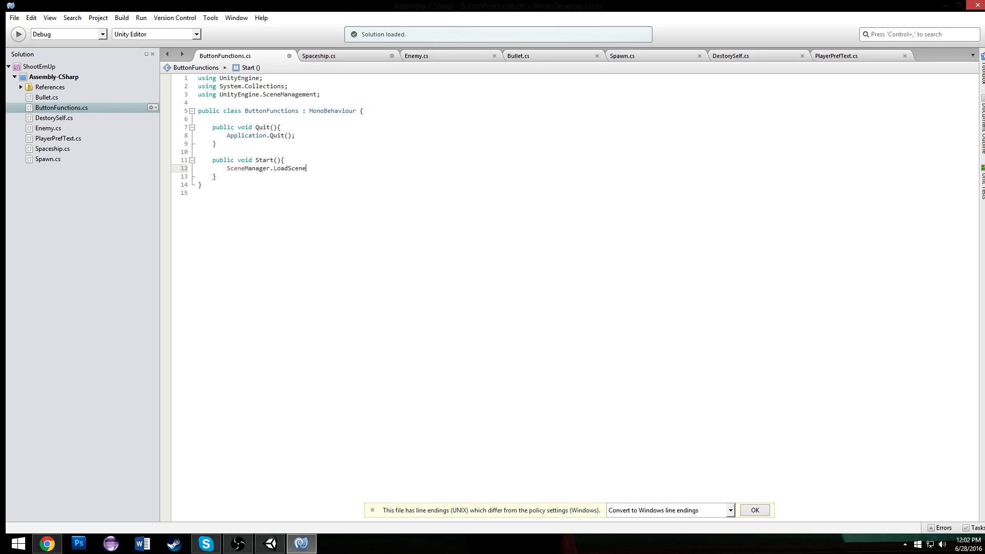
type("();")
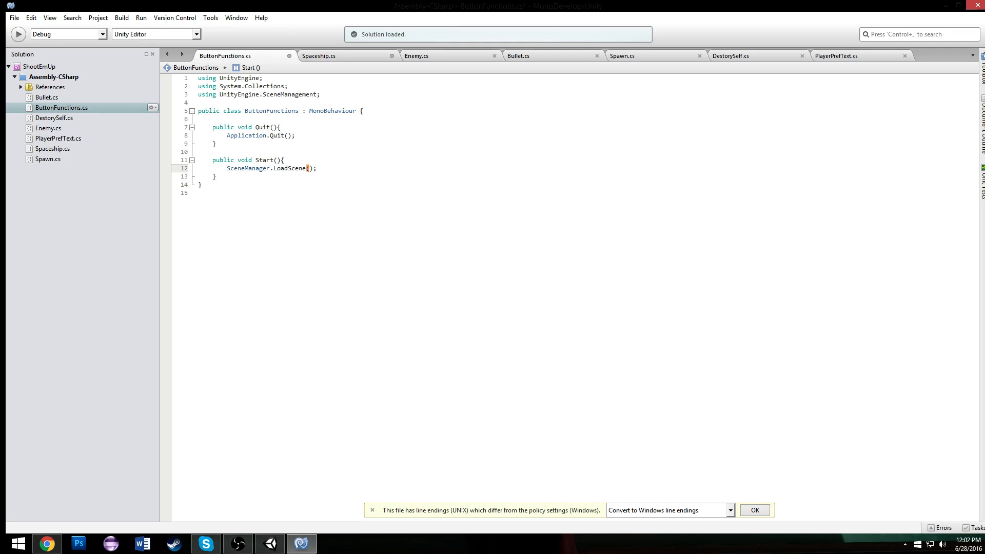
type("1")
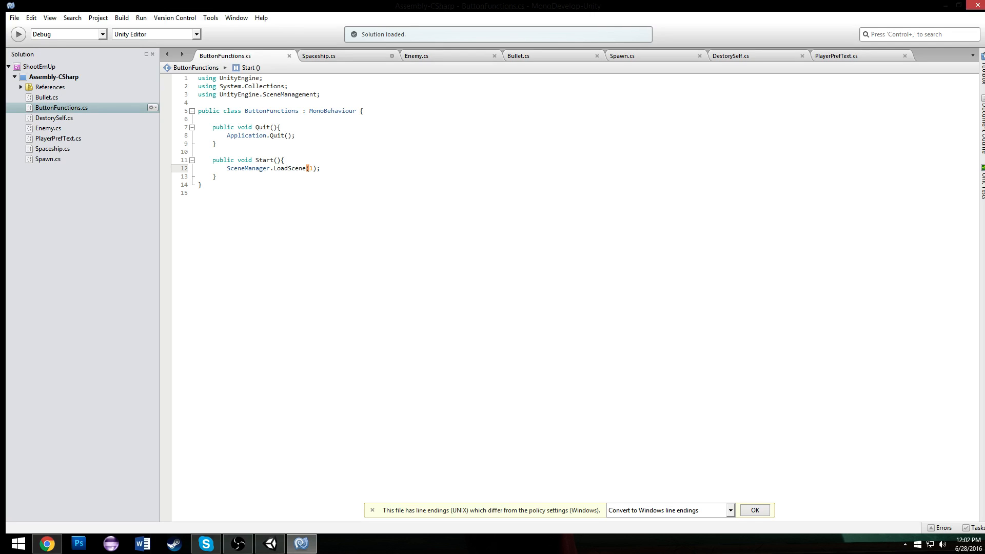
left_click(321, 167)
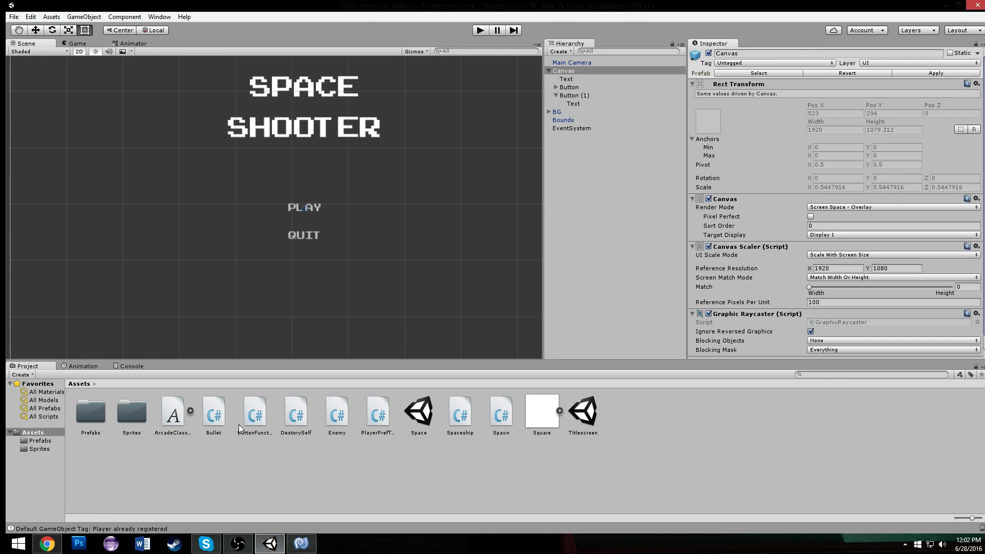
Create an empty object named ButtonFunctions with the script and drag it into Assets as a prefab.
left_click(254, 415)
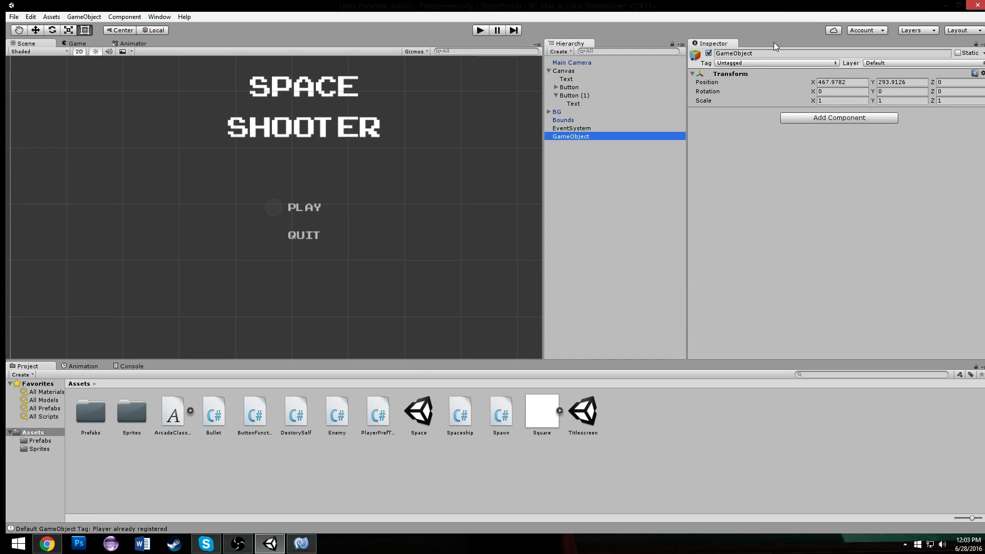
double_click(734, 52)
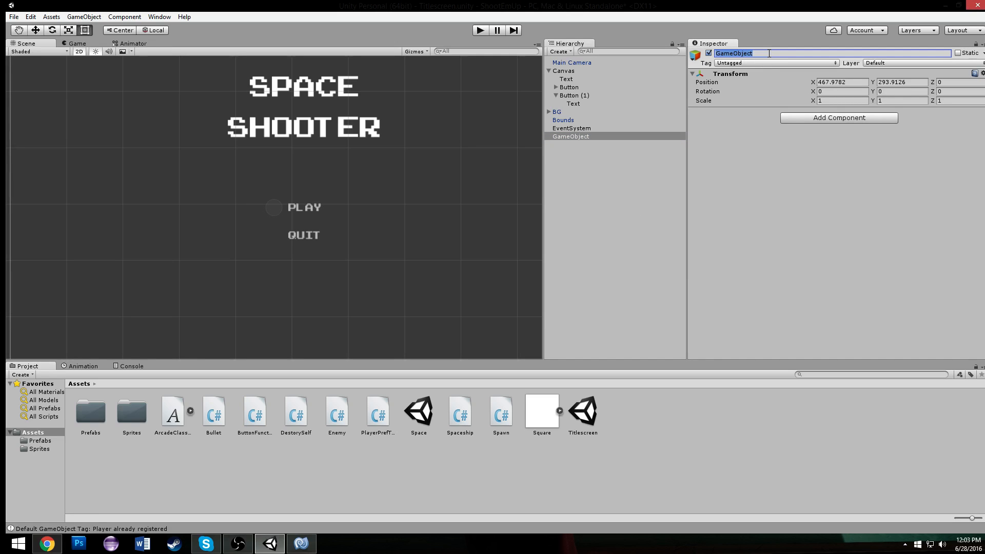
type("ButtonFunctions")
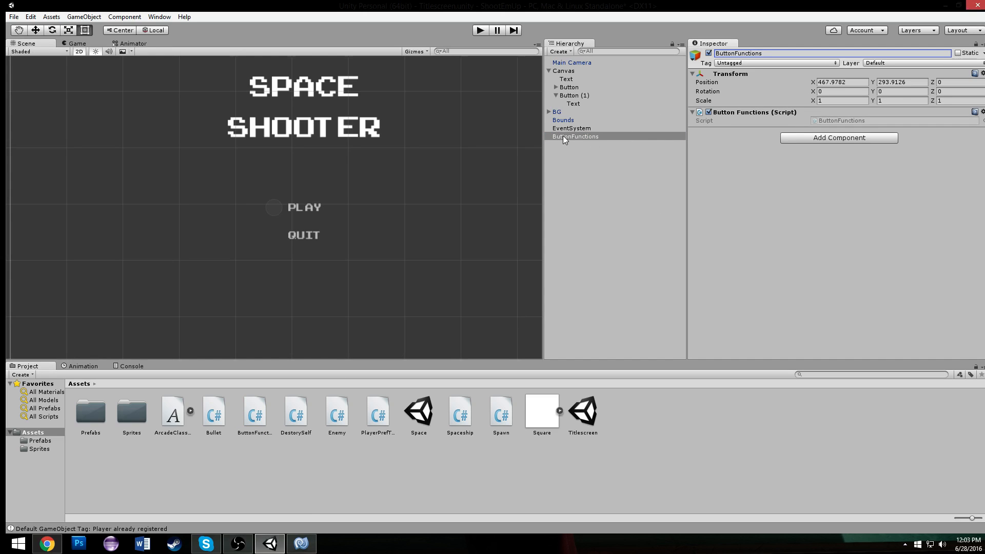
left_click(572, 128)
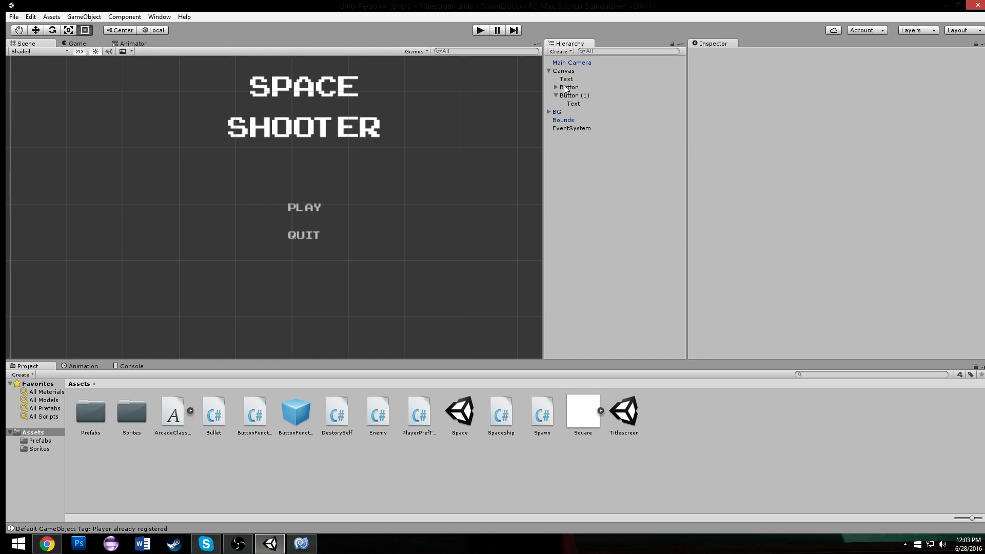
Add an empty On Click event to both the PLAY and QUIT buttons with the ButtonFunctions target.
left_click(568, 86)
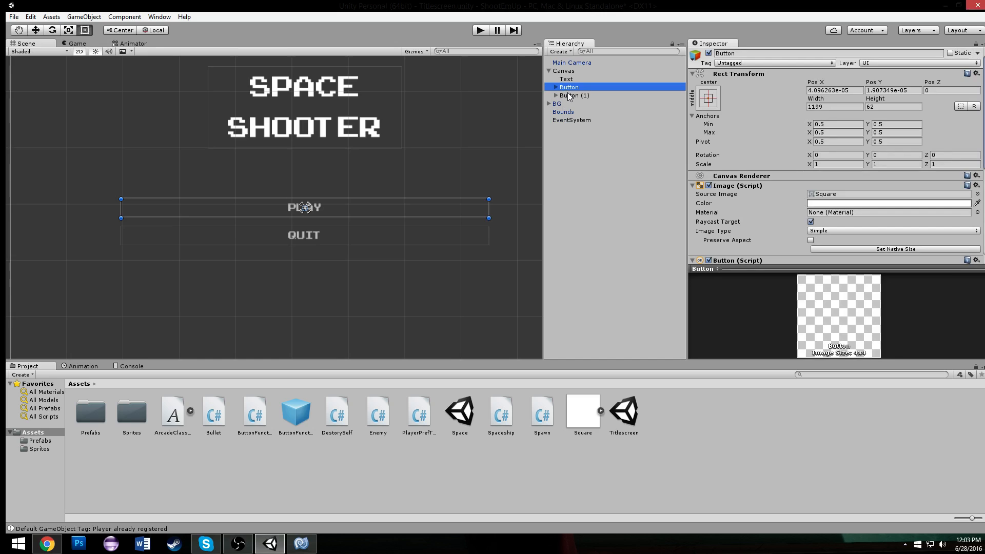
left_click(573, 95)
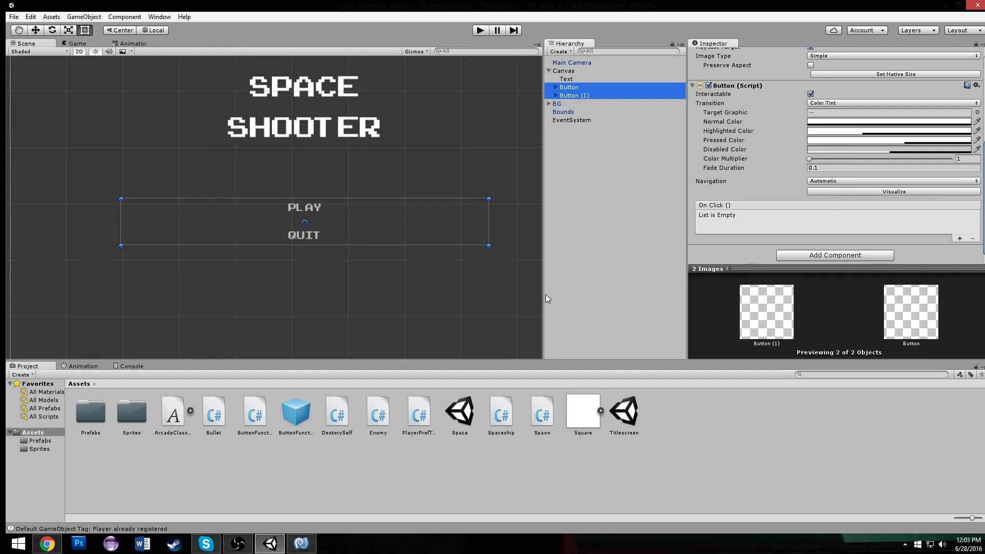
left_click(960, 238)
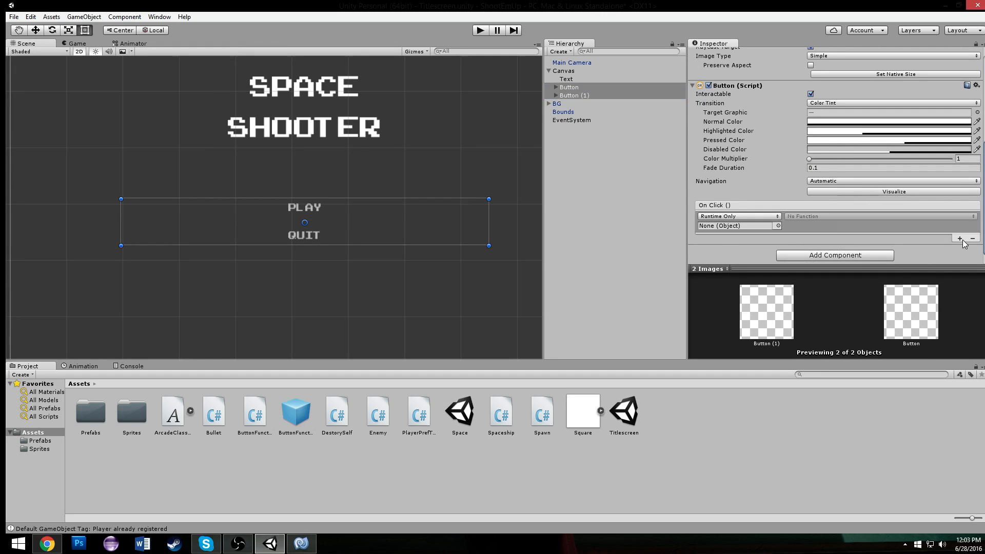
mouse_move(431, 426)
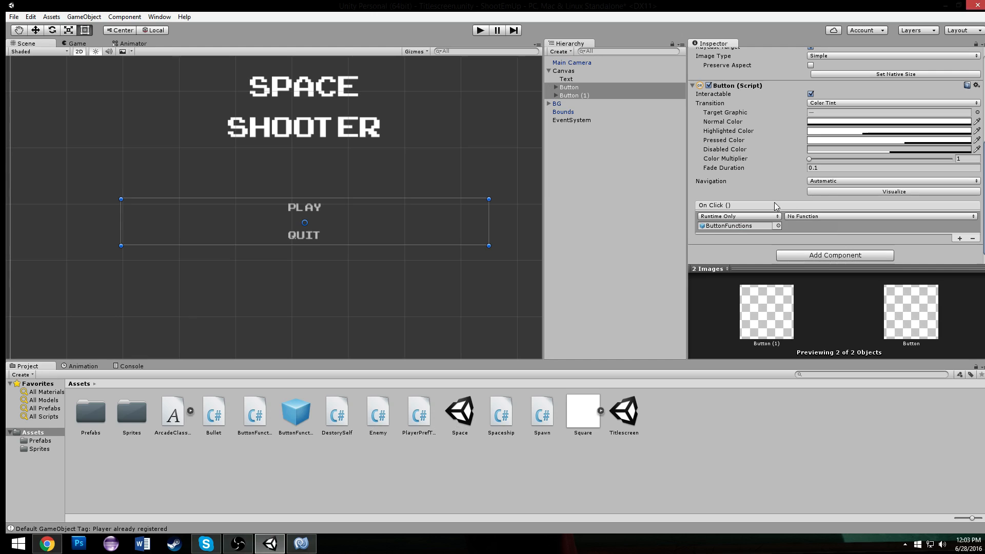
left_click(569, 86)
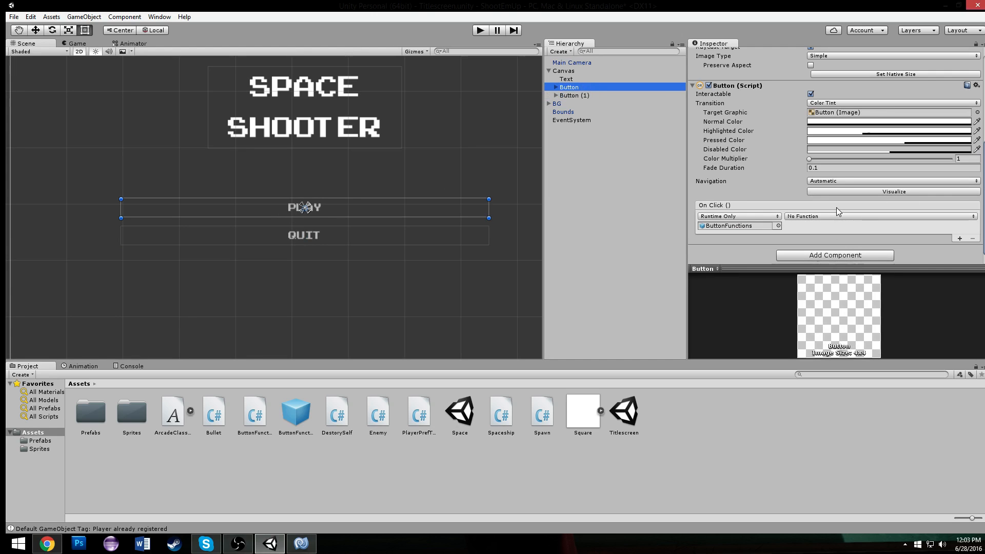
Point PLAY's click at ButtonFunctions.Start and QUIT's click at ButtonFunctions.Quit.
left_click(879, 217)
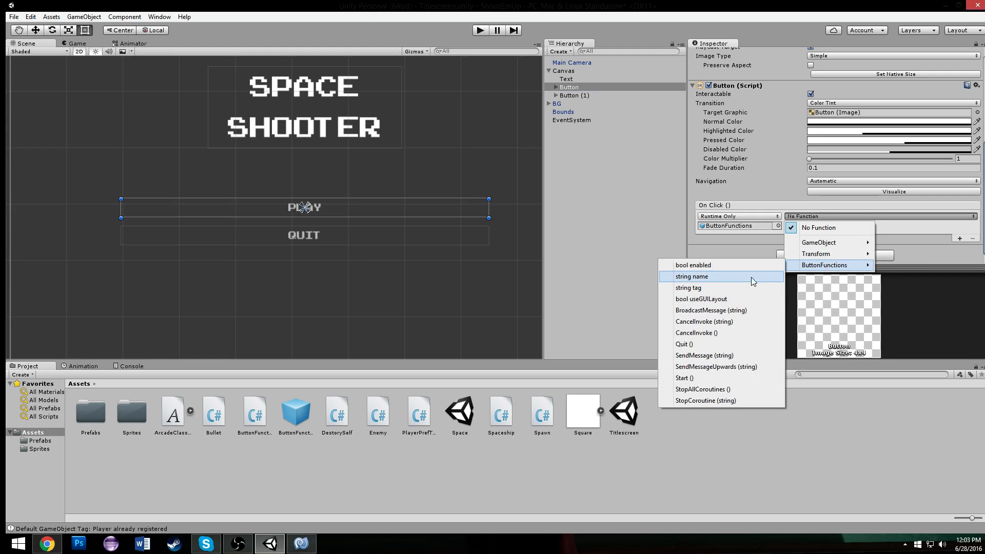
left_click(683, 378)
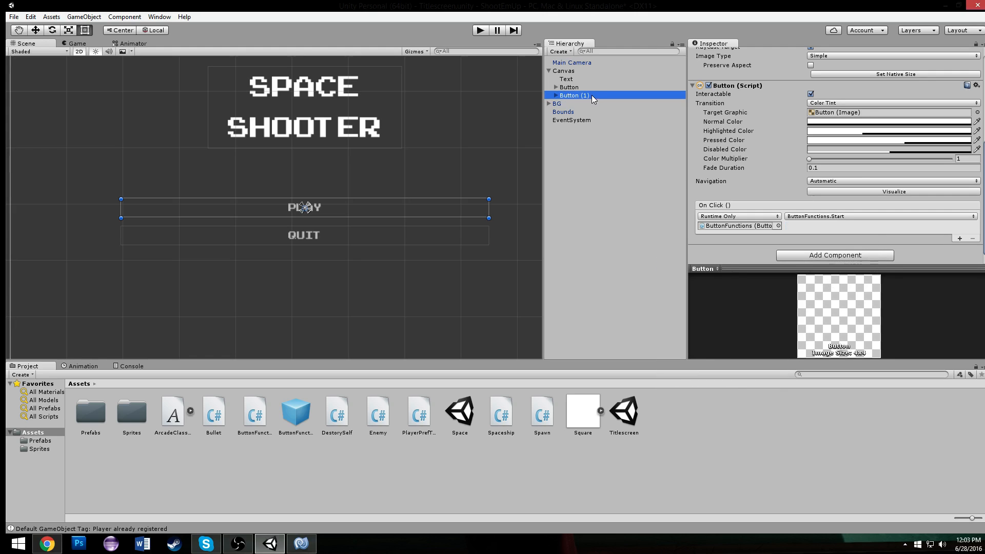
left_click(880, 217)
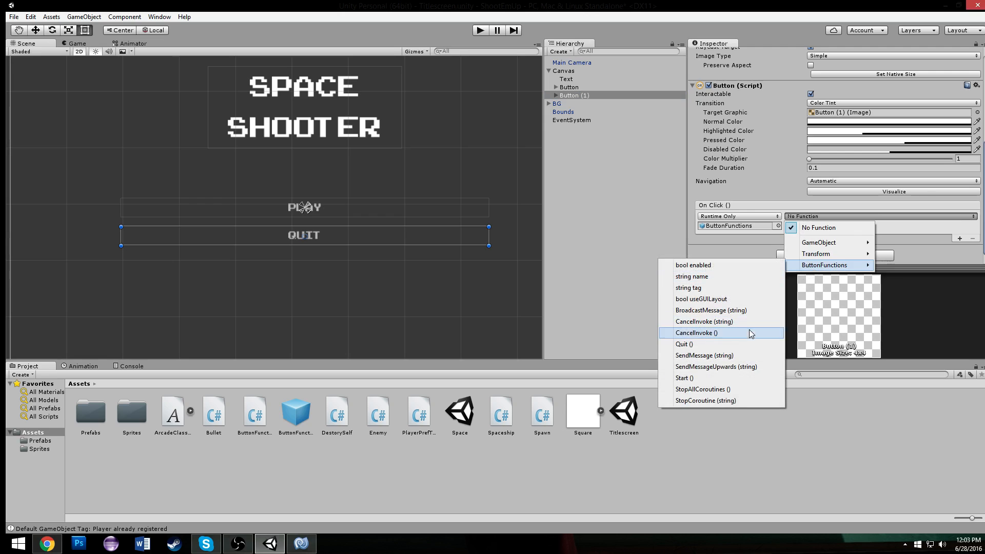
left_click(684, 345)
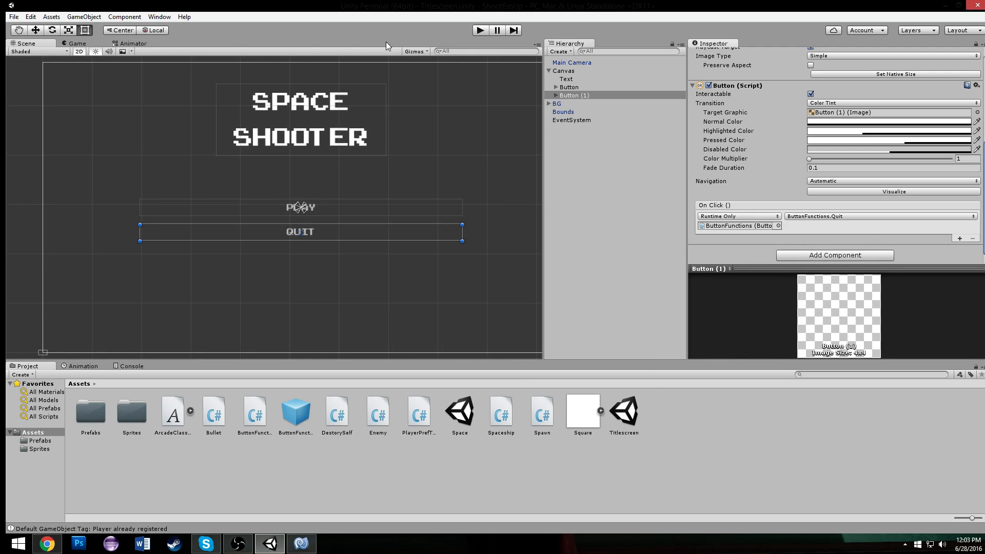
left_click(12, 16)
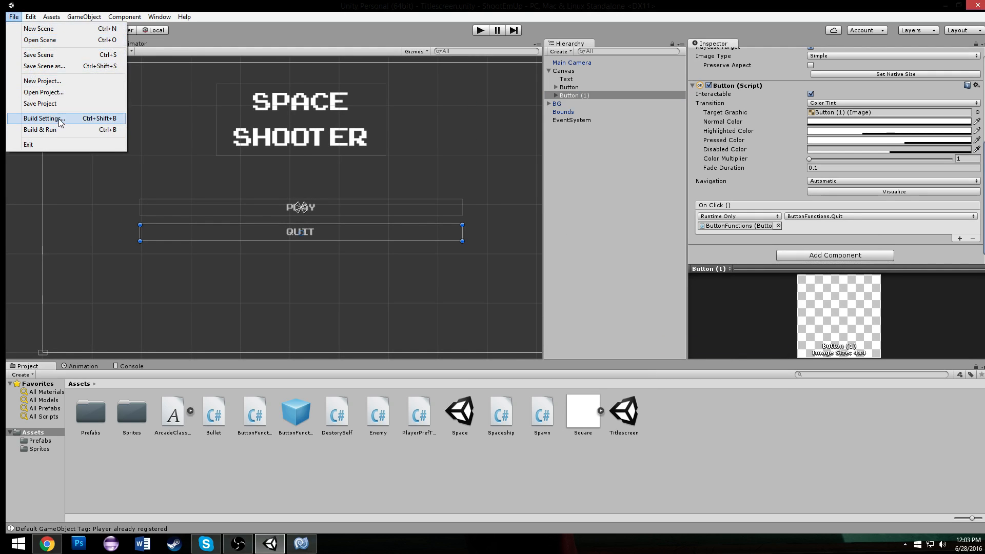
Add the Space scene to Scenes In Build after Titlescreen as scene index 1.
left_click(43, 118)
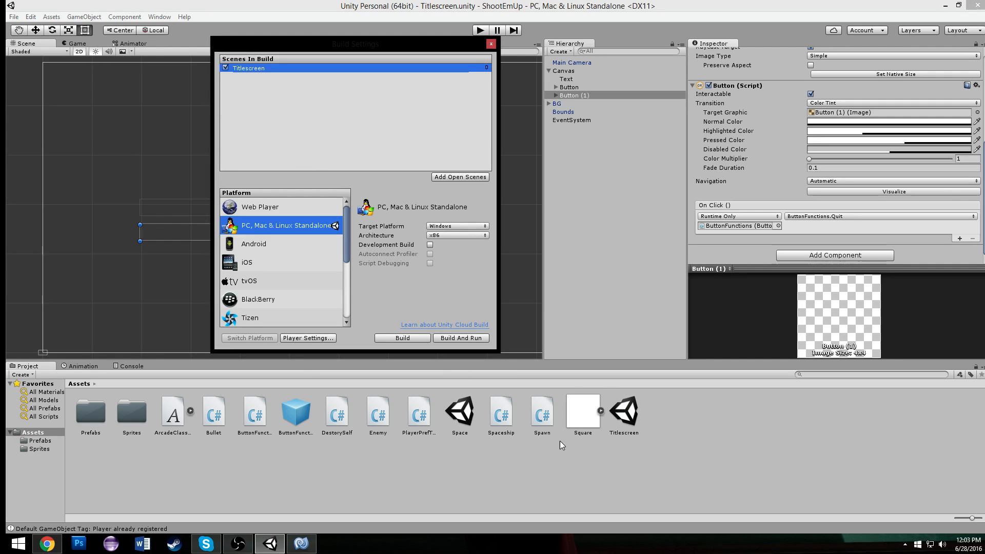
left_click(460, 177)
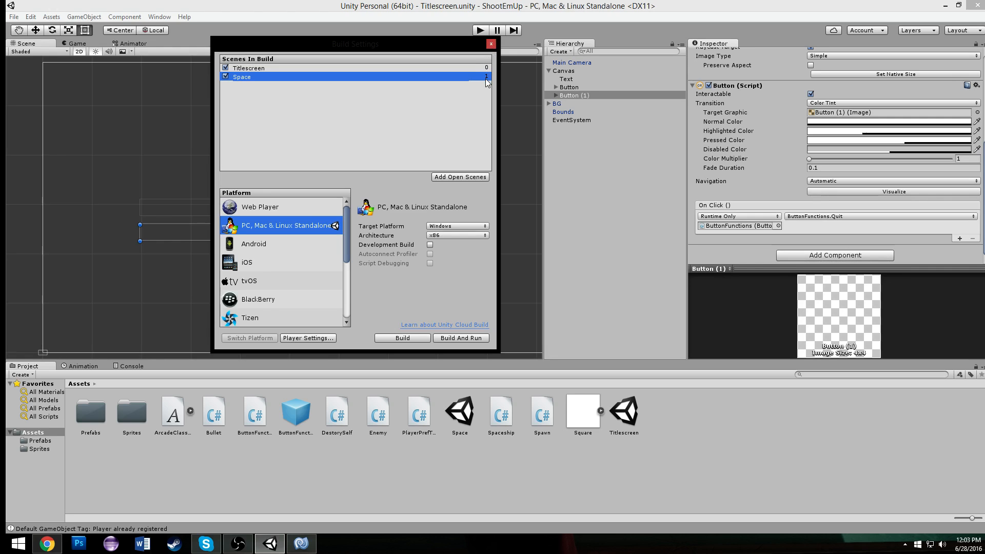
left_click(490, 44)
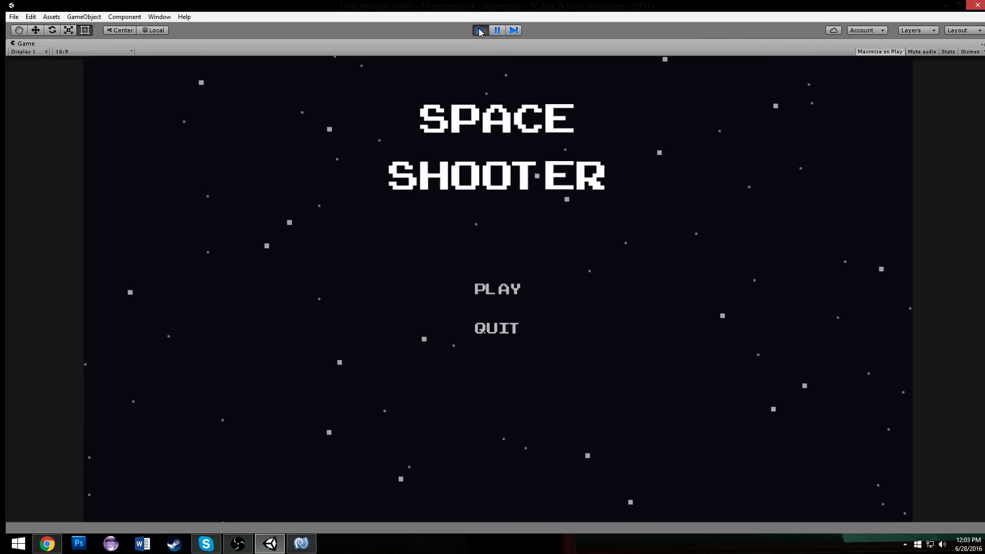
mouse_move(536, 335)
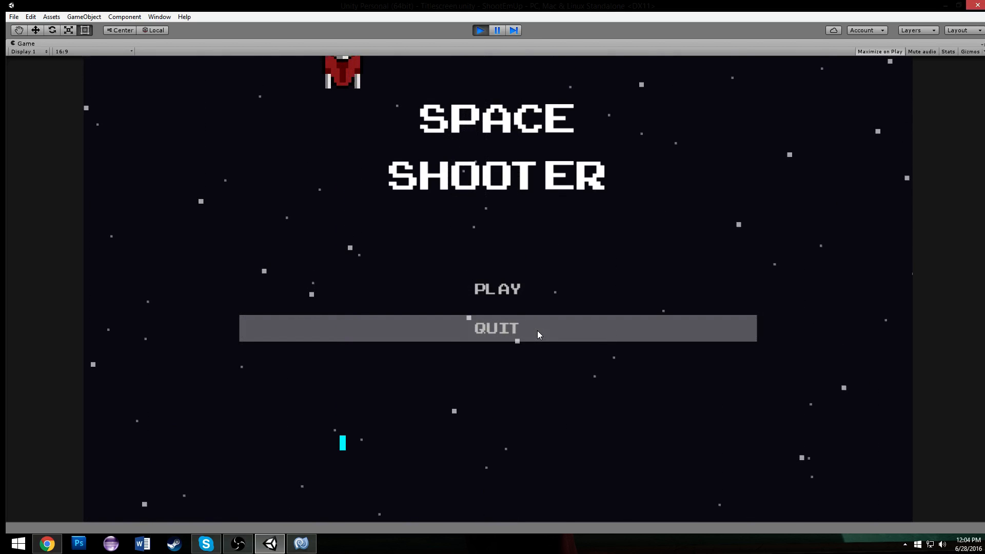
mouse_move(498, 289)
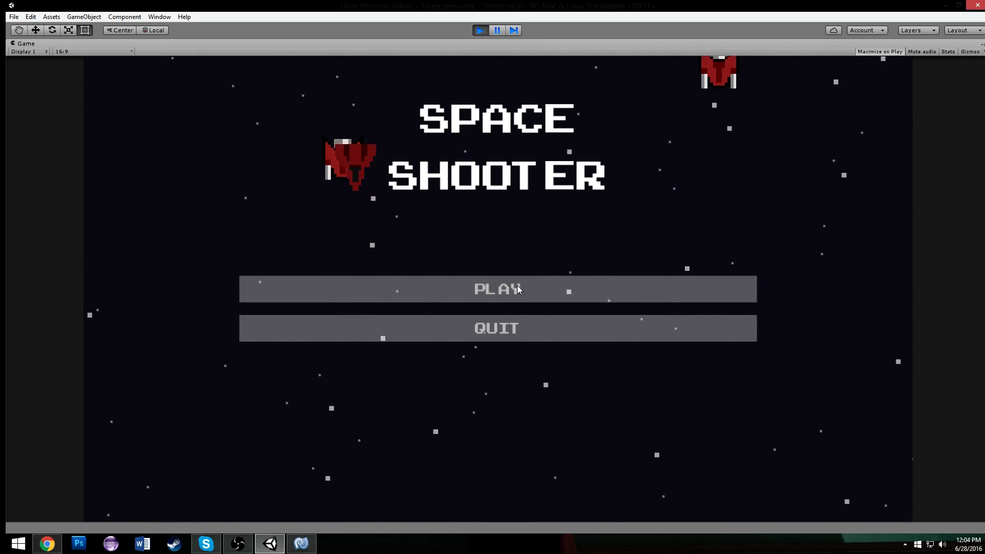
Hit PLAY on the running title screen to load the Space scene, then stop the run.
left_click(496, 289)
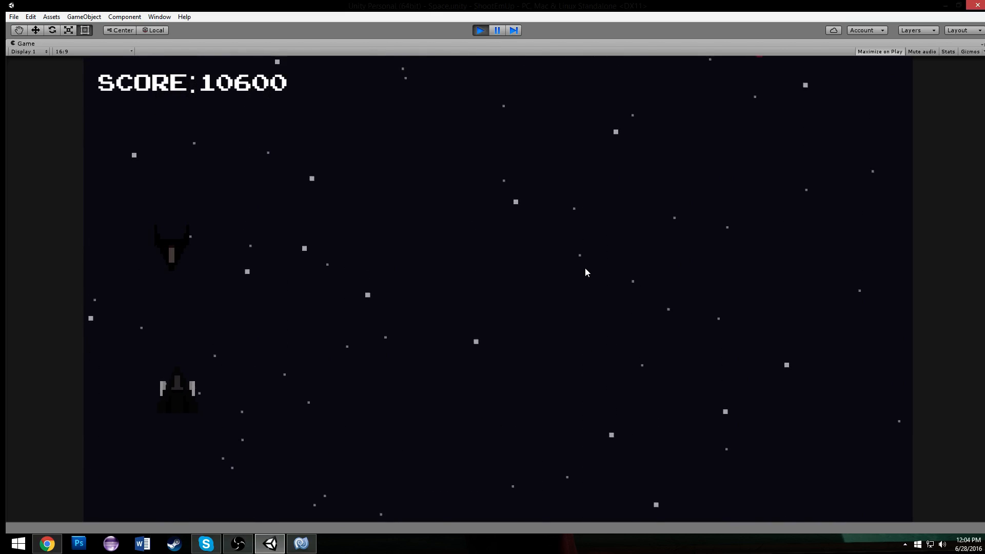
left_click(479, 29)
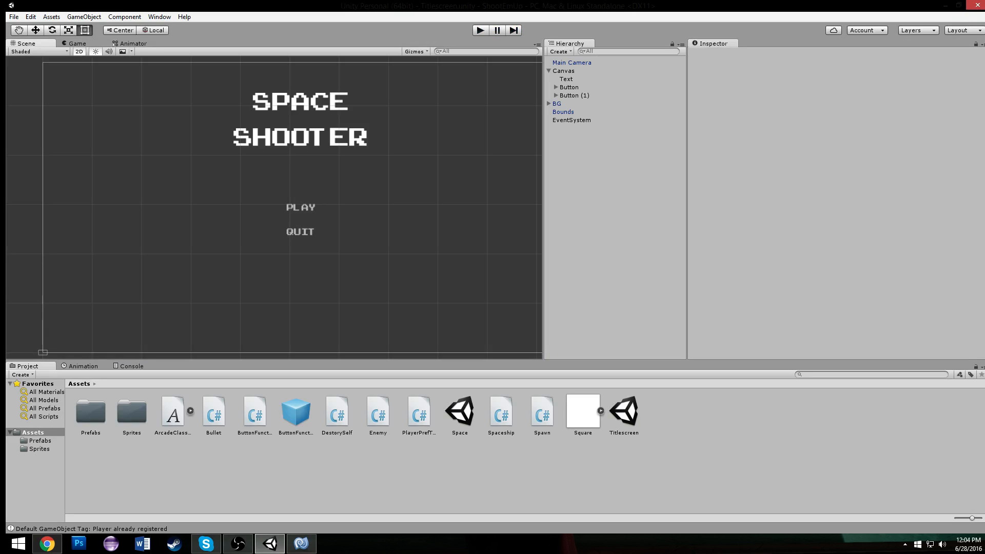
mouse_move(230, 425)
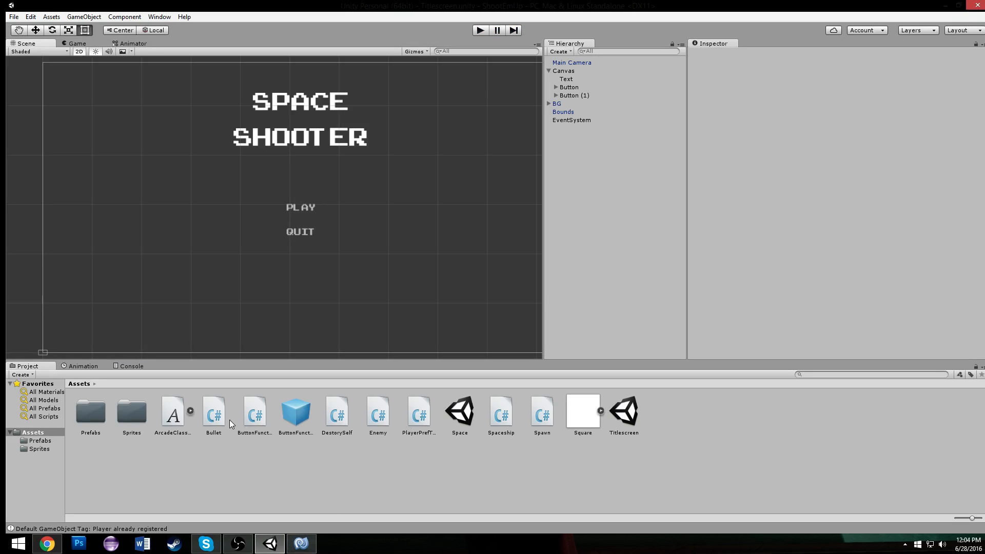
mouse_move(550, 412)
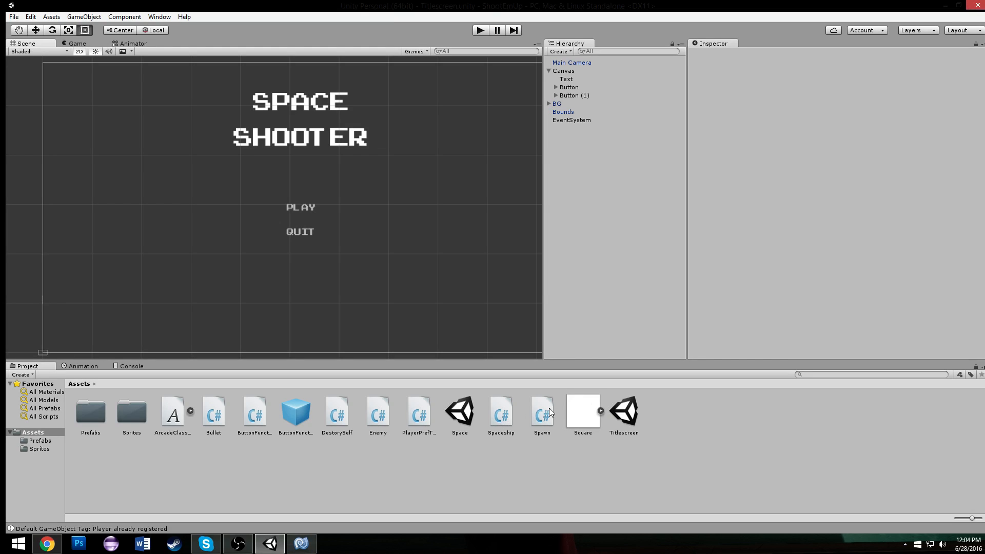
mouse_move(347, 417)
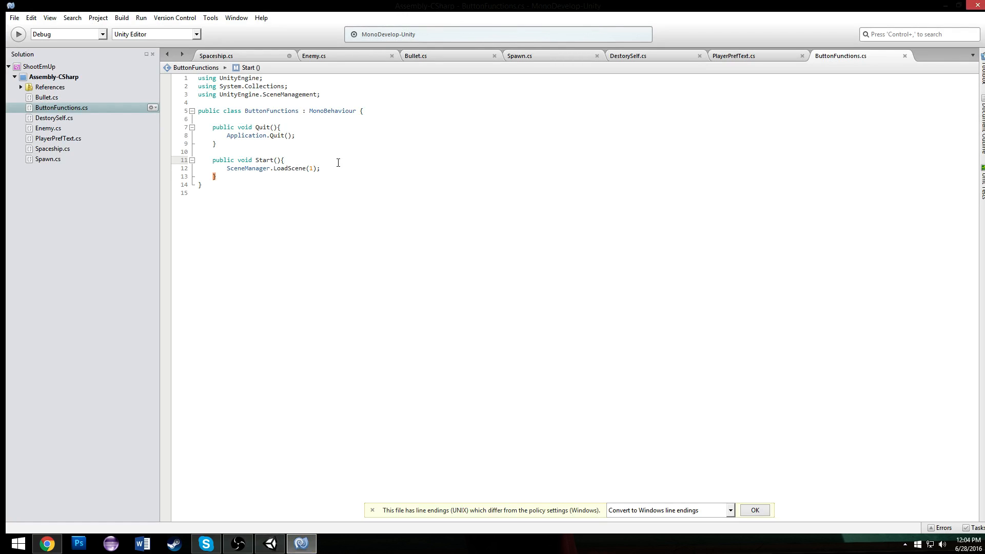
Write PlayerPrefs.SetInt("Score",0); at the top of ButtonFunctions' Start routine.
type("p")
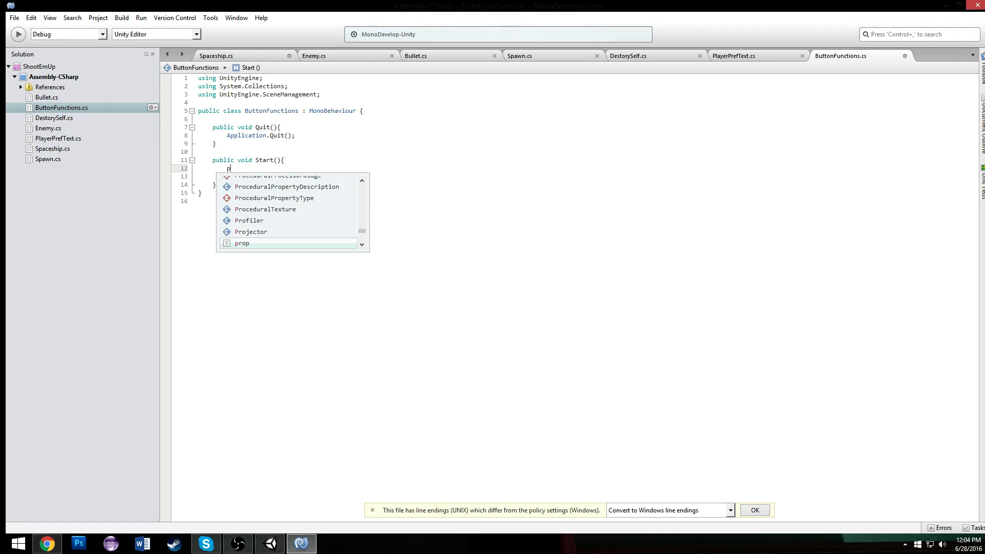
type("P")
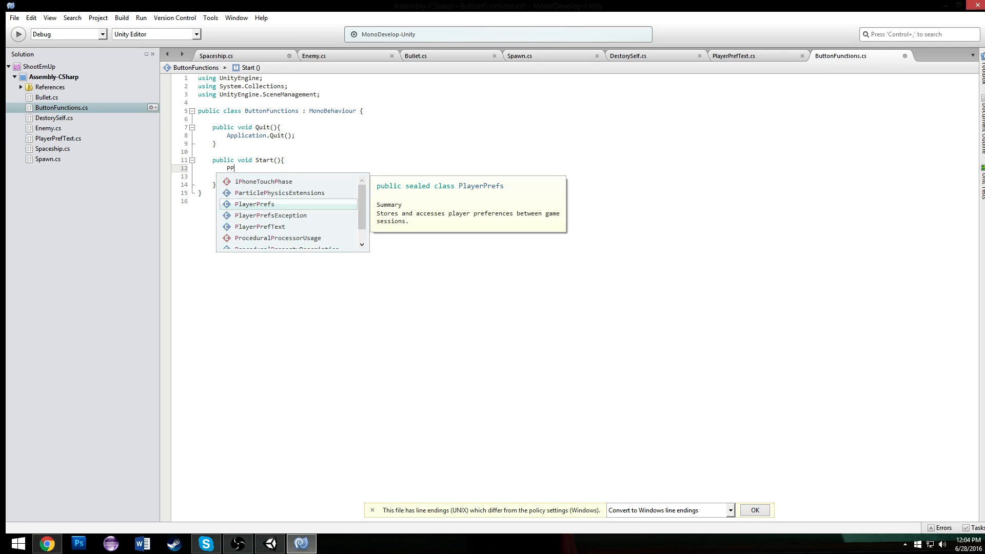
type("PlayerPrefs.")
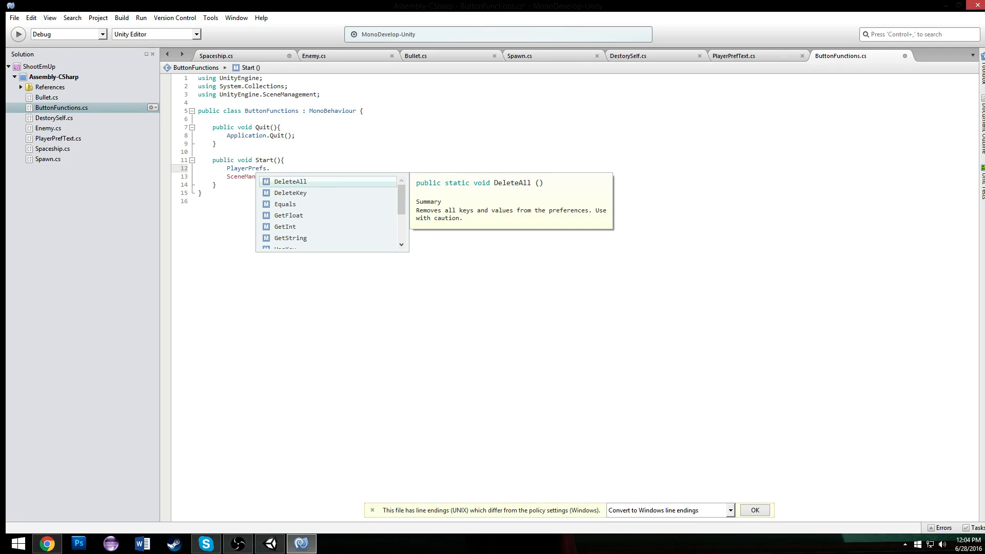
type("SetInt(\"")
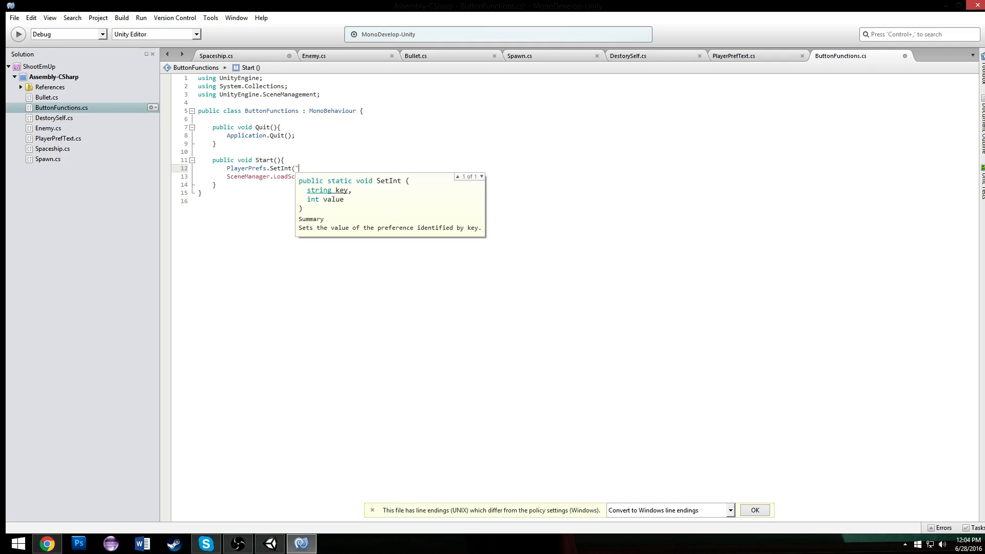
type("Score\",0")
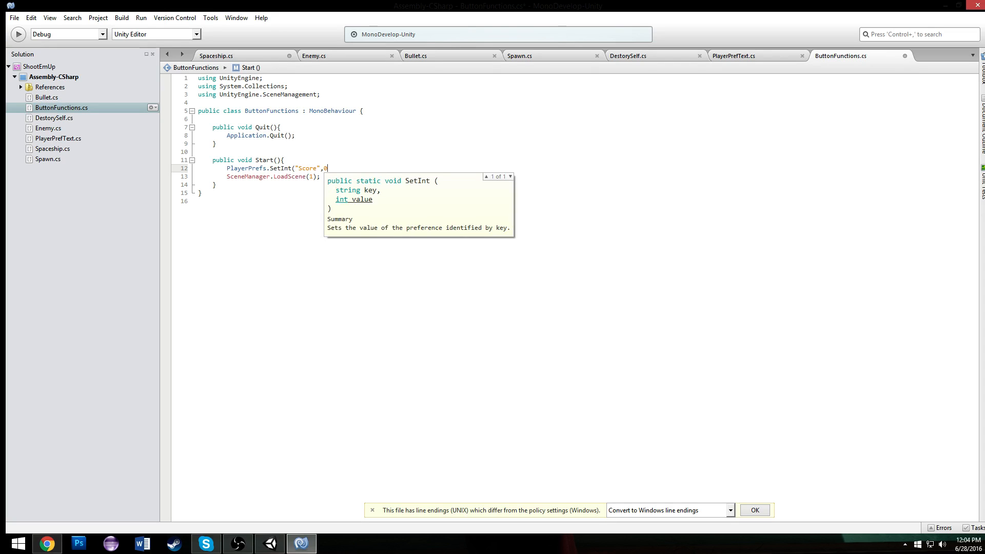
type(");")
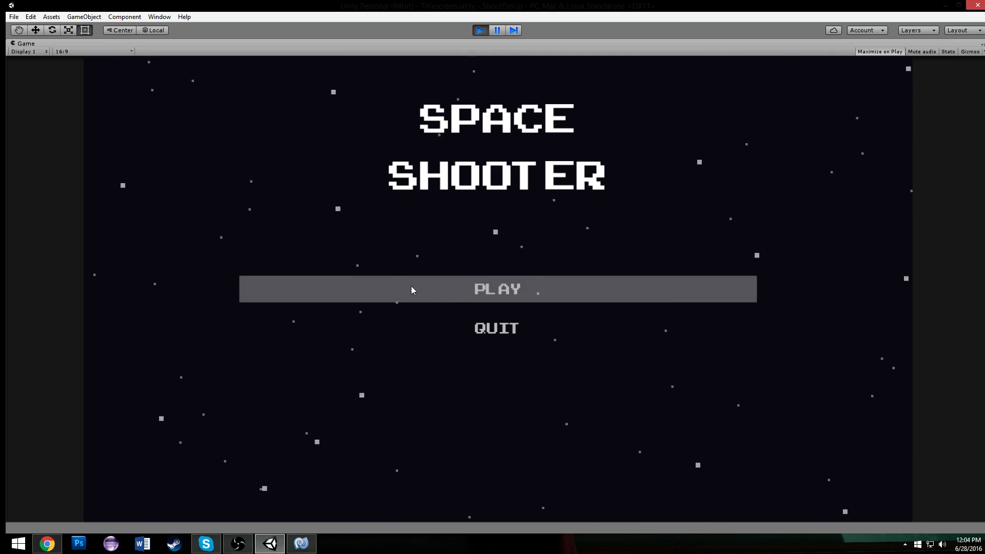
Start the game from the title menu, then flip between the Game and Scene views.
left_click(496, 290)
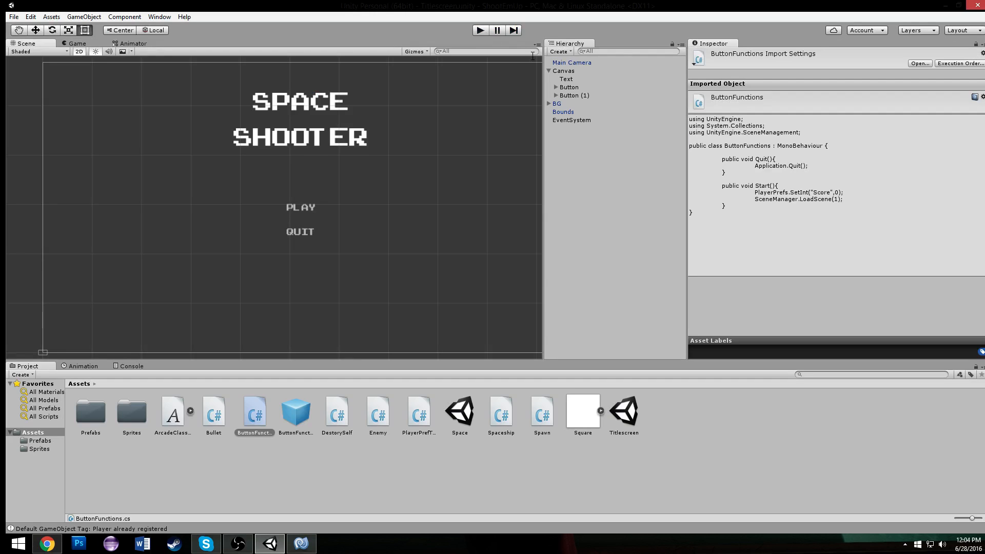
left_click(77, 43)
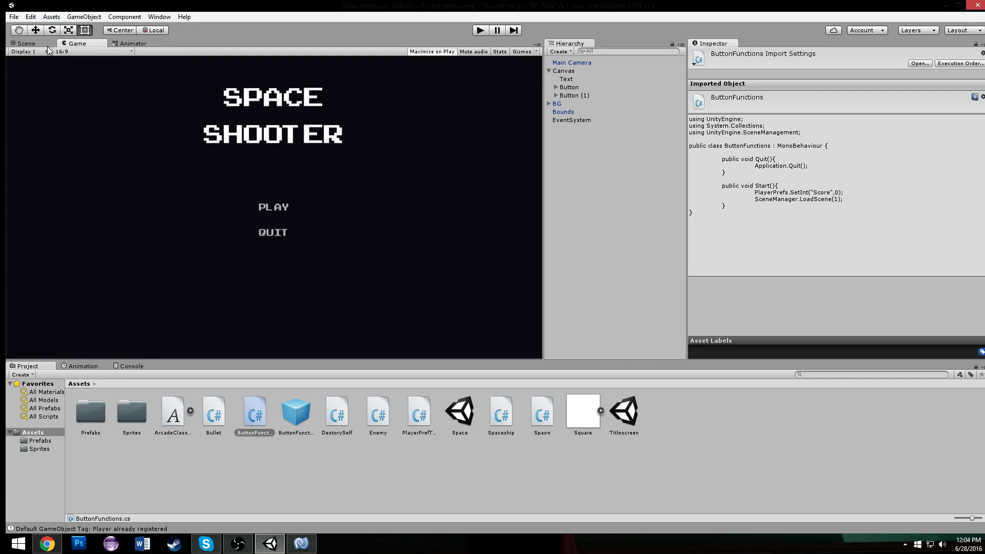
left_click(26, 43)
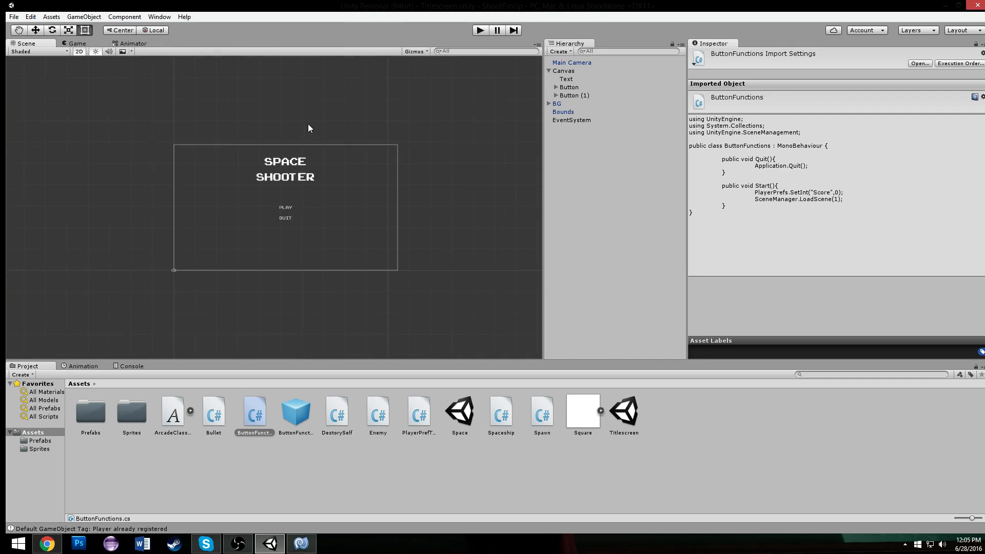
left_click(77, 43)
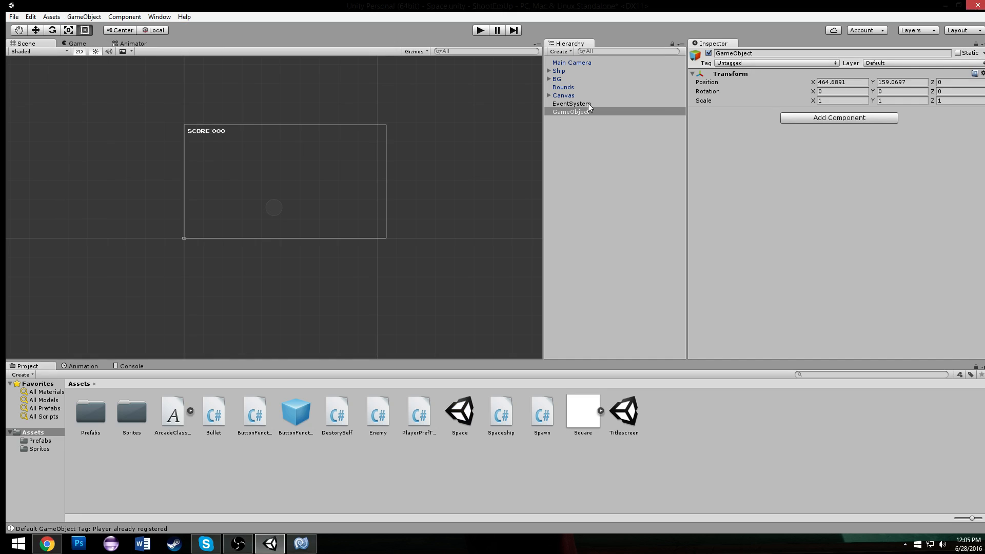
Give the new empty GameObject a Box Collider 2D with Size X 44.17.
left_click(838, 117)
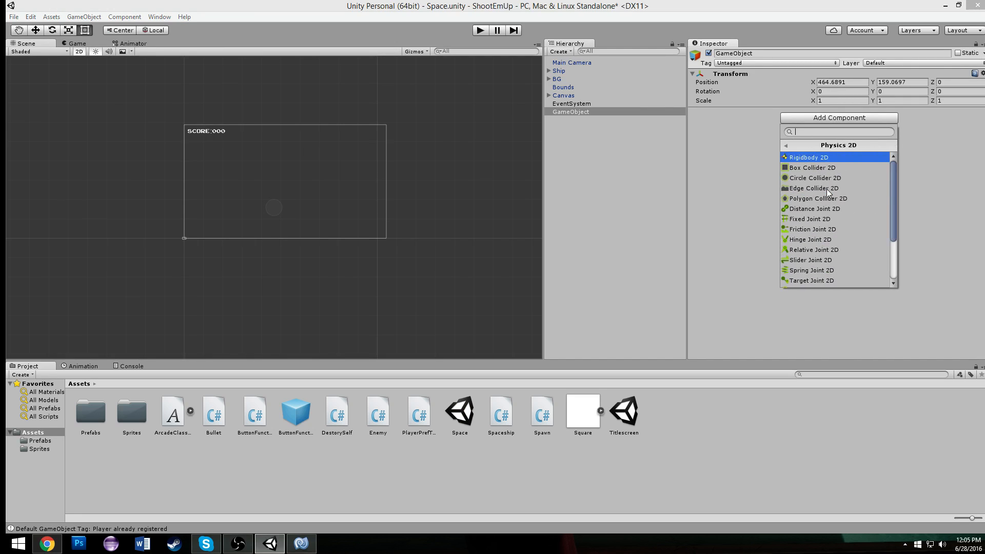
left_click(813, 167)
type("3.03")
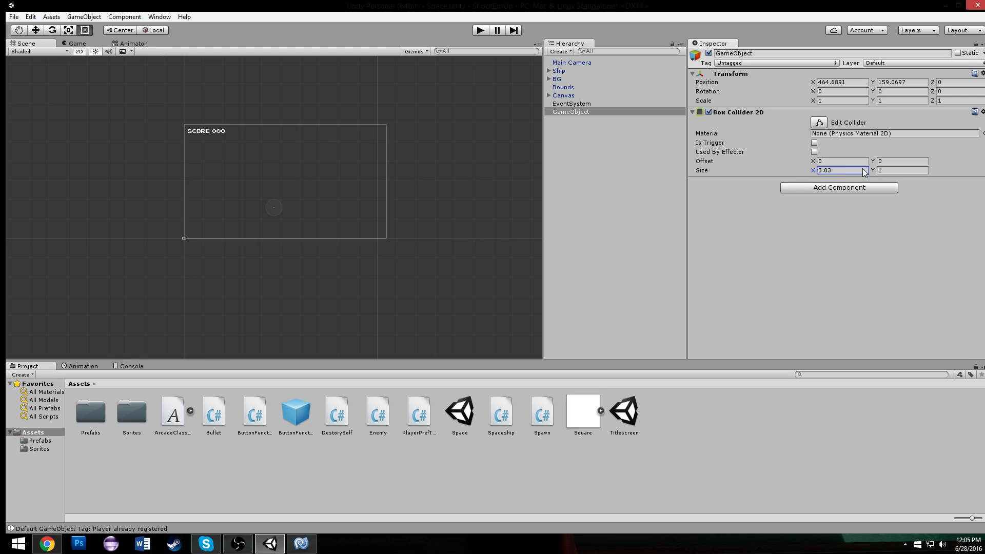
type("44.17")
left_click(903, 81)
type("0")
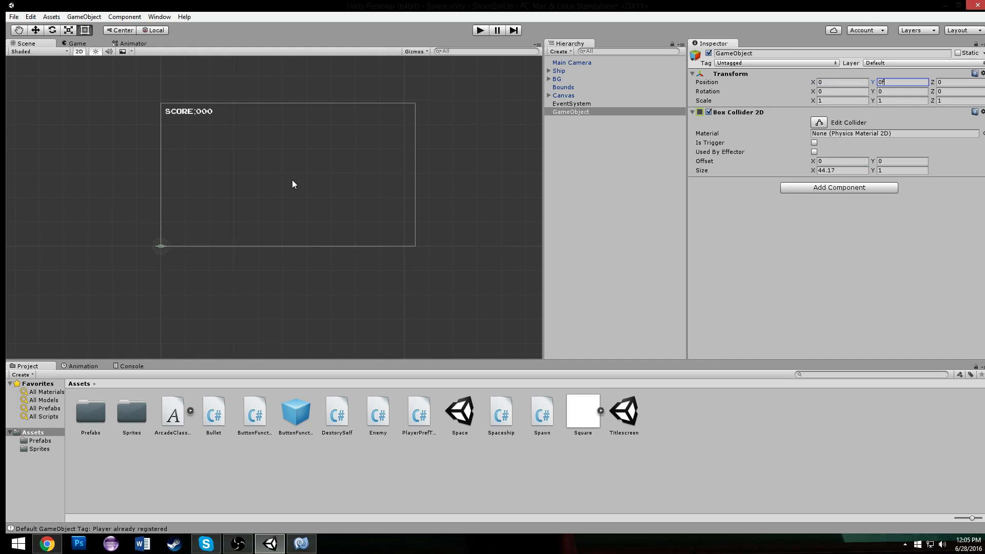
Compare the Bounds colliders and Ship position before returning to the new collider object.
left_click(563, 86)
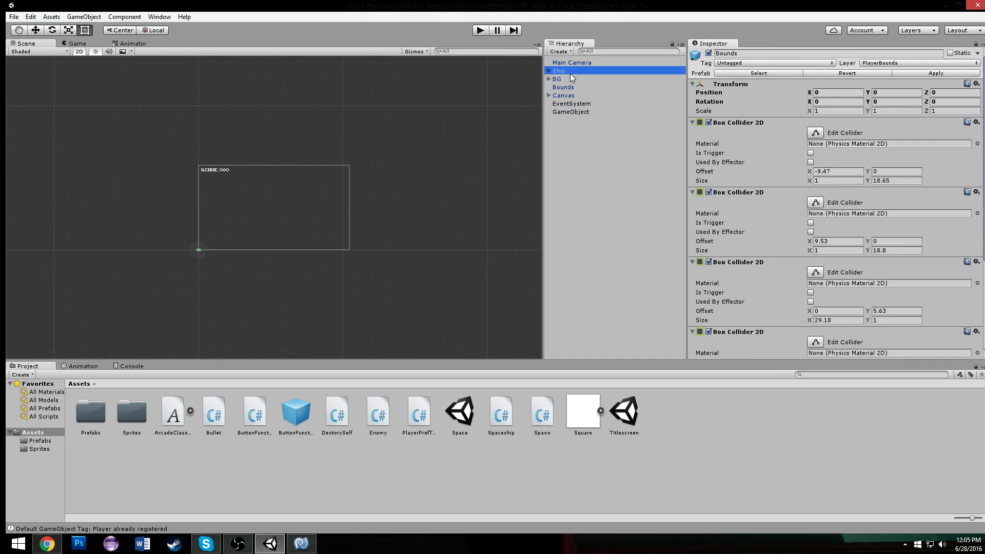
left_click(558, 71)
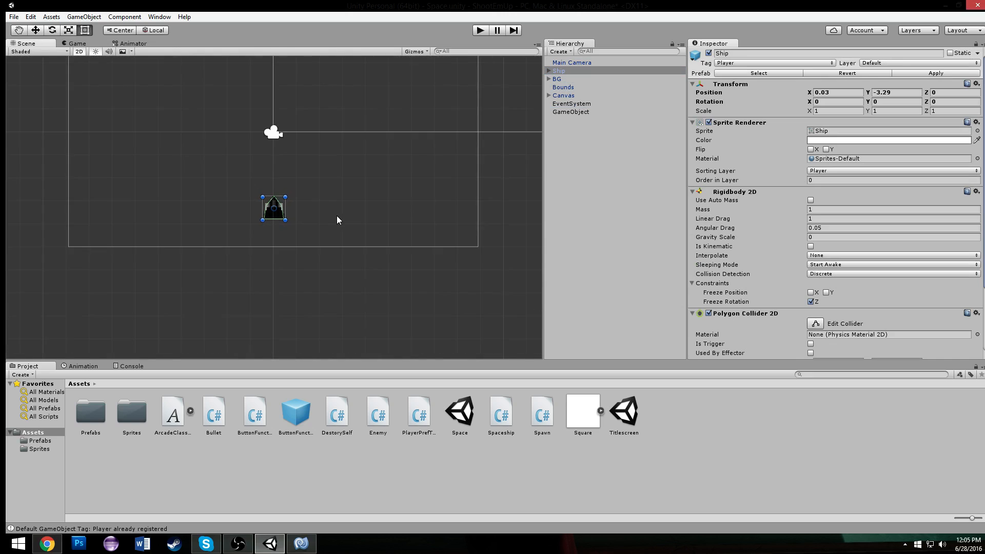
left_click(571, 111)
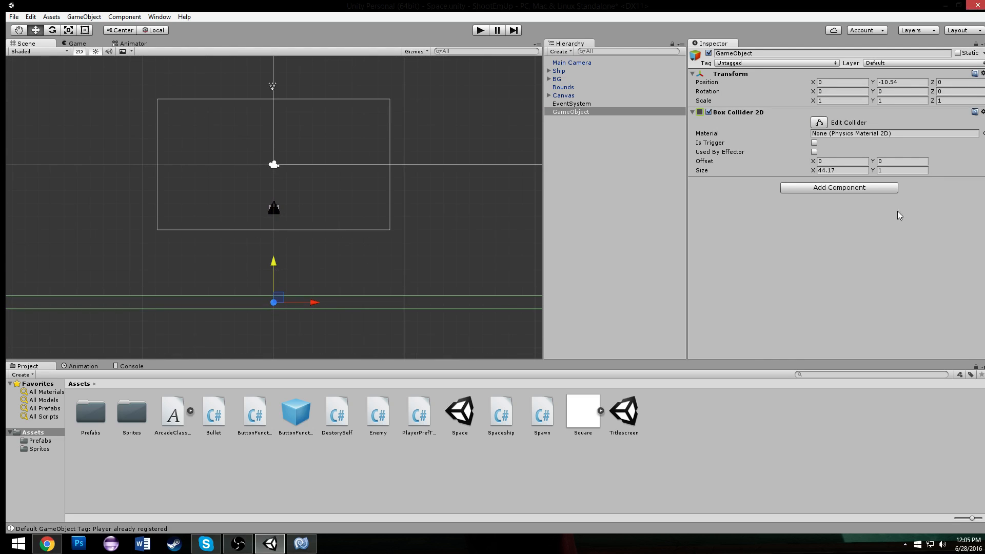
Name the object Killzone, tick Is Trigger on its collider, and attach a new Killzone script.
double_click(754, 53)
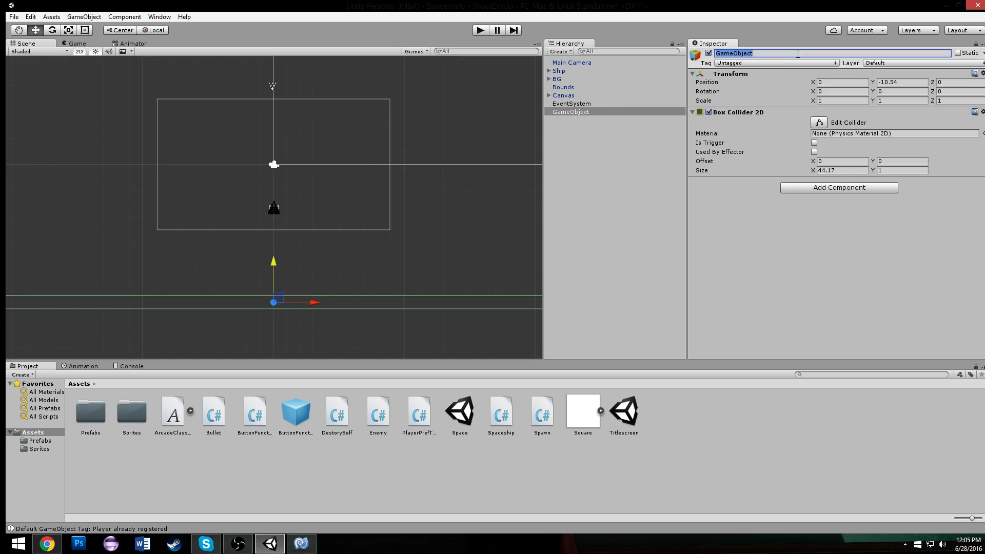
type("Killzone")
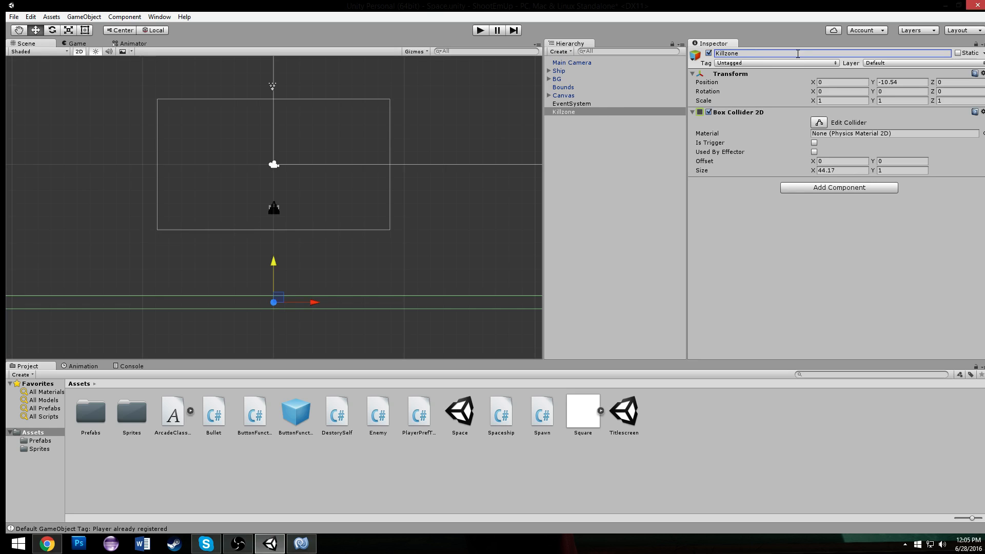
left_click(814, 143)
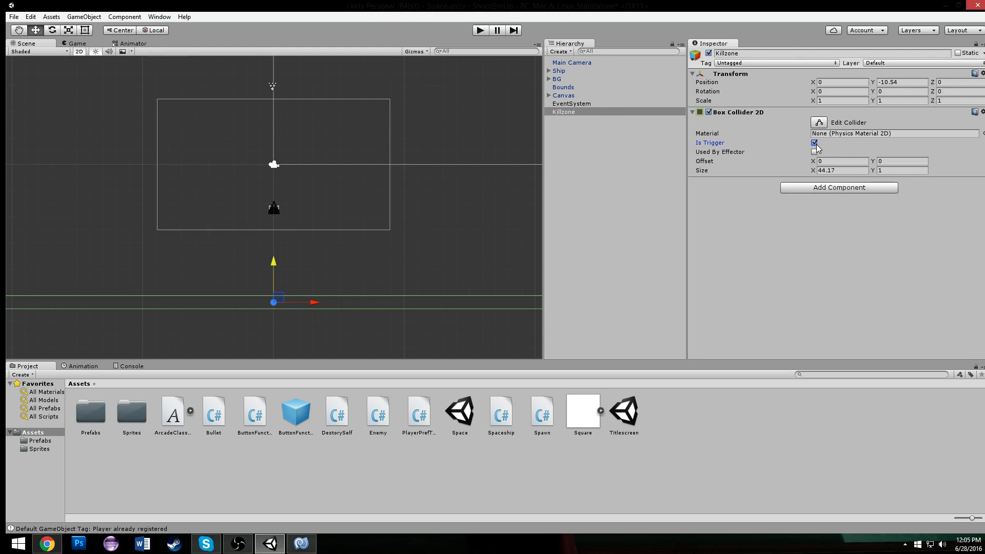
left_click(839, 186)
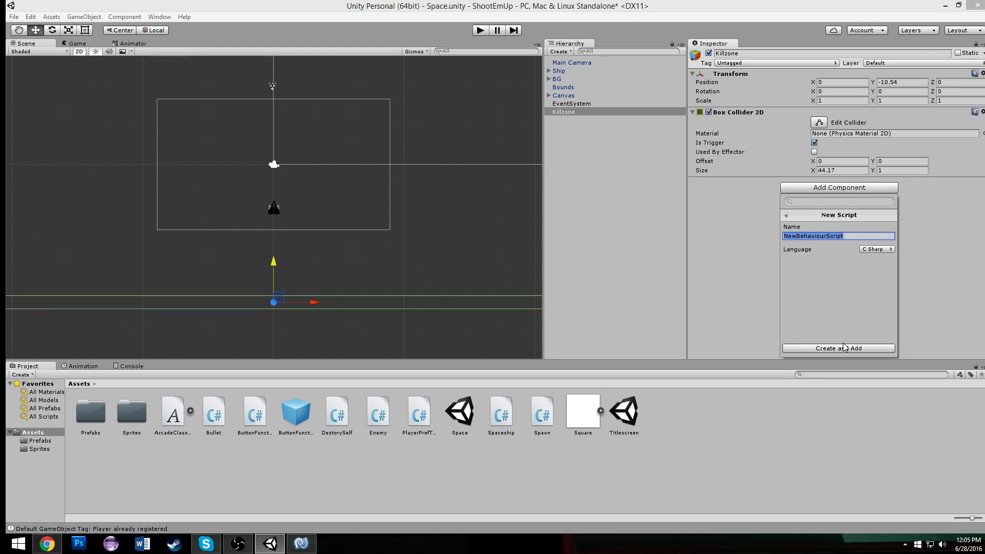
left_click(838, 348)
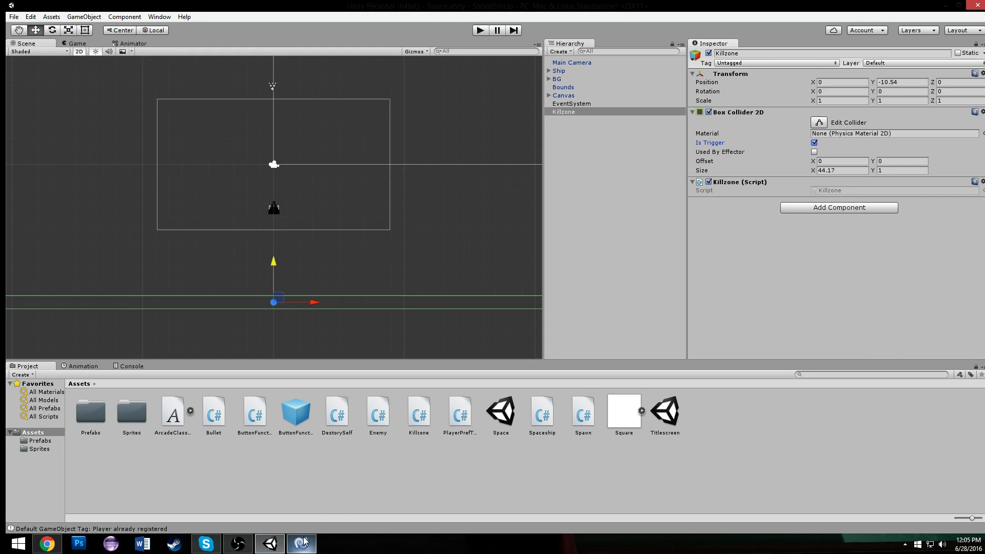
Review DestorySelf.cs and Bullet.cs for timed destroy calls, ending on Spaceship.cs.
left_click(301, 544)
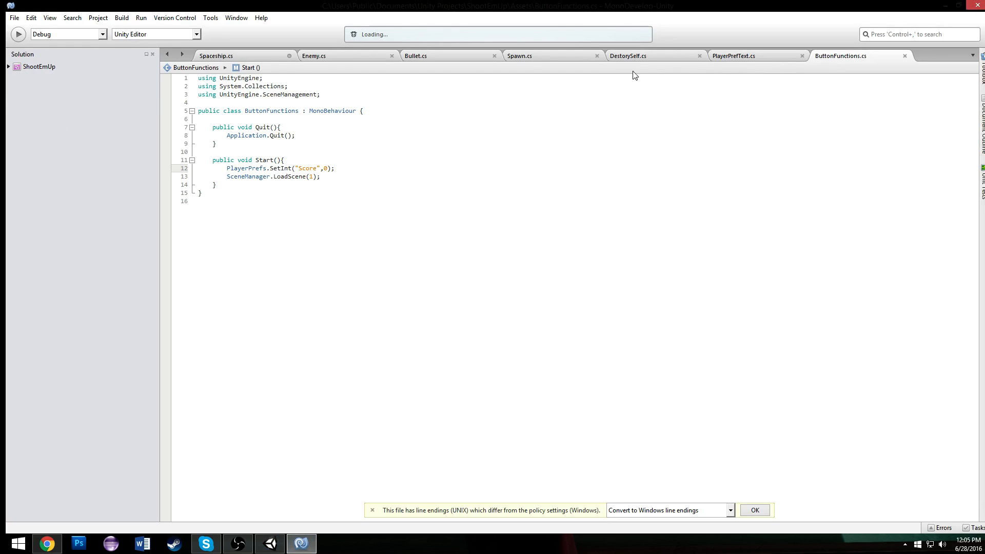
left_click(626, 55)
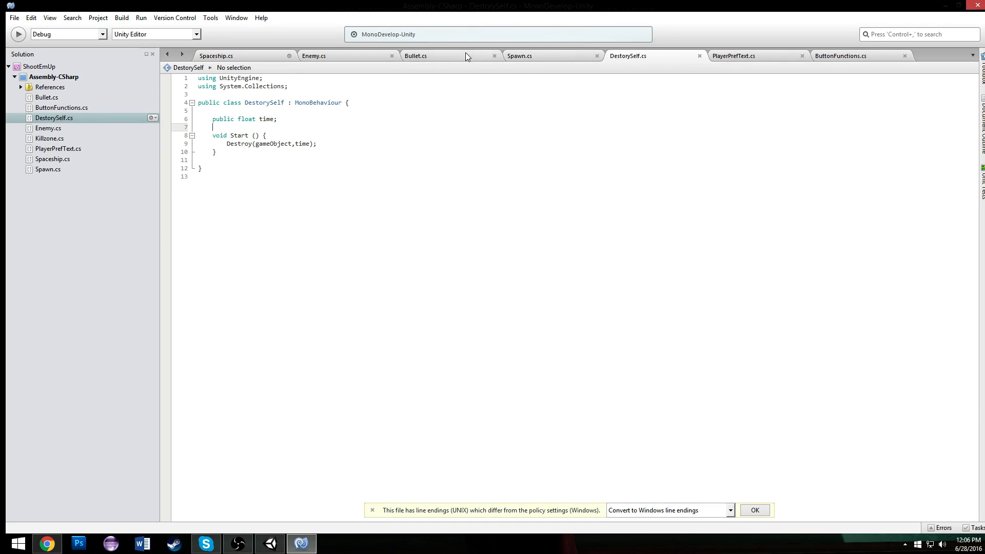
left_click(416, 55)
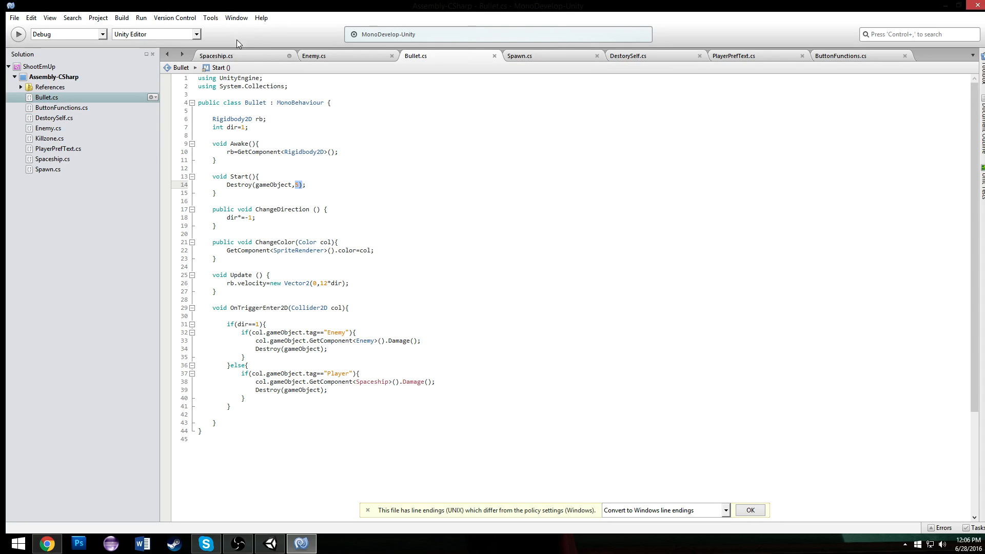
left_click(217, 55)
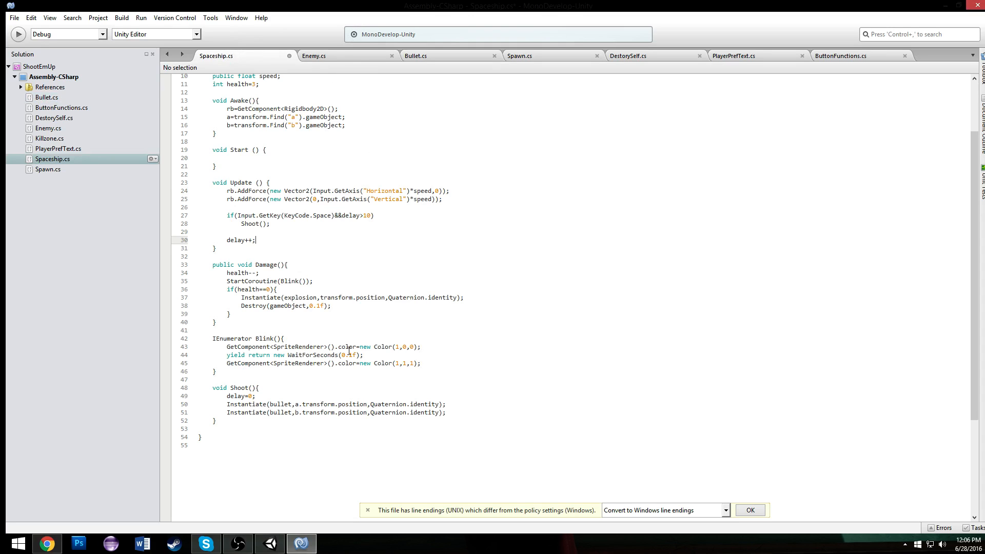
Find the Killzone script in Unity's assets and bring it up for editing.
left_click(840, 56)
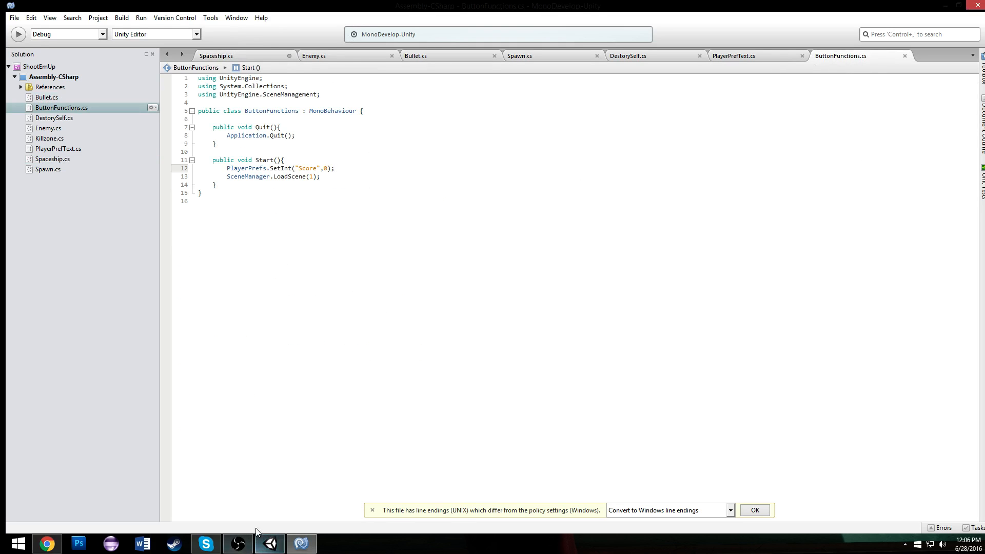
left_click(301, 544)
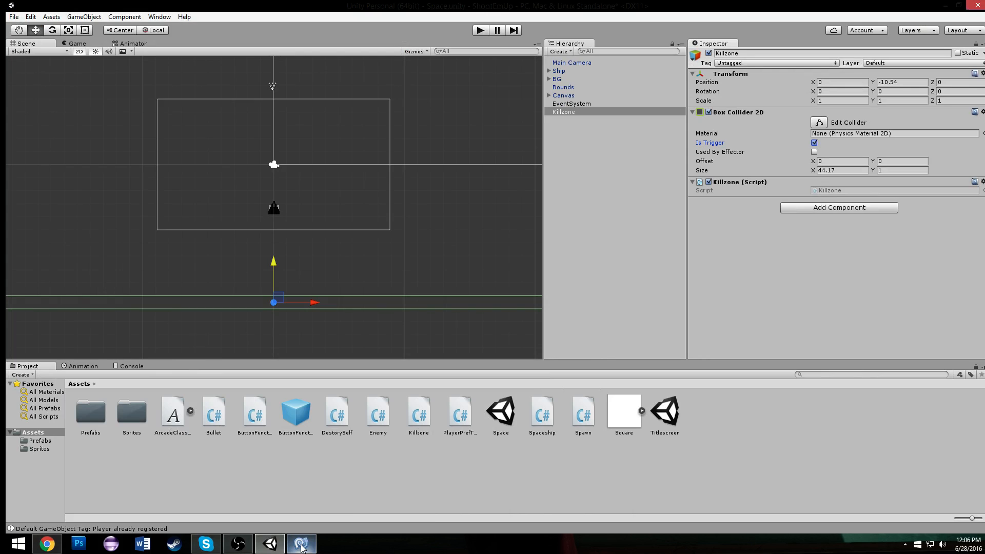
left_click(418, 411)
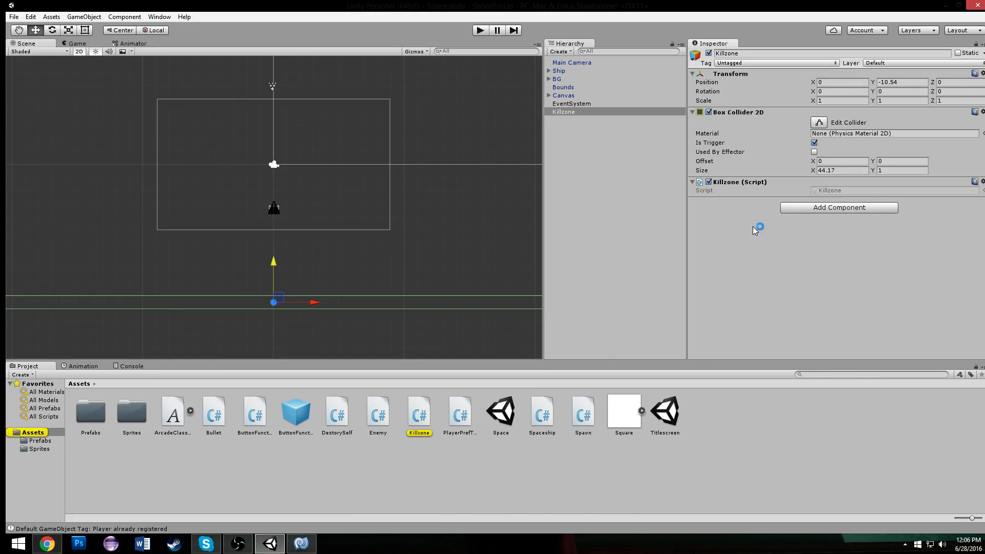
double_click(419, 411)
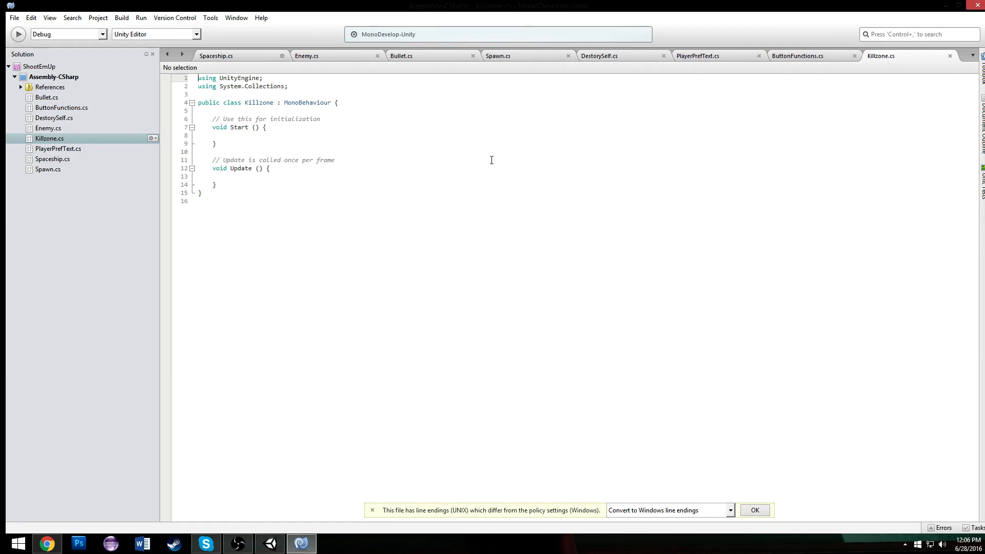
Write void OnTriggerEnter2D(Collider2D col) that calls Destroy(col.gameObject).
type("v")
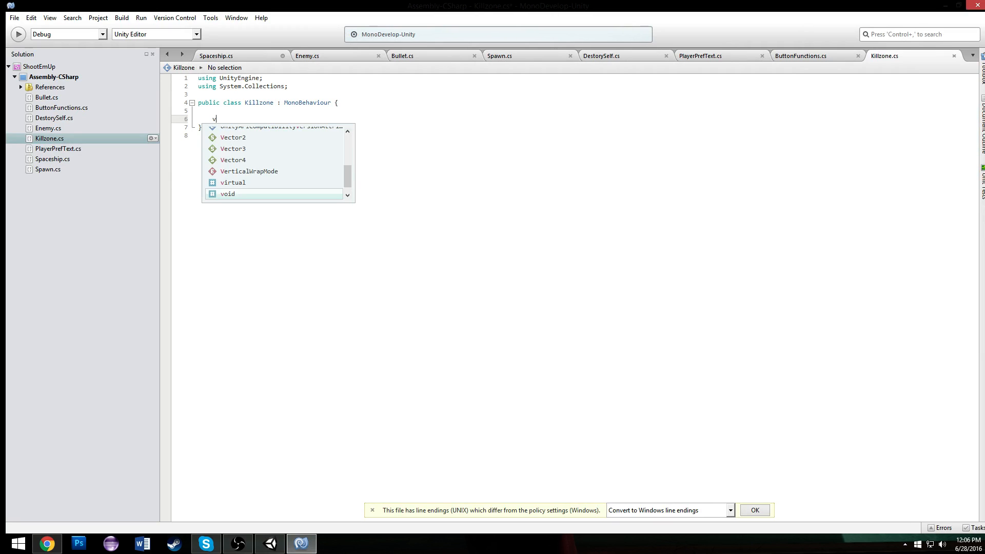
type("oid On")
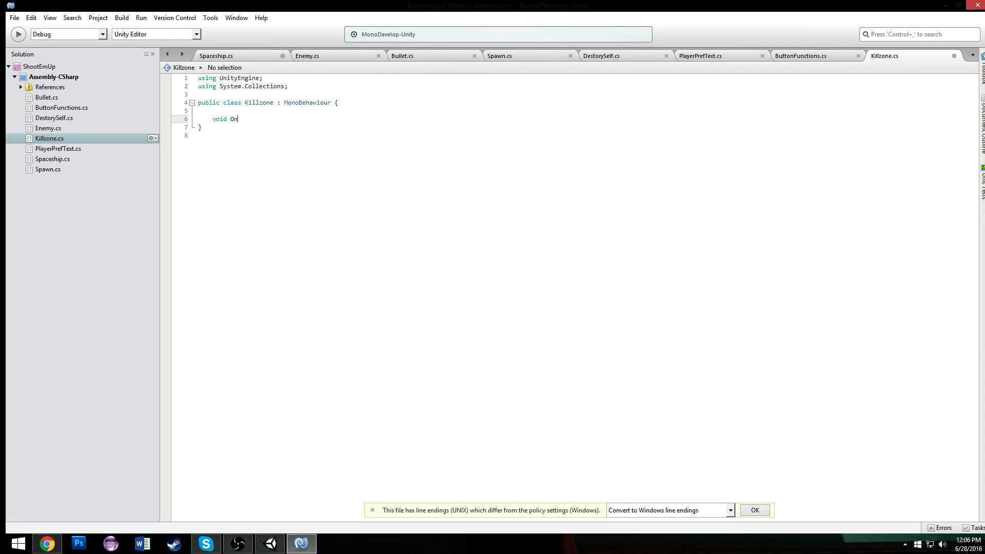
type("TriggerEnter2")
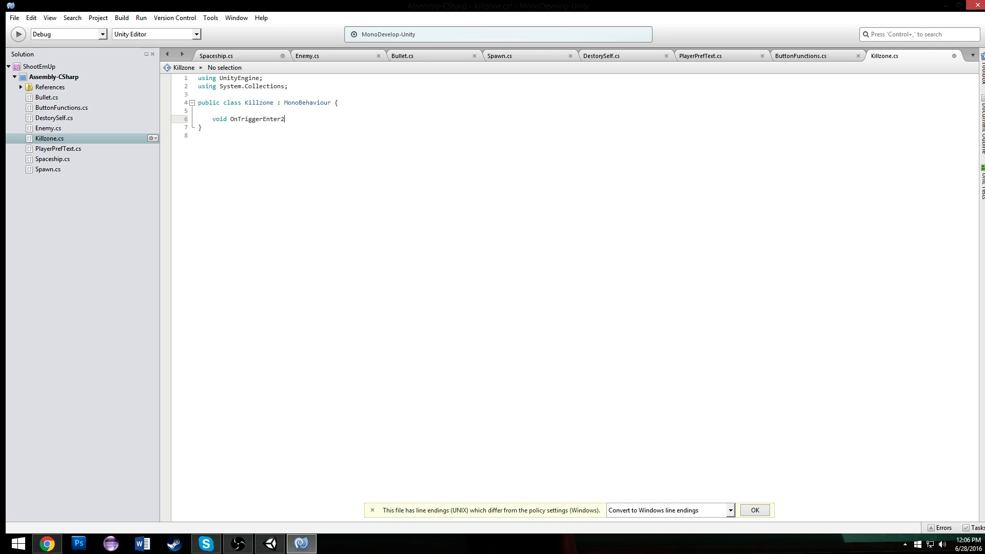
type("D(")
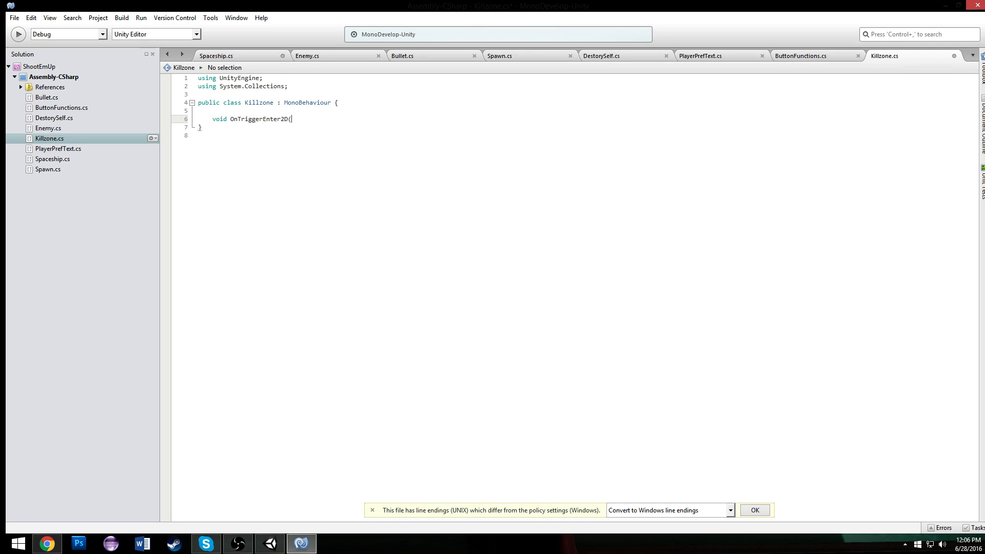
type("Collider2D col){")
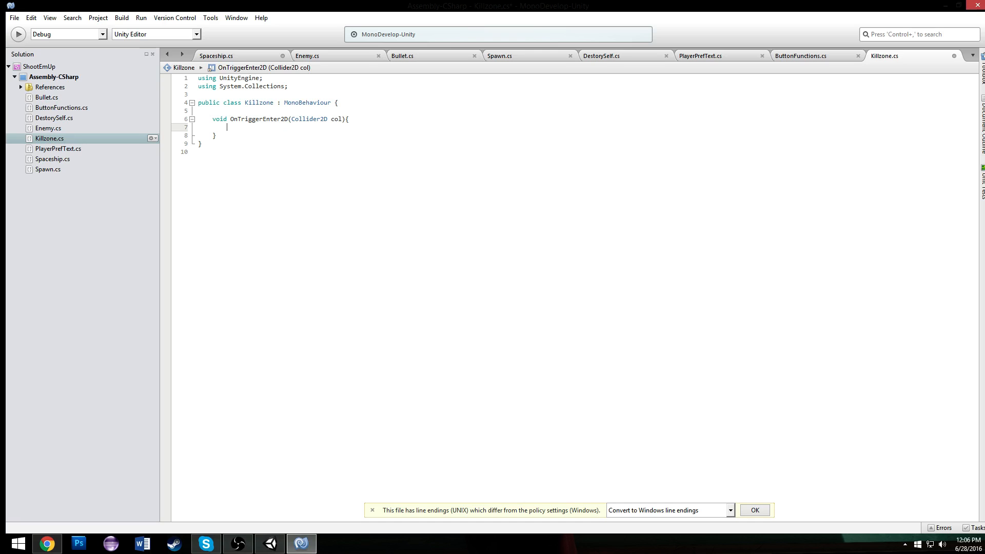
type("Destroy(col.gameObject")
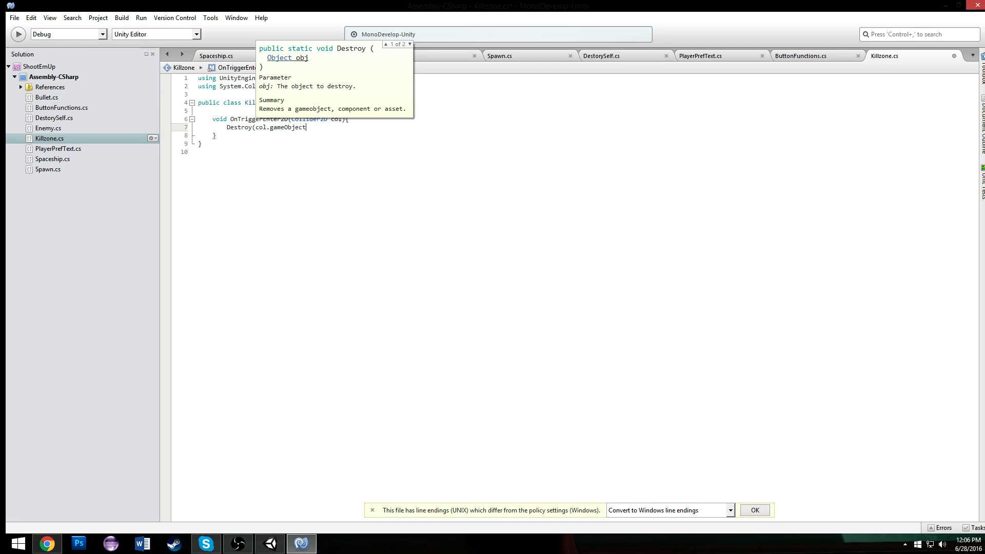
type(");")
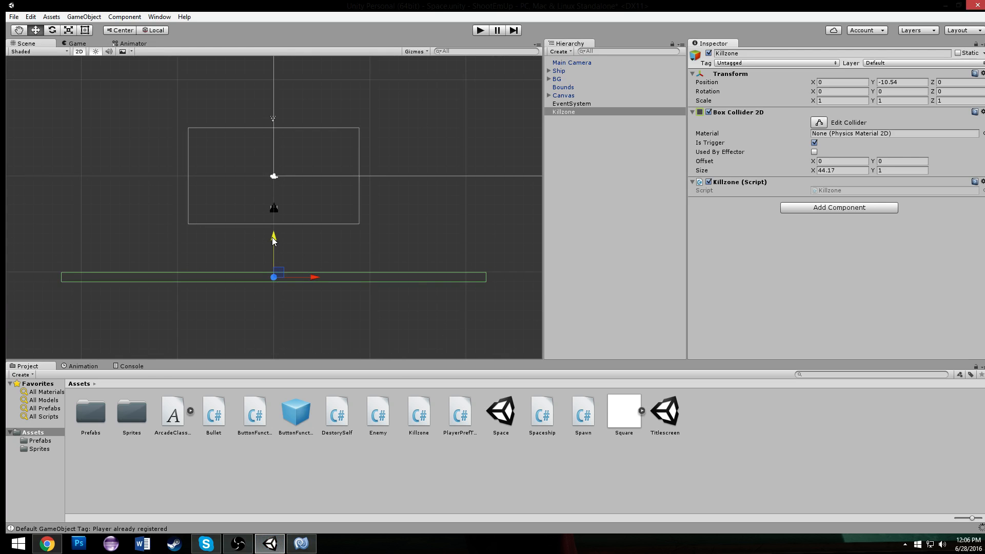
Move the Killzone up just below the play area, checking it against the Bounds edges.
left_click_drag(273, 241, 272, 223)
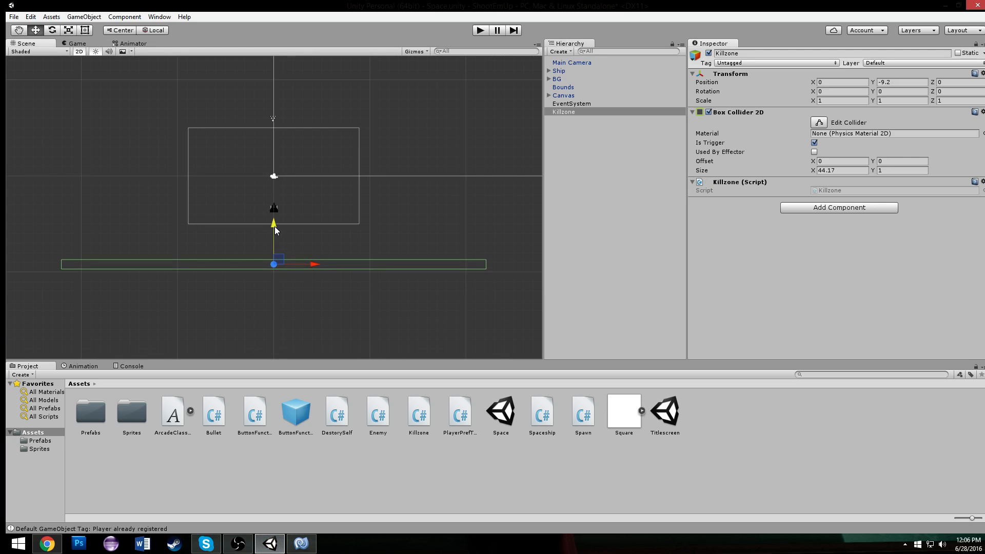
left_click(563, 86)
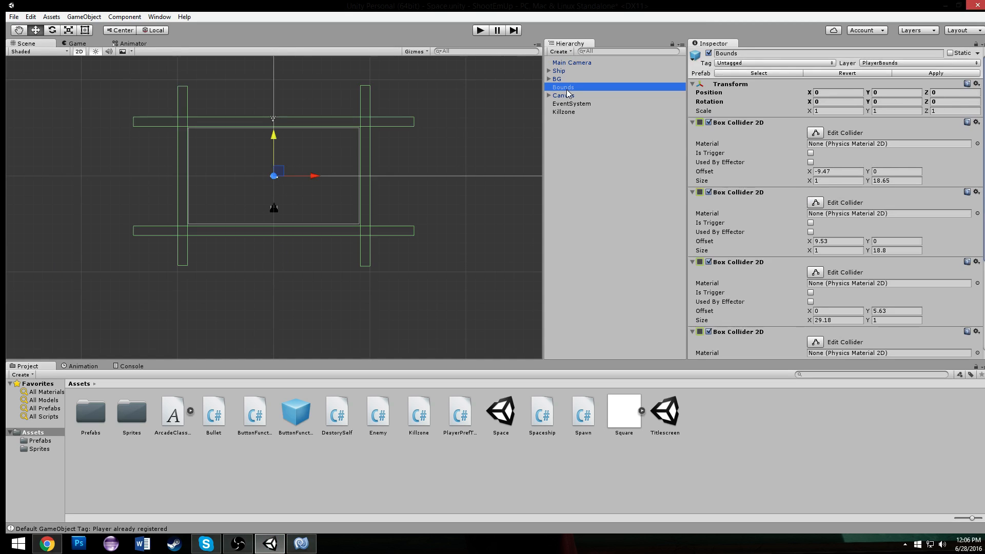
mouse_move(568, 117)
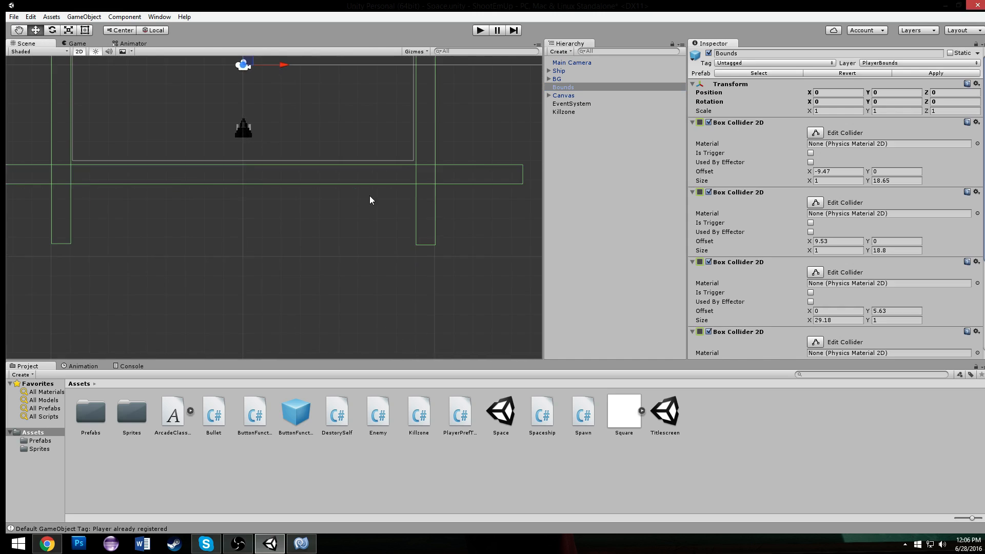
left_click(563, 112)
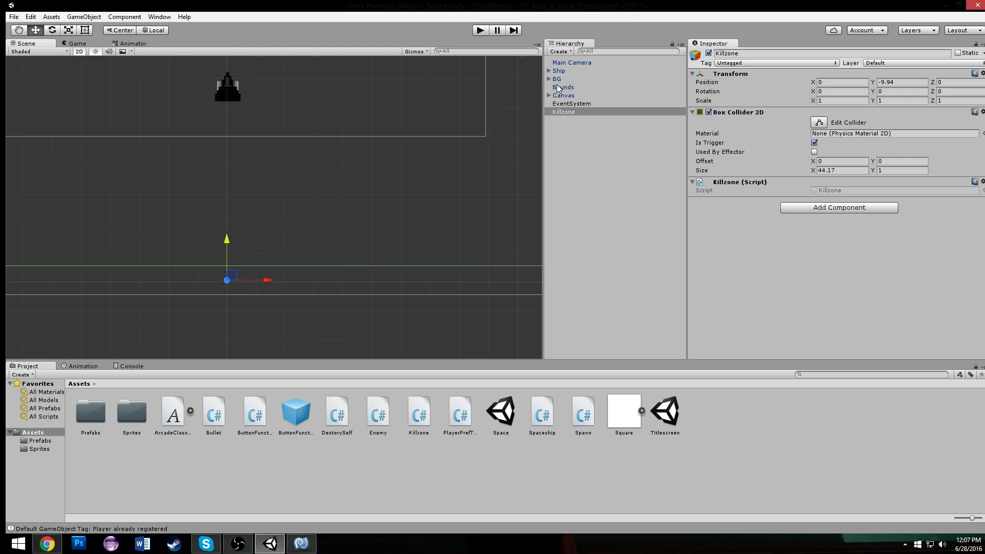
left_click(564, 110)
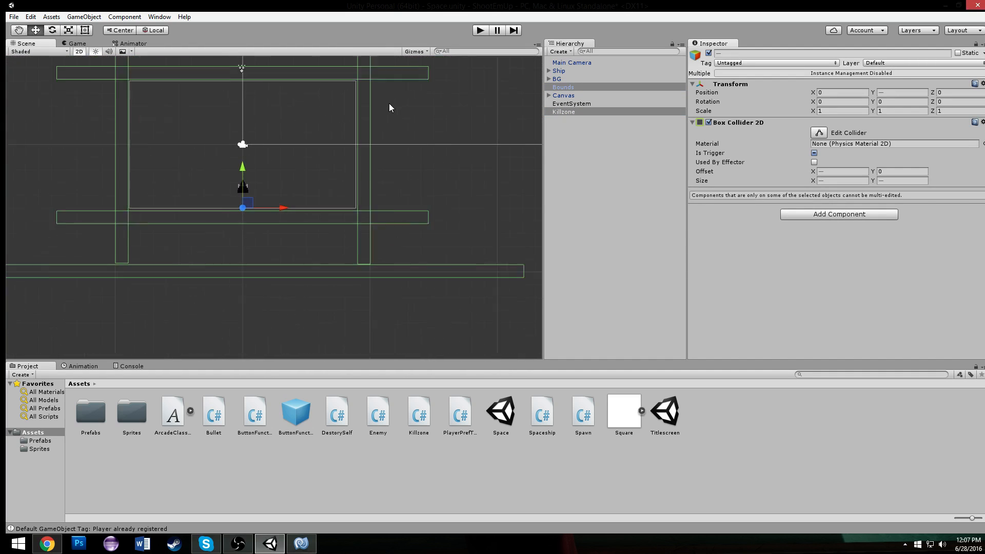
Duplicate the Killzone and place Killzone (1) above the play area at Y 9.74.
left_click(563, 110)
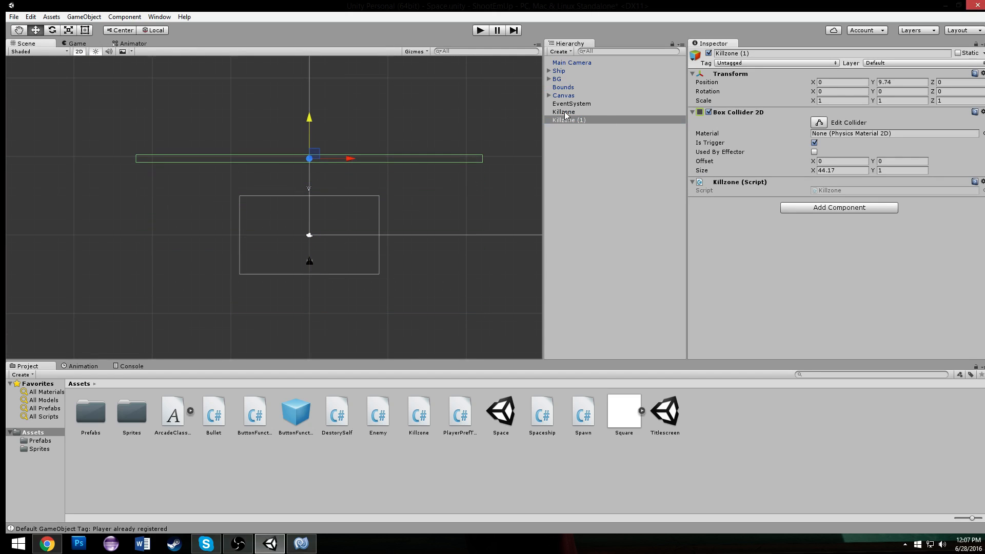
left_click(563, 87)
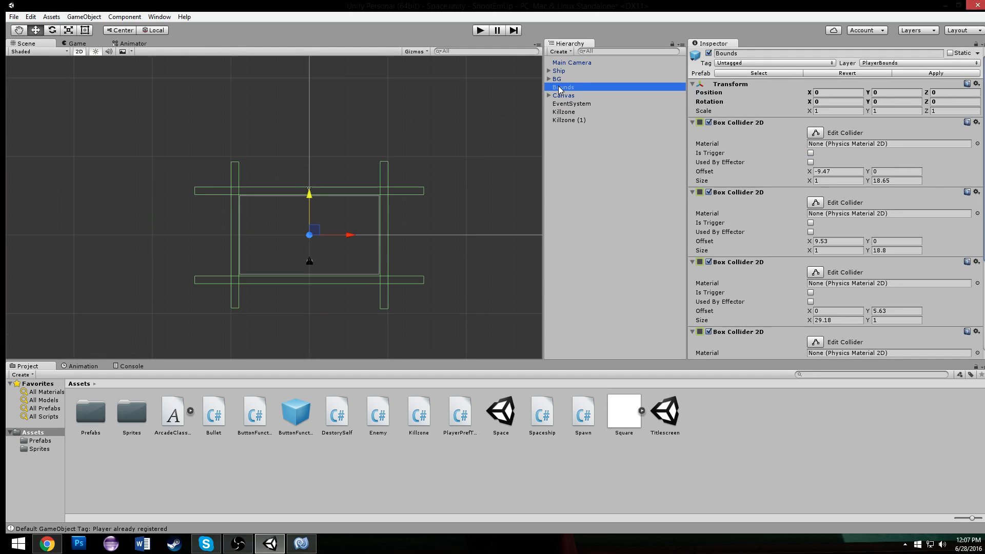
left_click(567, 120)
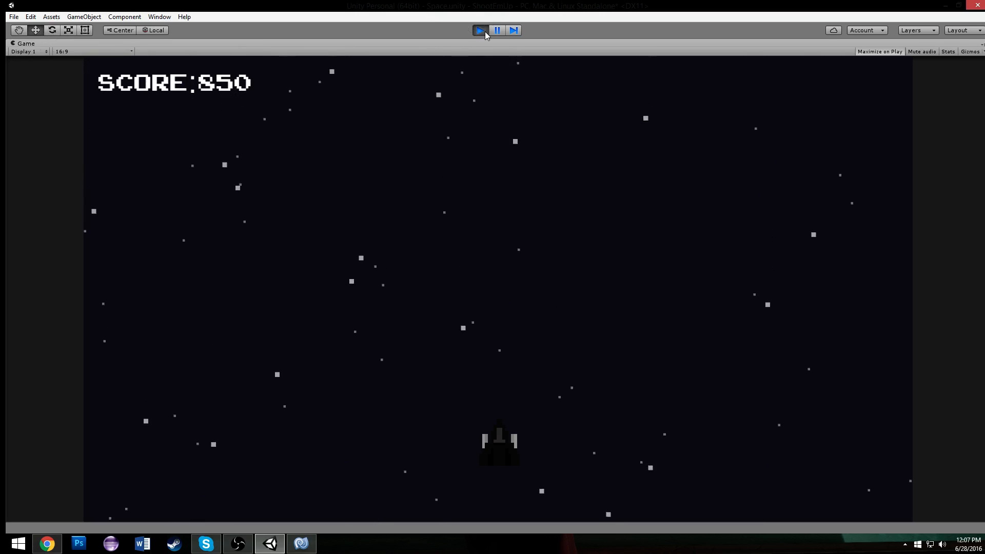
Run the game, watch enemies and bullets spawn in the Scene view and Hierarchy, then inspect Killzone (1).
left_click(480, 29)
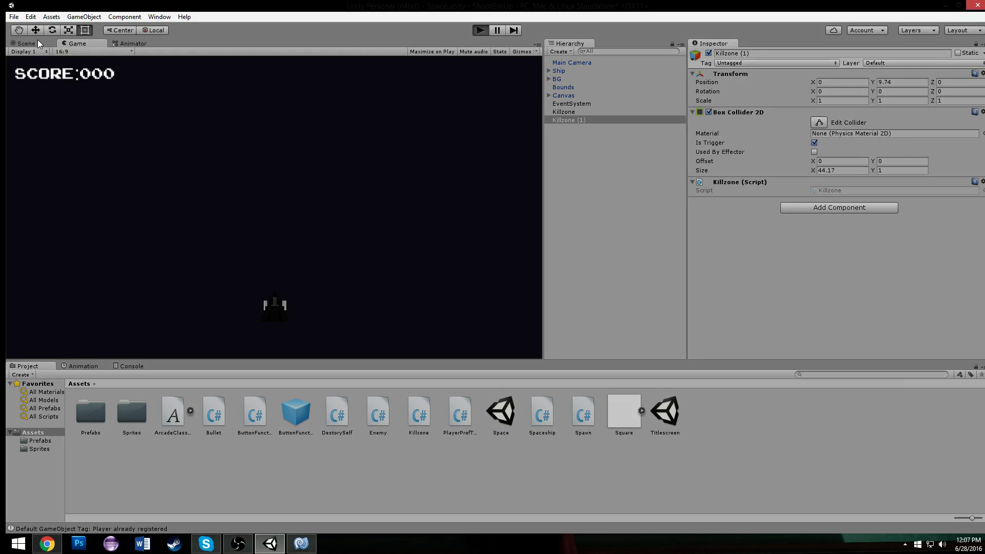
left_click(23, 43)
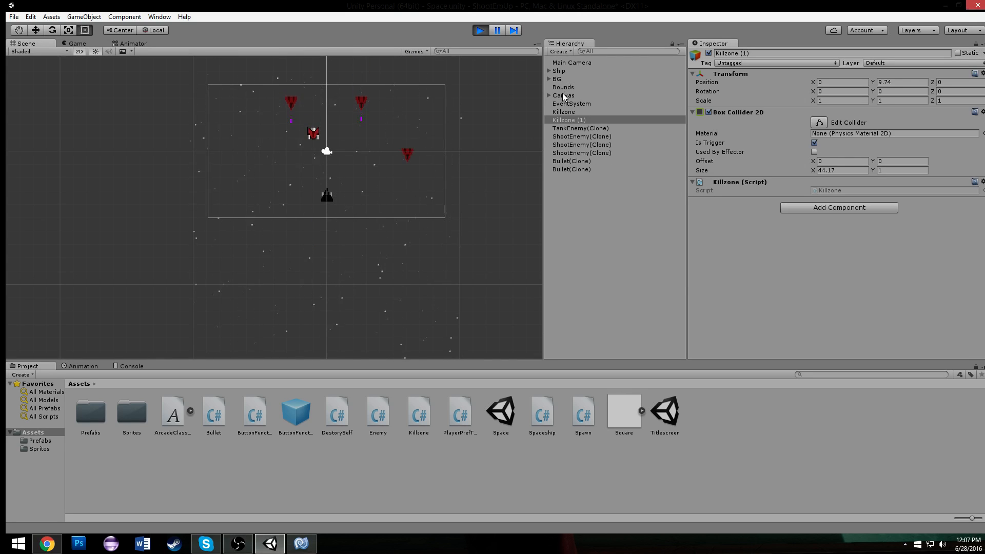
left_click(563, 111)
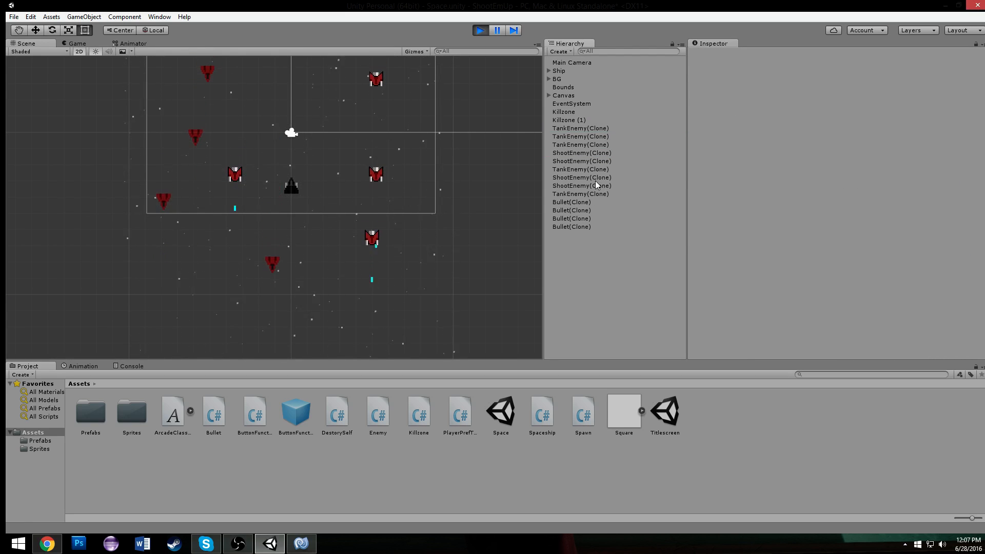
left_click(580, 128)
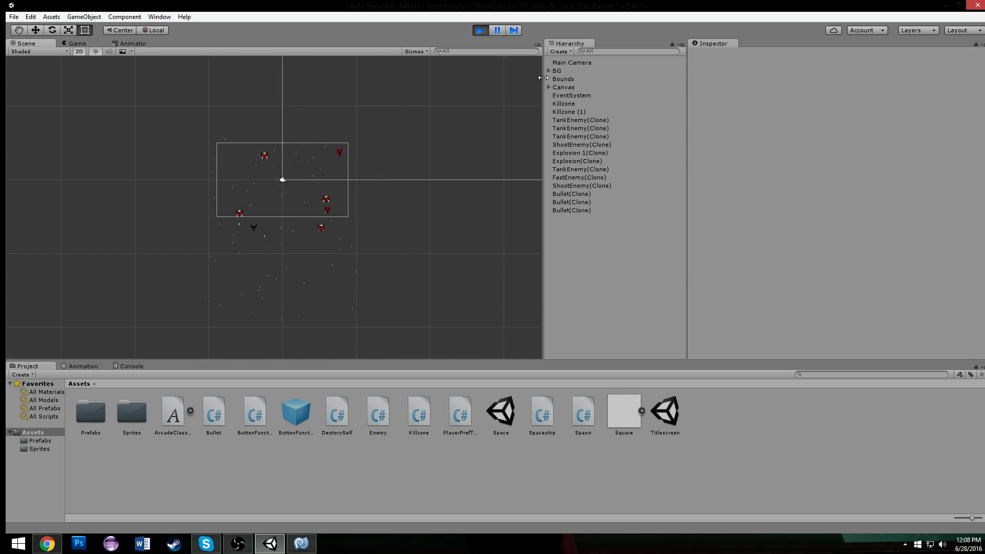
left_click(567, 110)
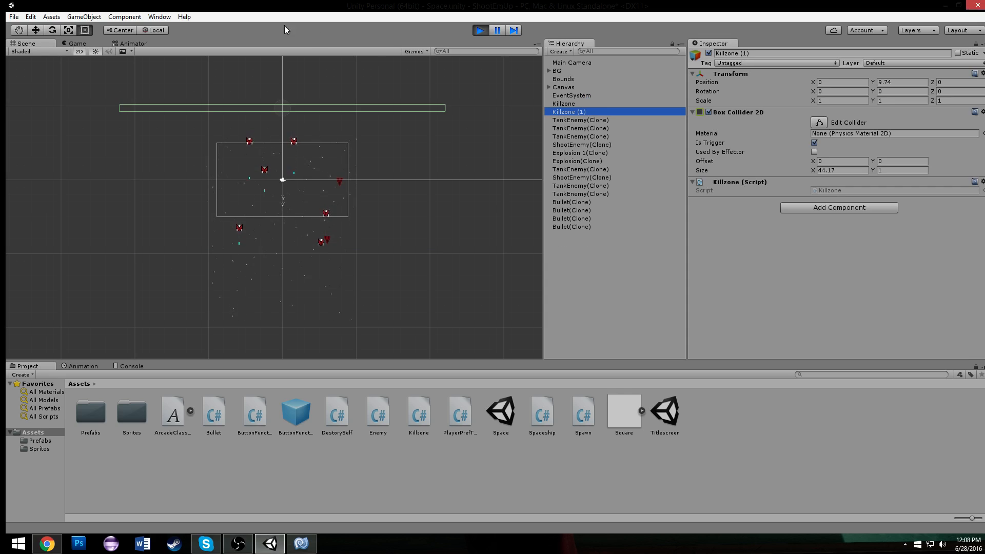
Remove the Destroy(gameObject,20); line from the Enemy script's Start method.
left_click(301, 544)
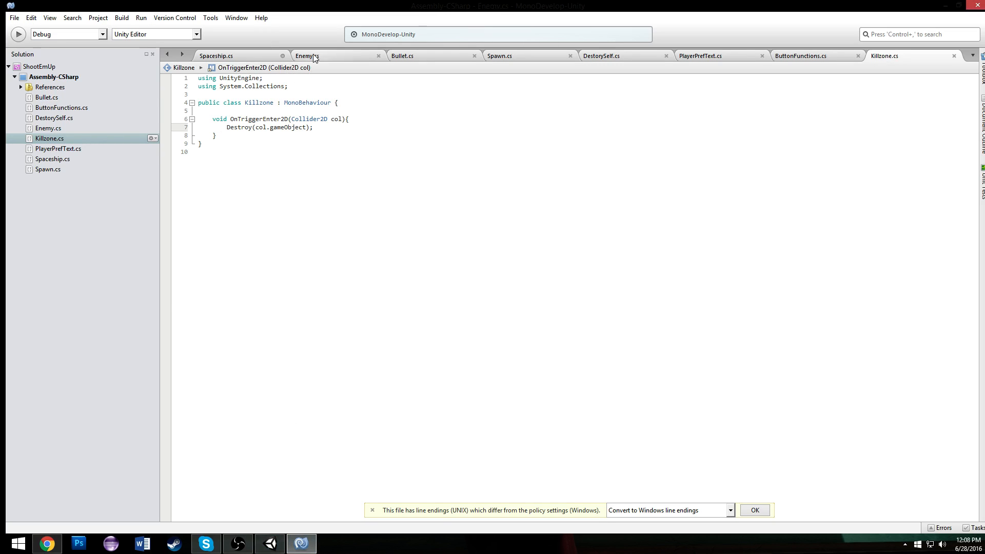
left_click(307, 55)
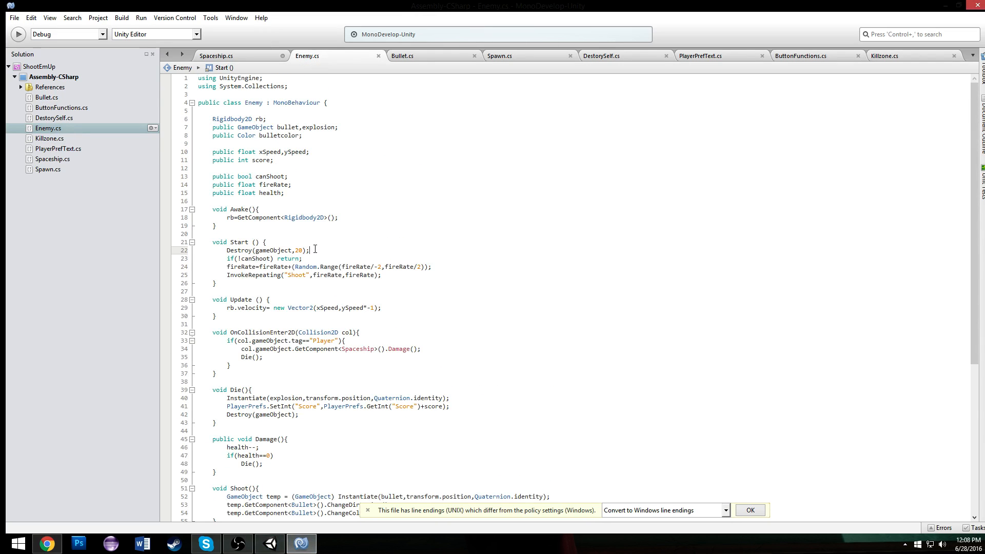
key("Delete")
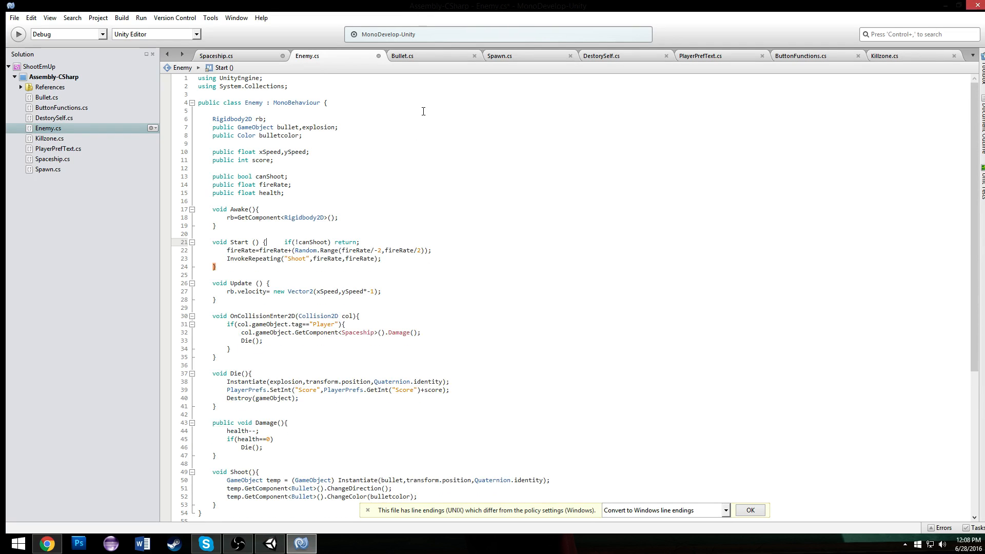
Review the Spaceship, Enemy, Spawn and DestorySelf scripts for leftover timed destroy code.
left_click(403, 56)
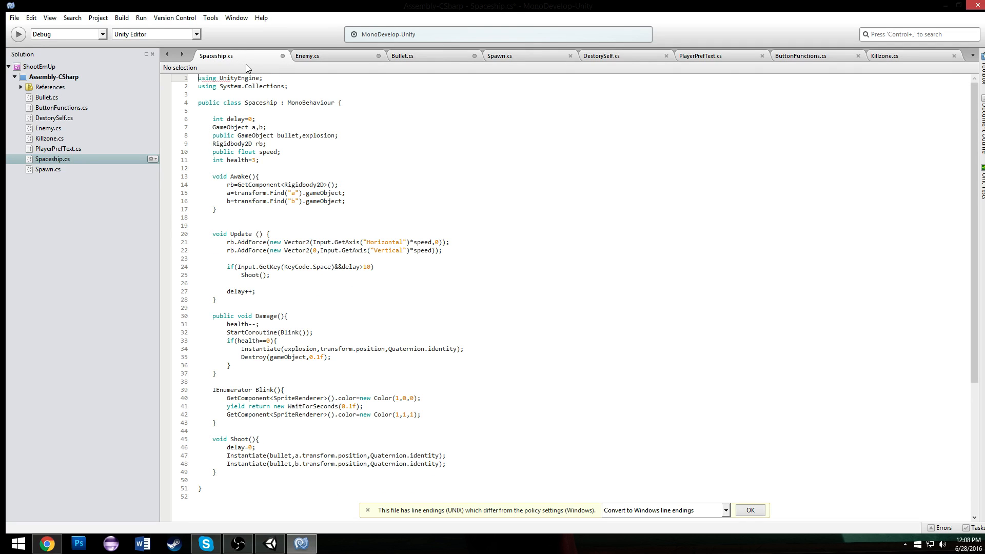
left_click(307, 55)
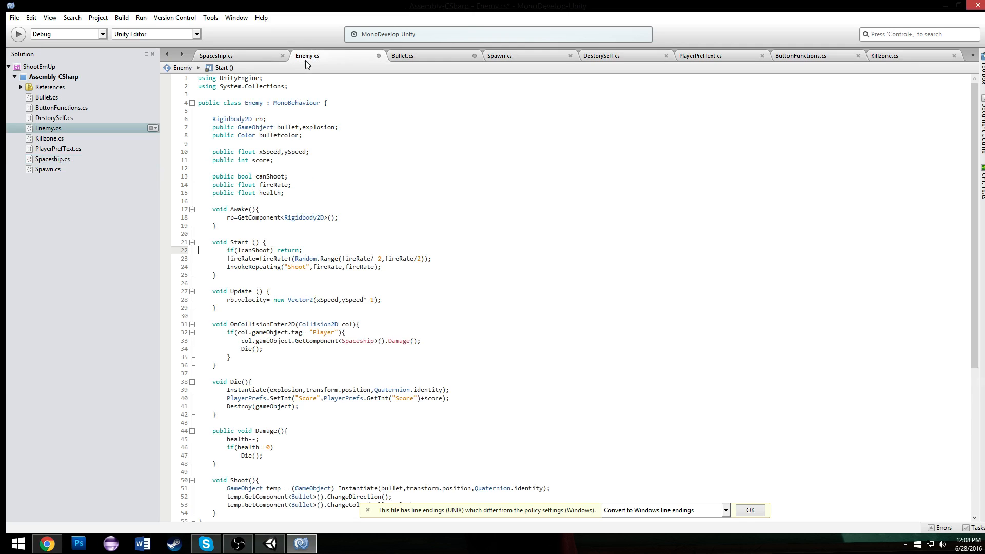
left_click(402, 55)
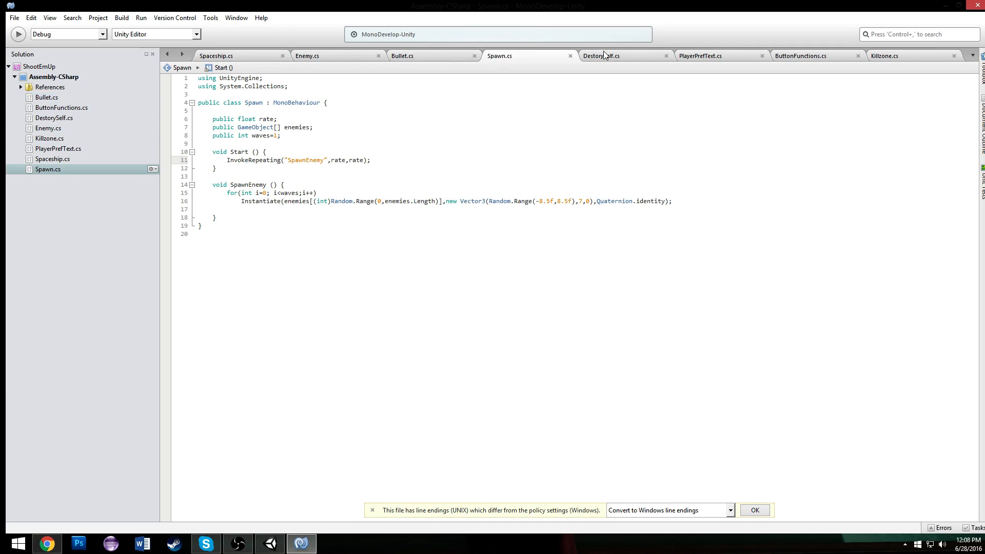
left_click(602, 55)
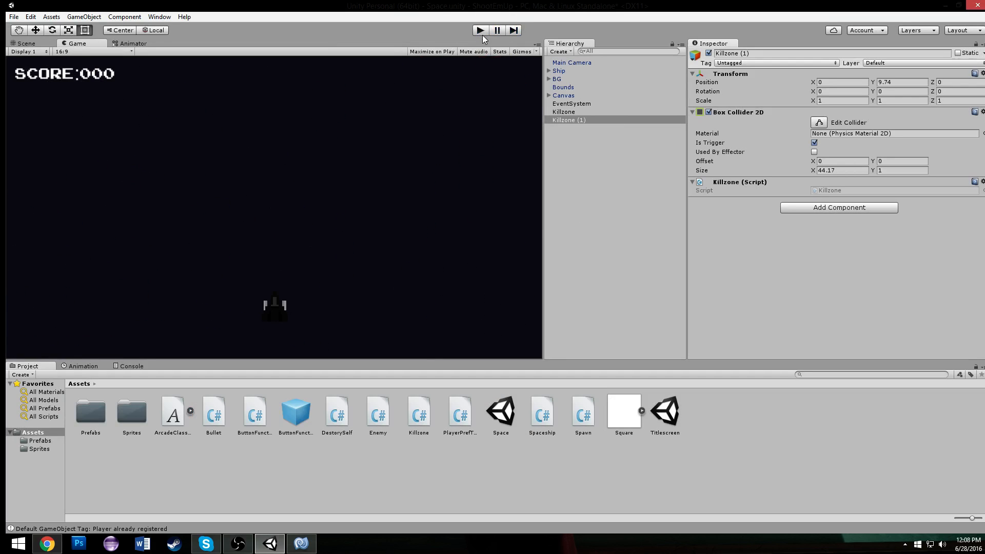
Play-test the scene again, watching tank and fast enemies spawn, then stop playback.
left_click(25, 44)
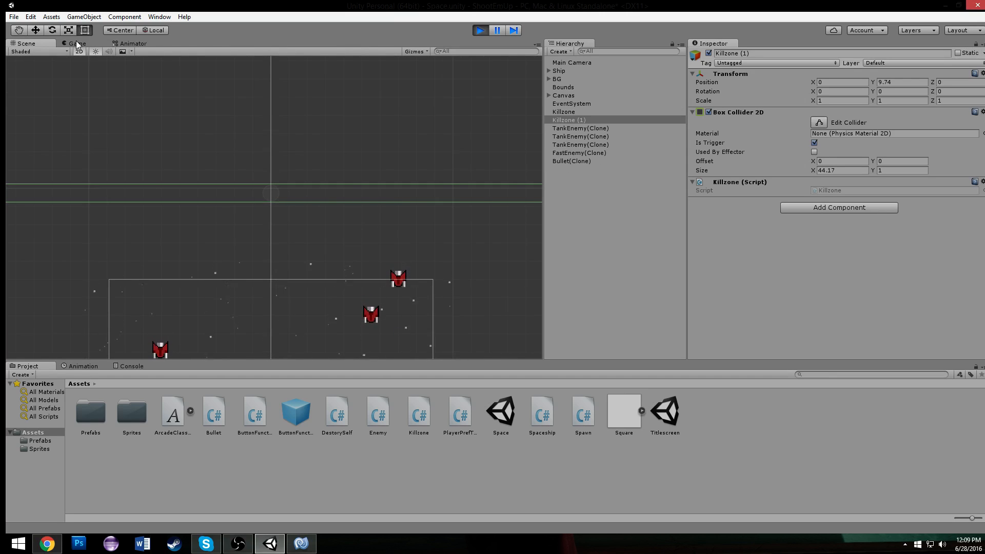
left_click(77, 43)
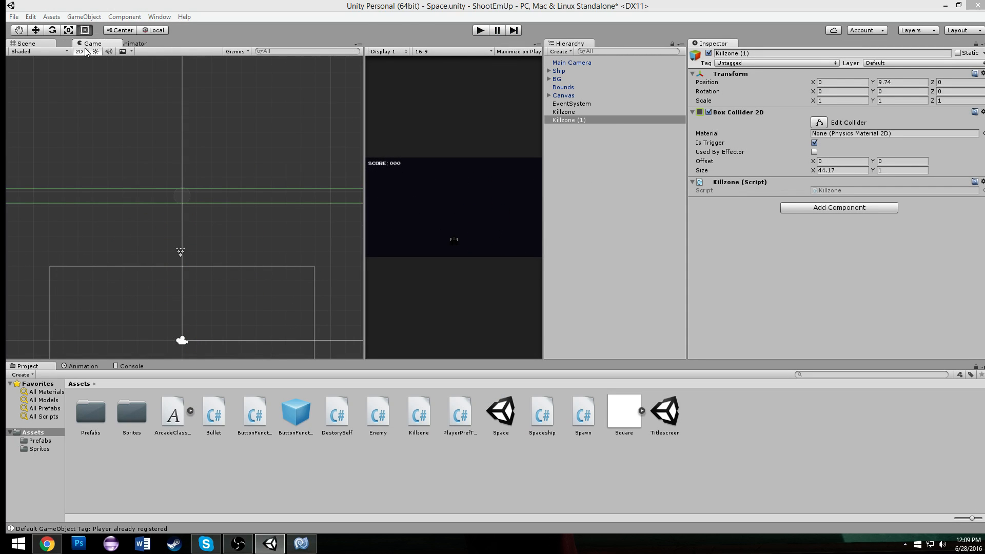
Dock the Game tab back beside the Scene tab and return to the Scene view.
left_click(91, 43)
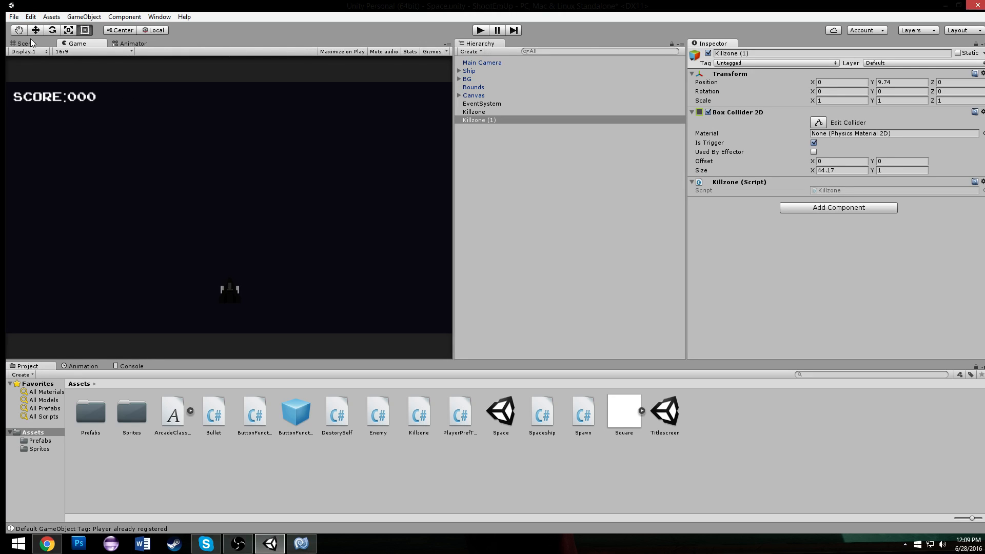
mouse_move(85, 121)
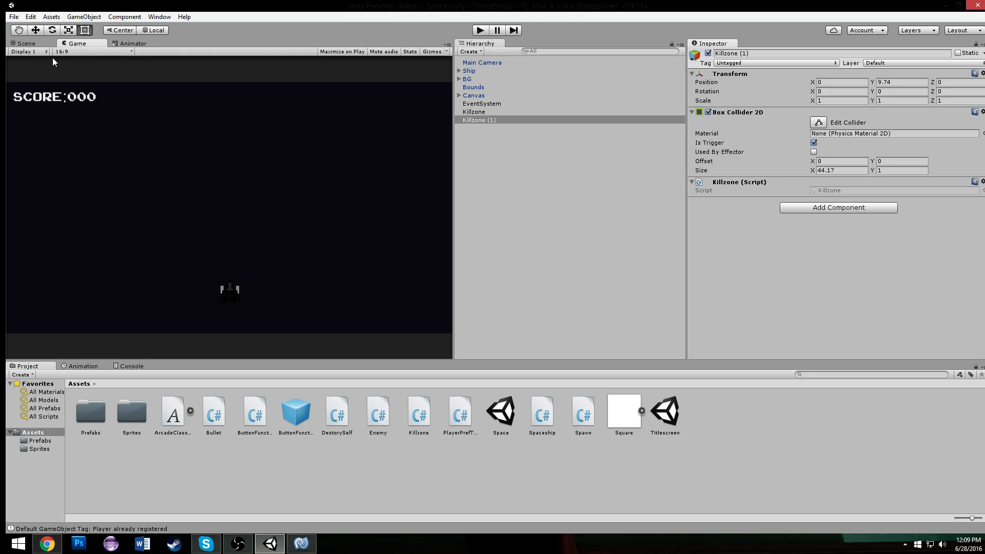
left_click(27, 43)
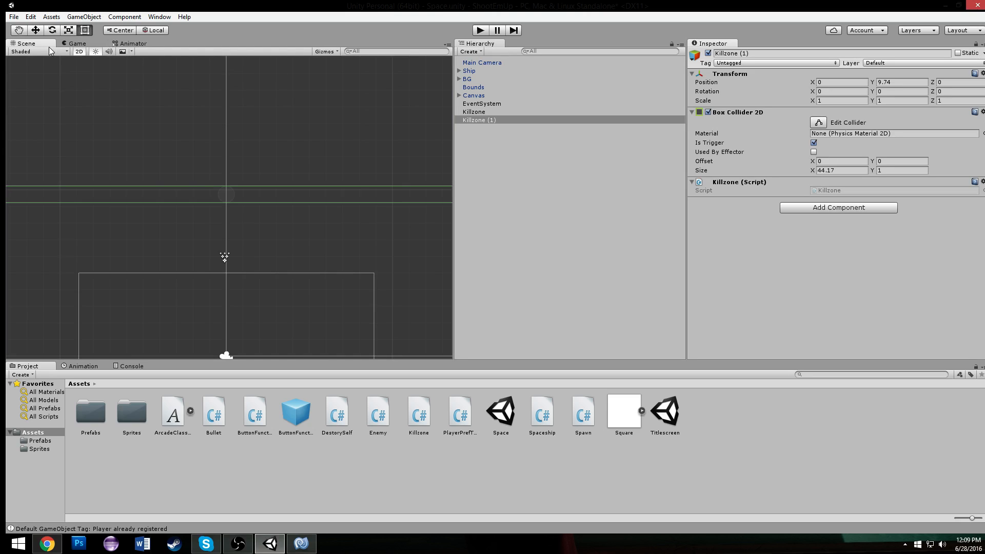